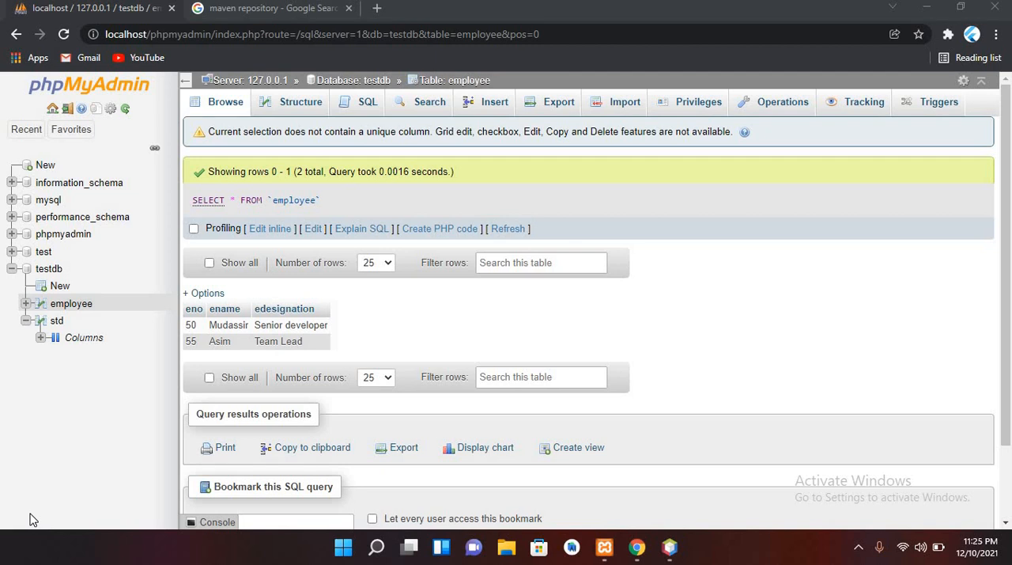
{"action": "mouse_move", "coordinate": [42, 506]}
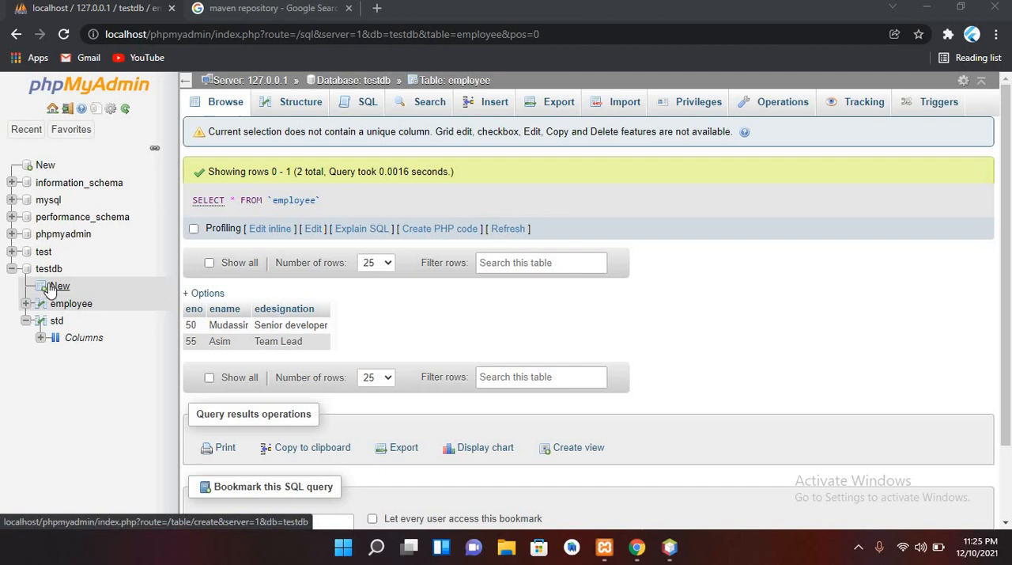
{"action": "mouse_move", "coordinate": [49, 272]}
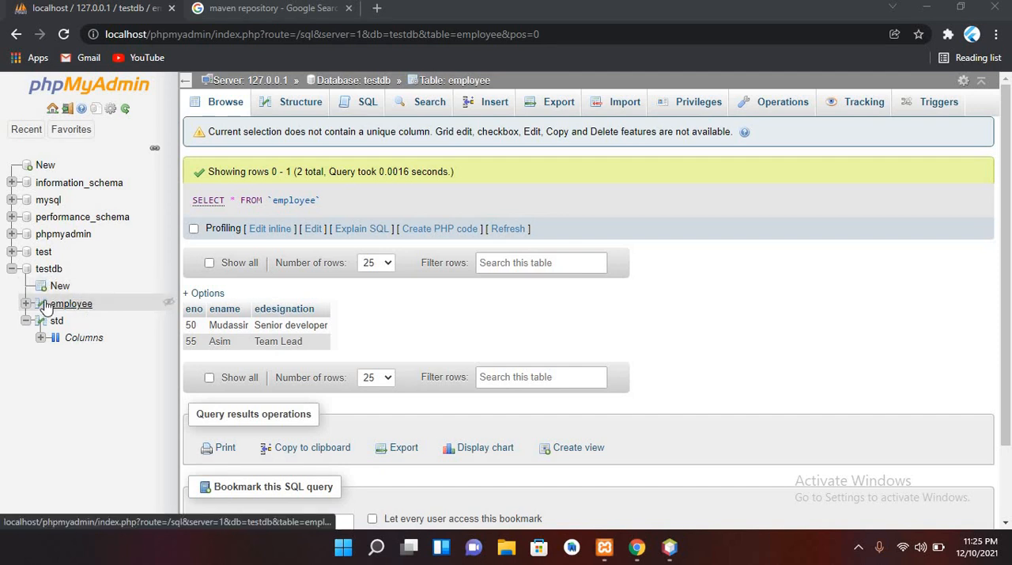
{"action": "mouse_move", "coordinate": [224, 308]}
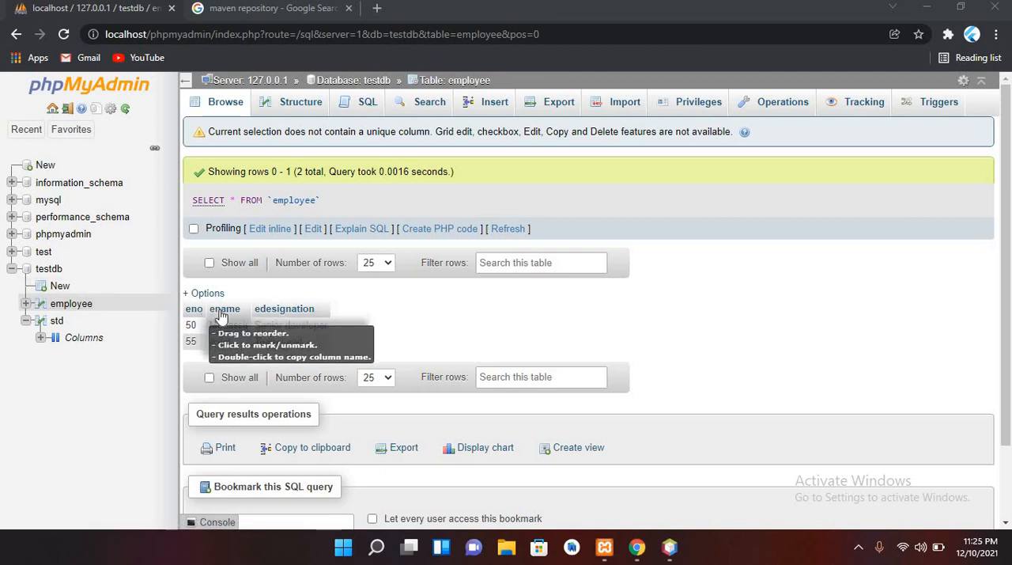
{"action": "mouse_move", "coordinate": [240, 341]}
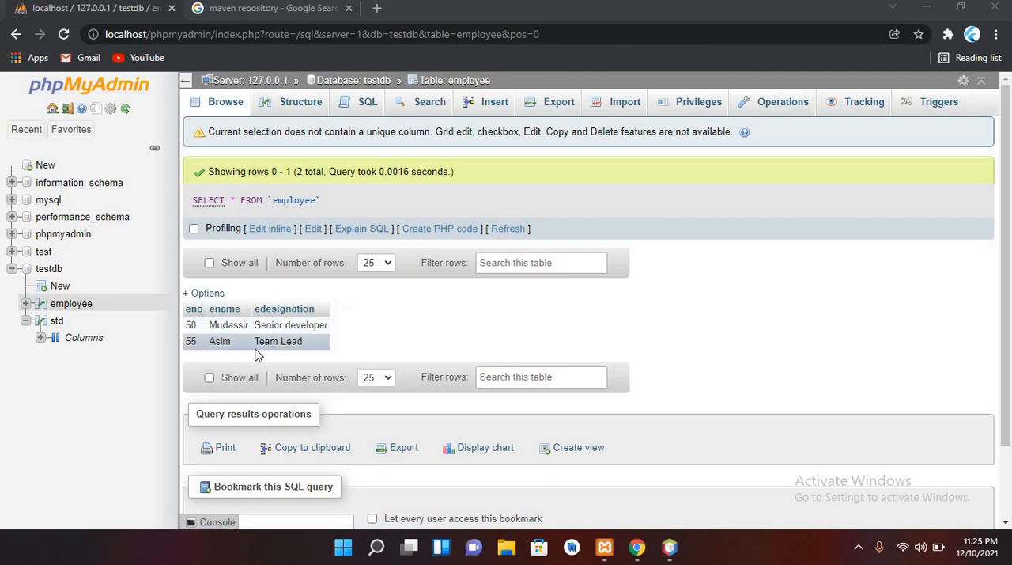
{"action": "mouse_move", "coordinate": [277, 356]}
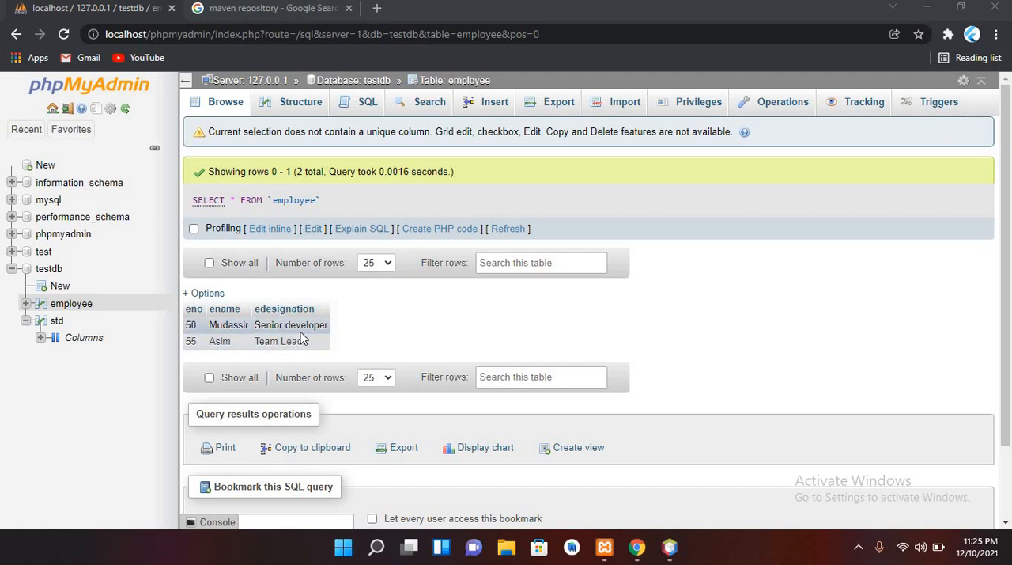
{"action": "mouse_move", "coordinate": [142, 285]}
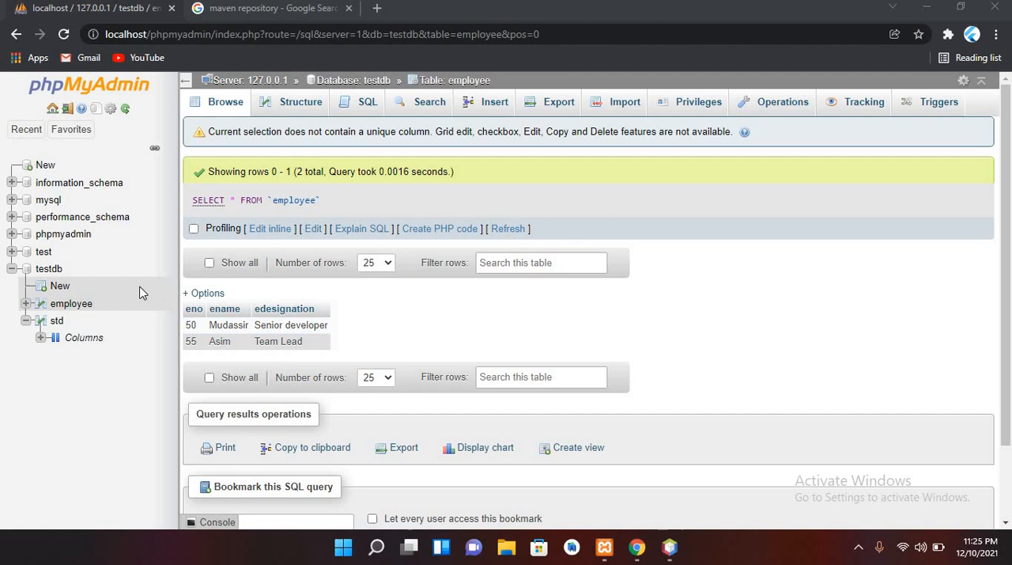
{"action": "mouse_move", "coordinate": [245, 324]}
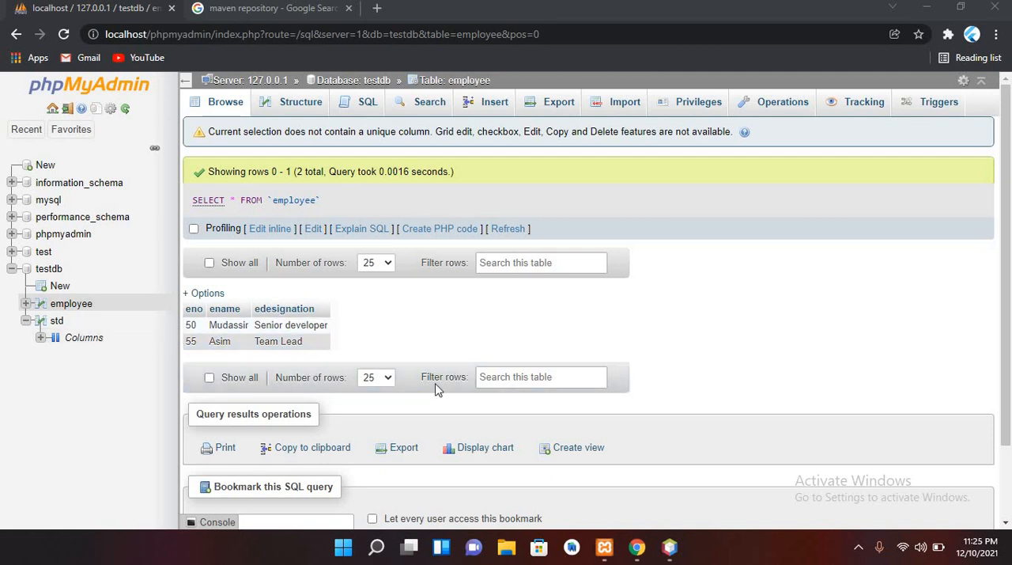
{"action": "mouse_move", "coordinate": [668, 547]}
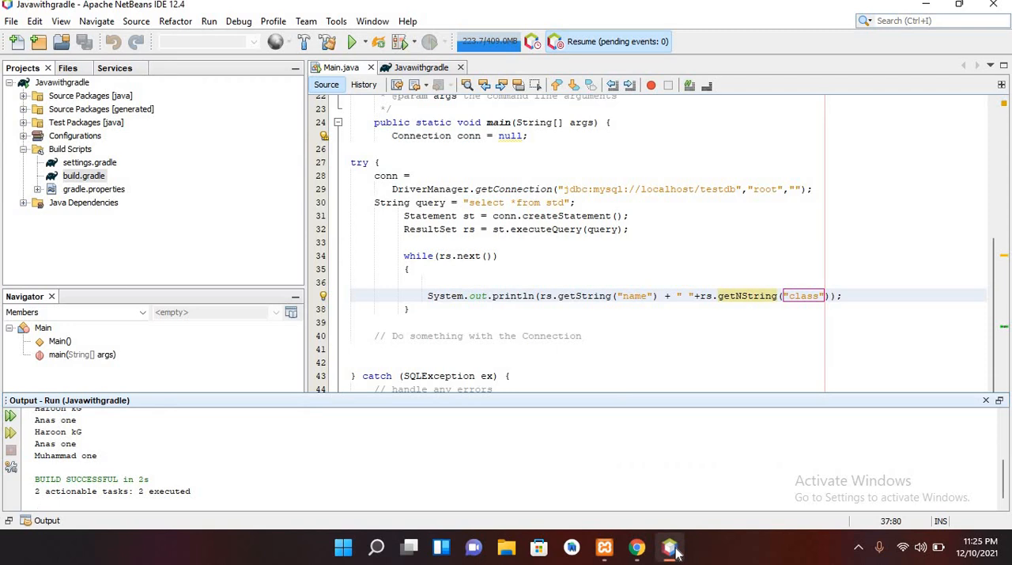
{"action": "mouse_move", "coordinate": [13, 32]}
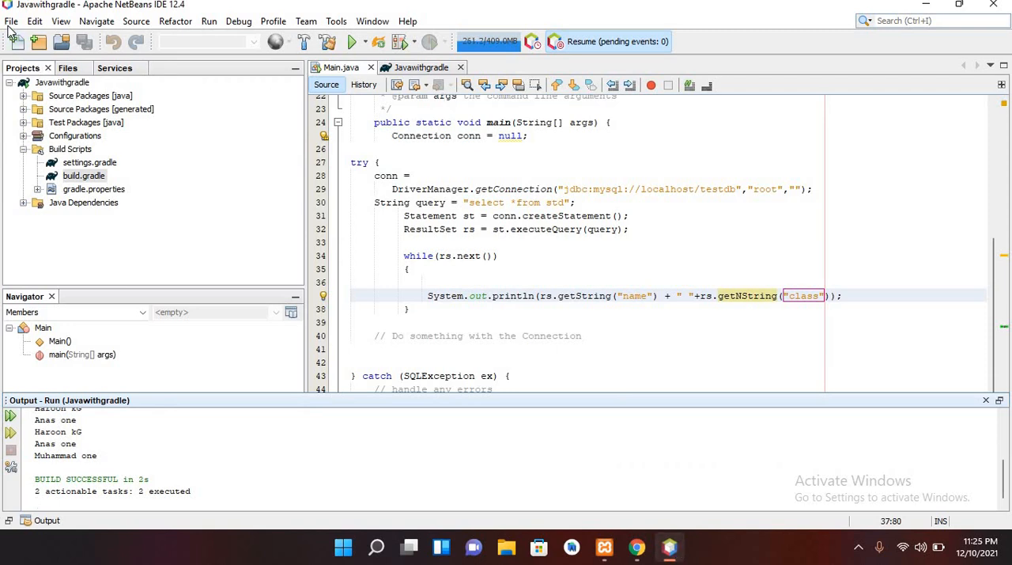
Step: Start a new Java with Maven > Java Application project
{"action": "left_click", "coordinate": [11, 20]}
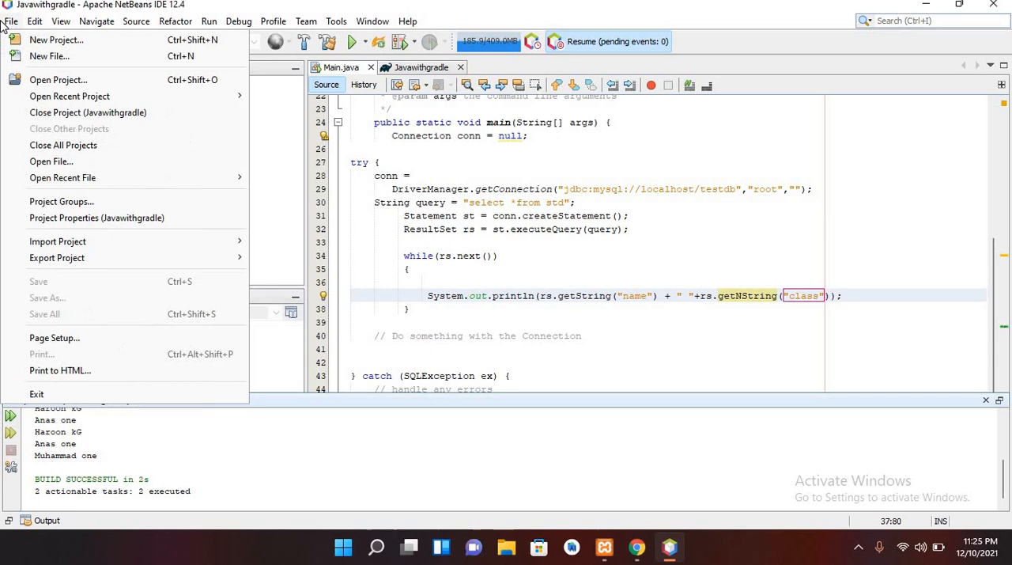
{"action": "left_click", "coordinate": [57, 40]}
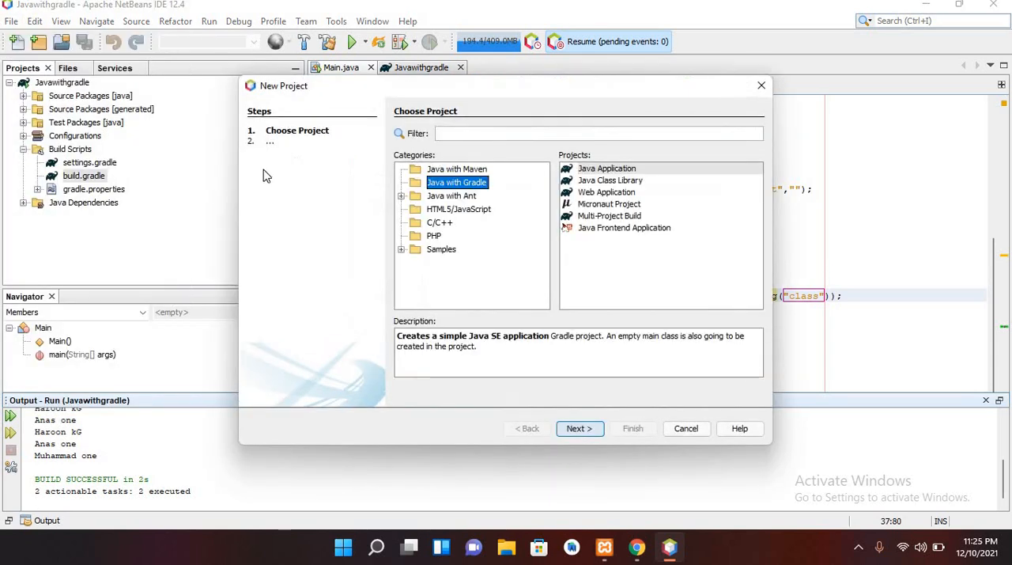
{"action": "left_click", "coordinate": [456, 167]}
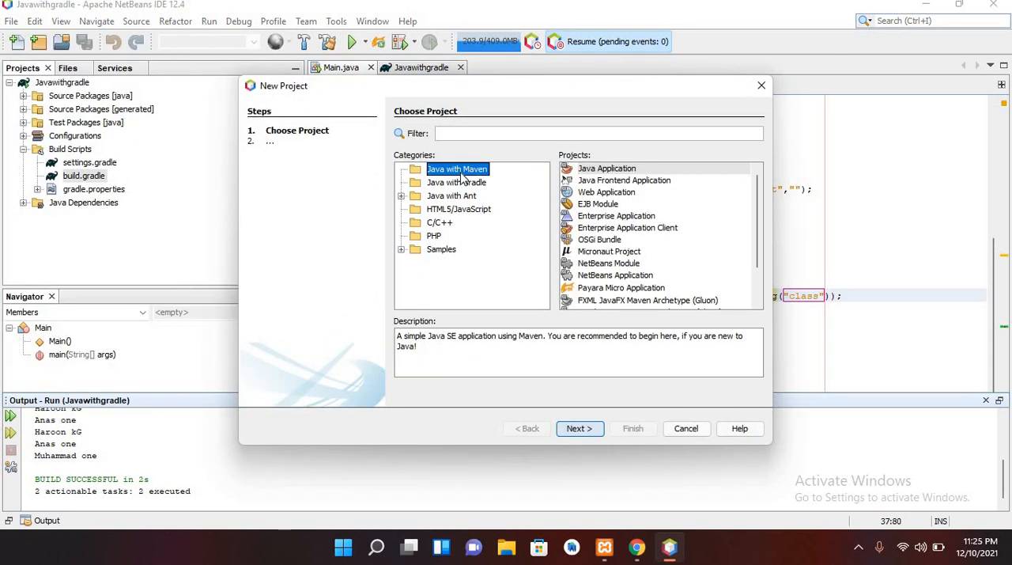
{"action": "mouse_move", "coordinate": [579, 427]}
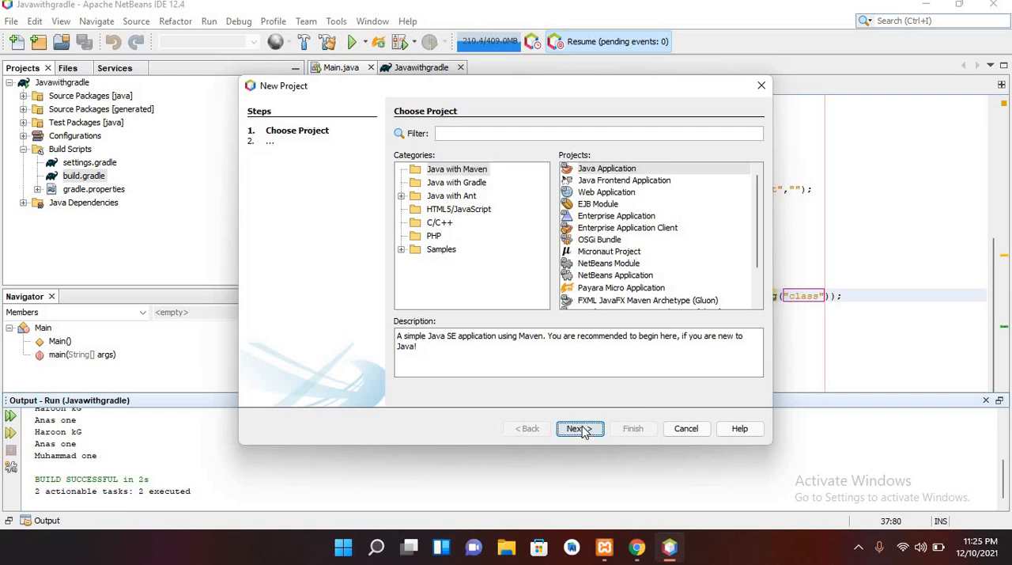
{"action": "left_click", "coordinate": [579, 427]}
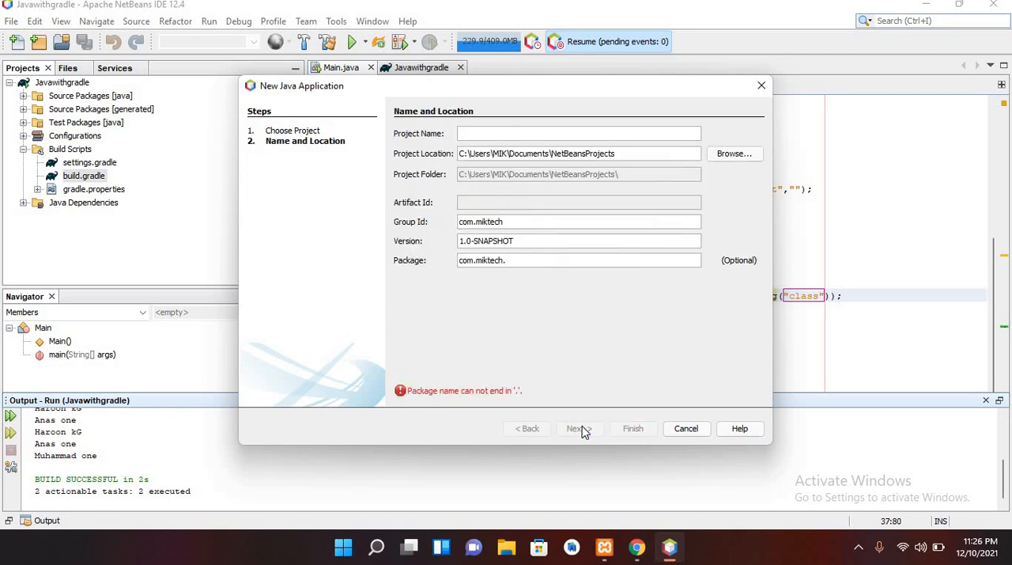
Step: Name the project MysqlConnectionPrj and finish creating it
{"action": "type", "text": "My"}
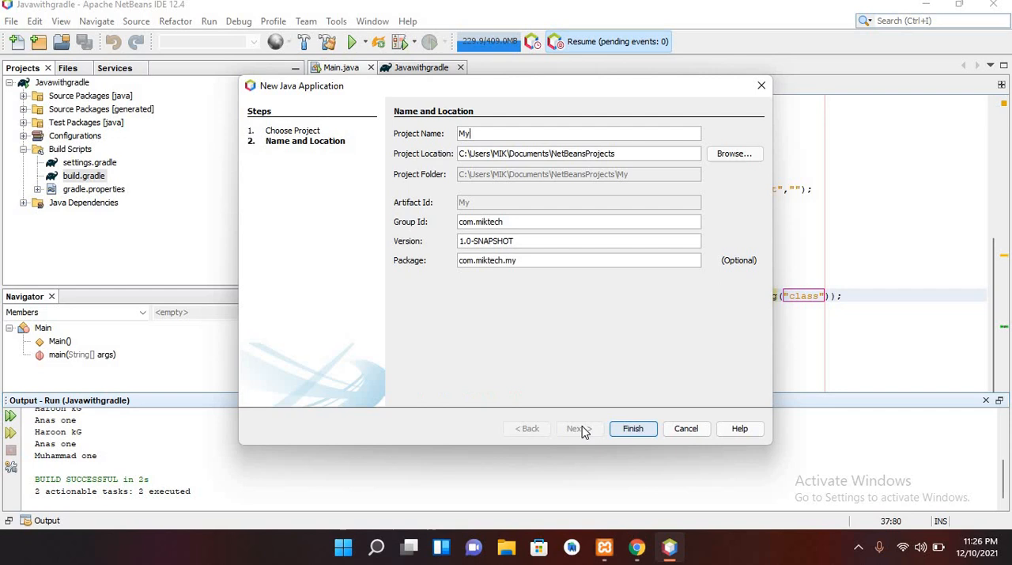
{"action": "type", "text": "sq"}
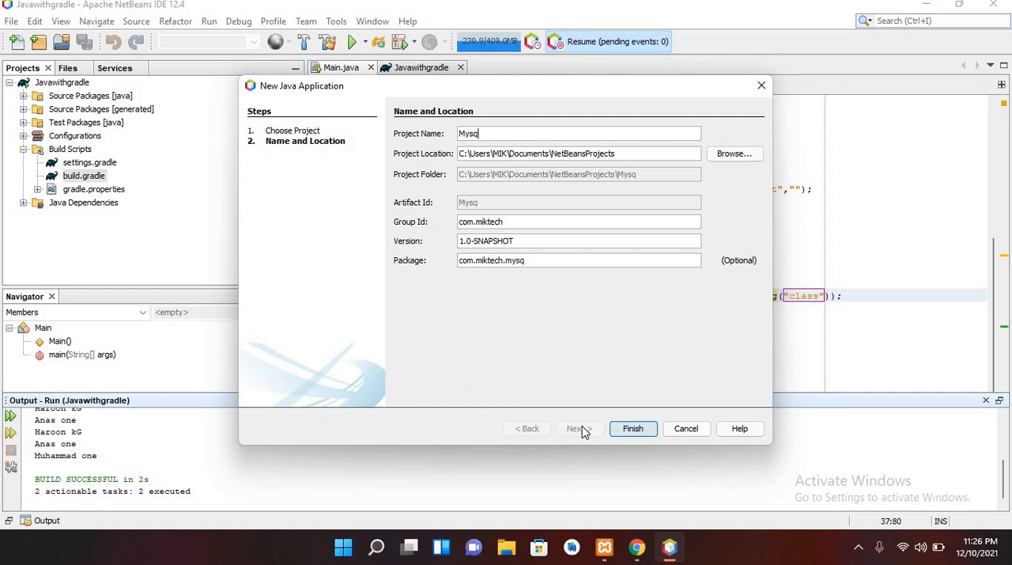
{"action": "type", "text": "ConnectionP"}
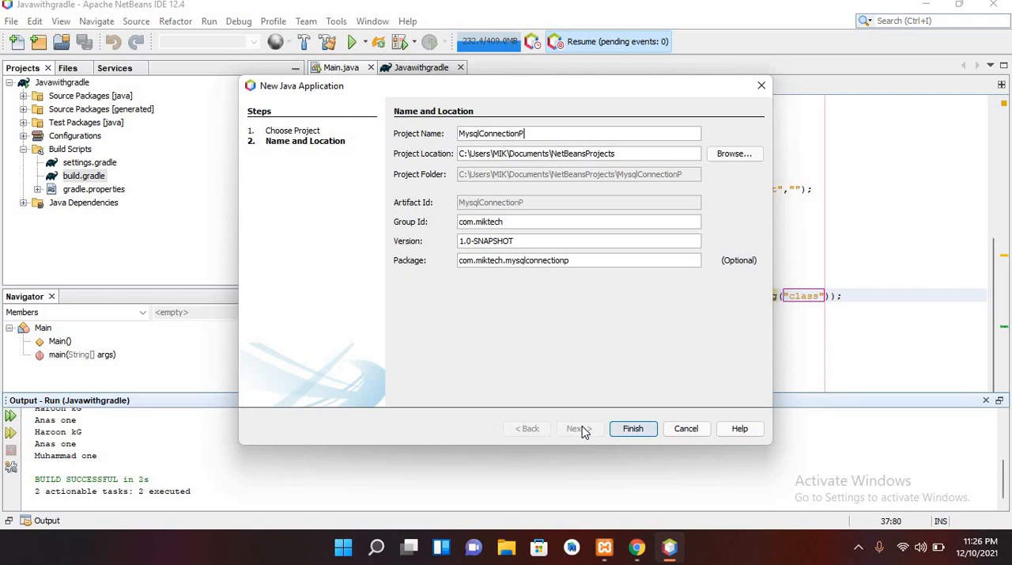
{"action": "type", "text": "rj"}
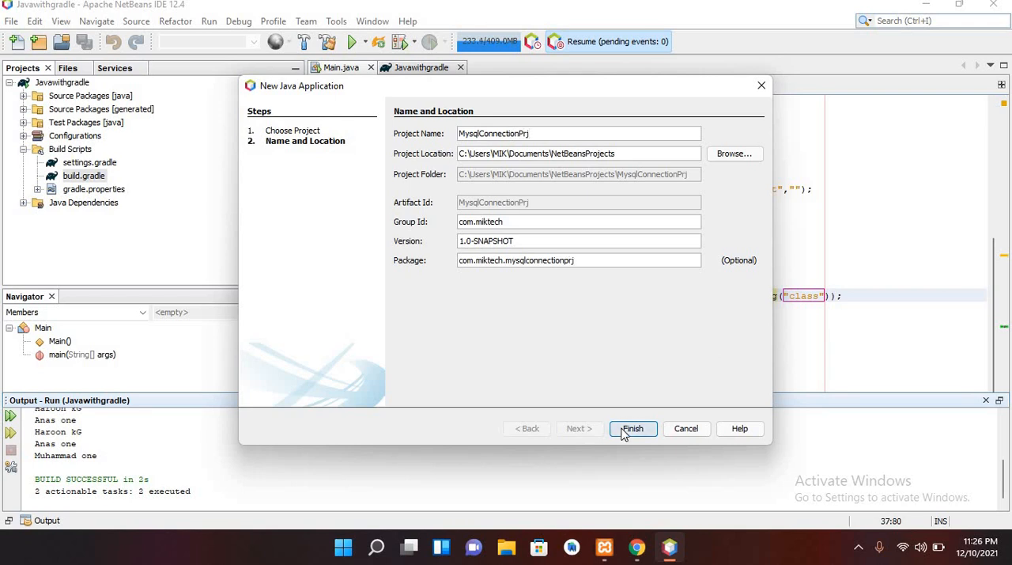
{"action": "left_click", "coordinate": [633, 427]}
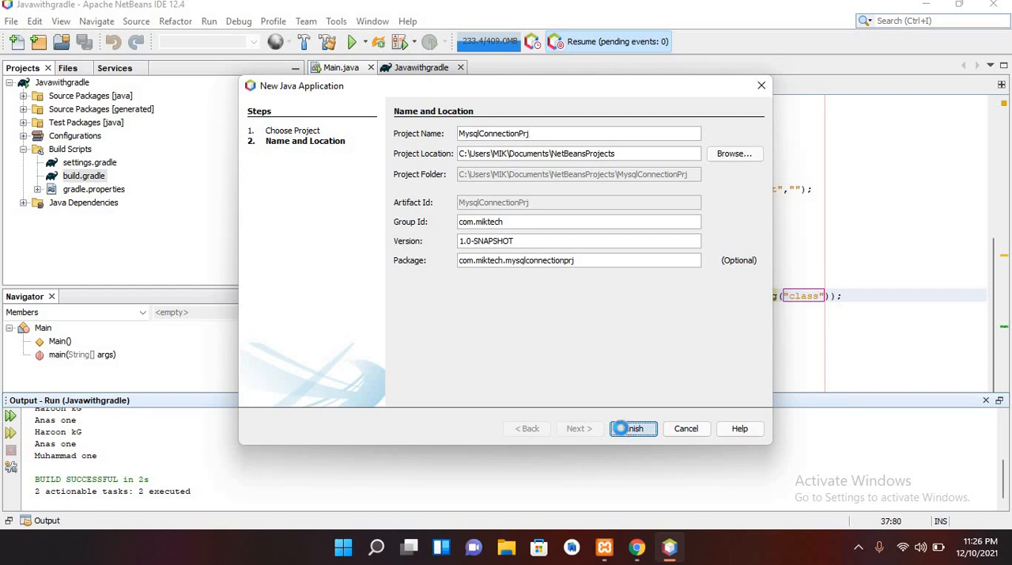
{"action": "left_click", "coordinate": [633, 427]}
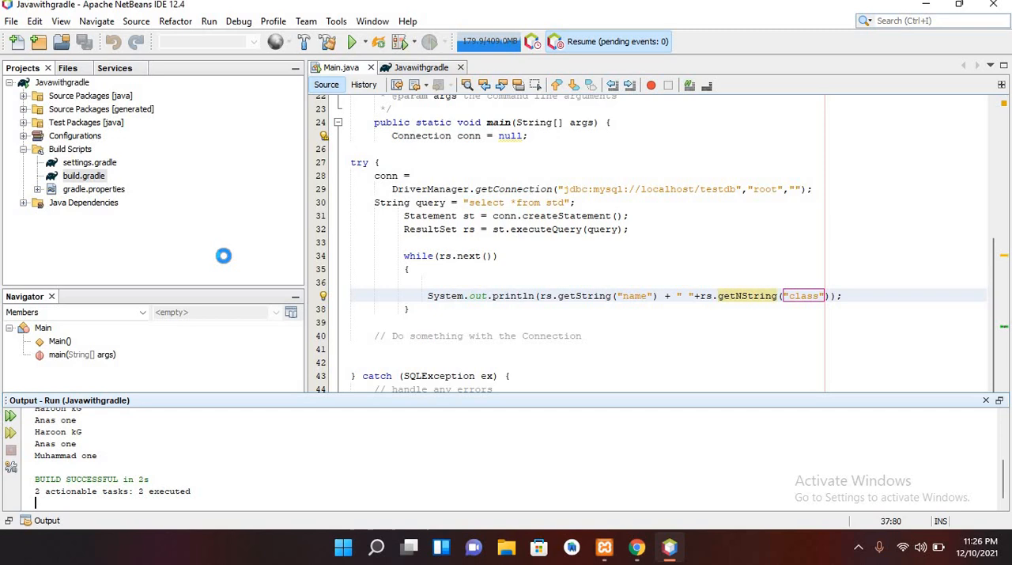
Step: Start a new Java class in the com.miktech.mysqlconnectionprj package
{"action": "left_click", "coordinate": [84, 174]}
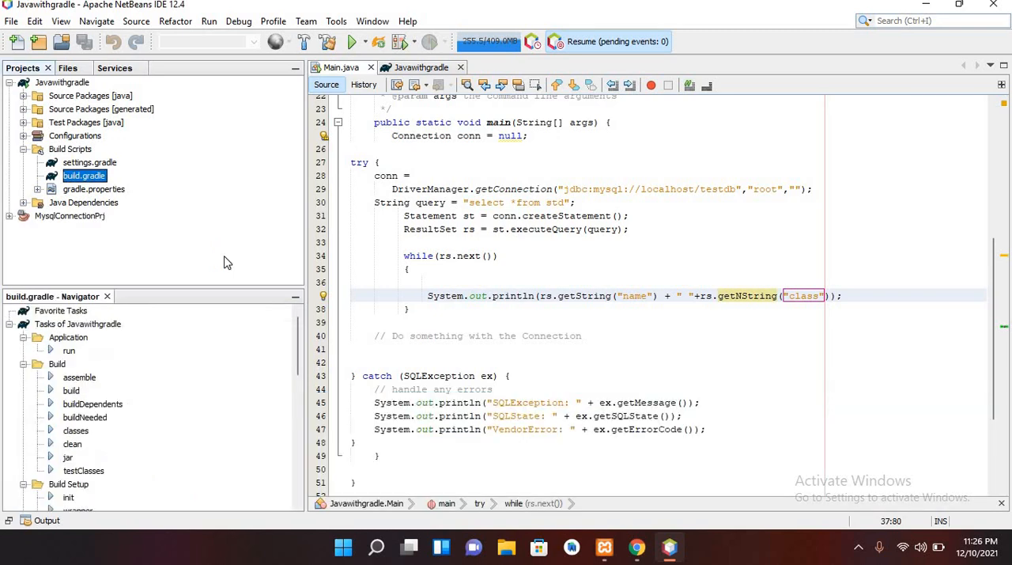
{"action": "left_click", "coordinate": [10, 215]}
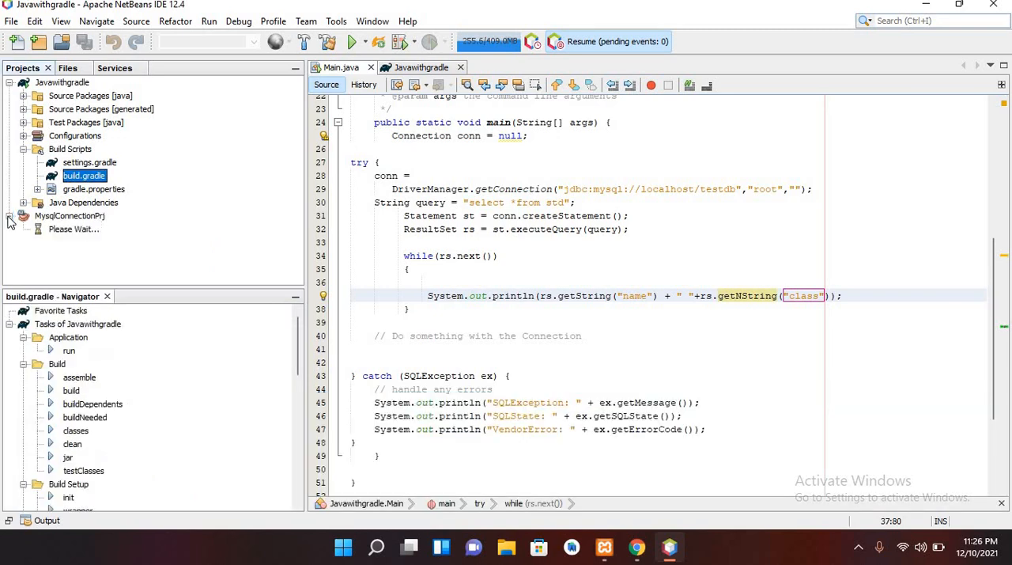
{"action": "left_click", "coordinate": [13, 215]}
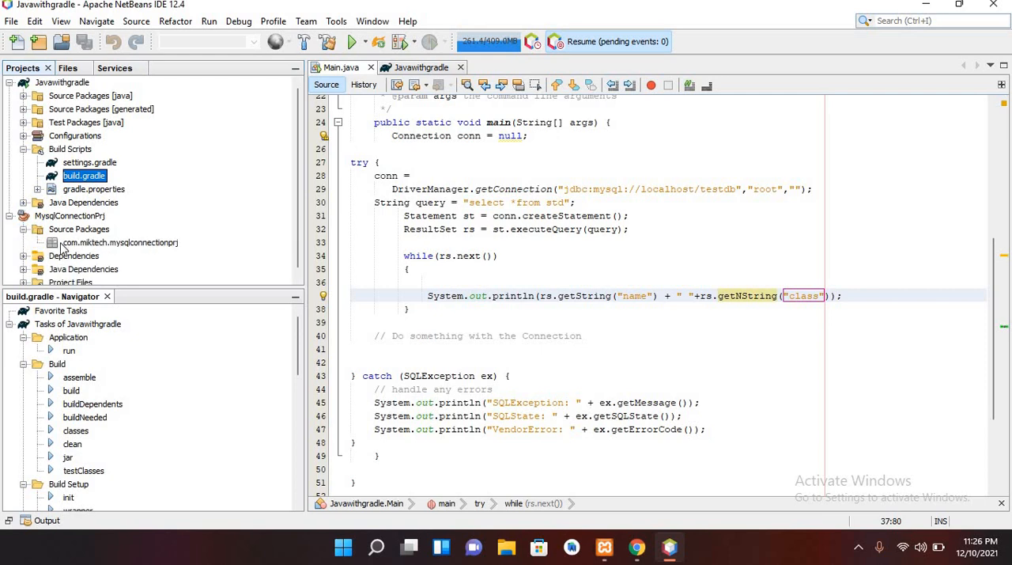
{"action": "right_click", "coordinate": [118, 242]}
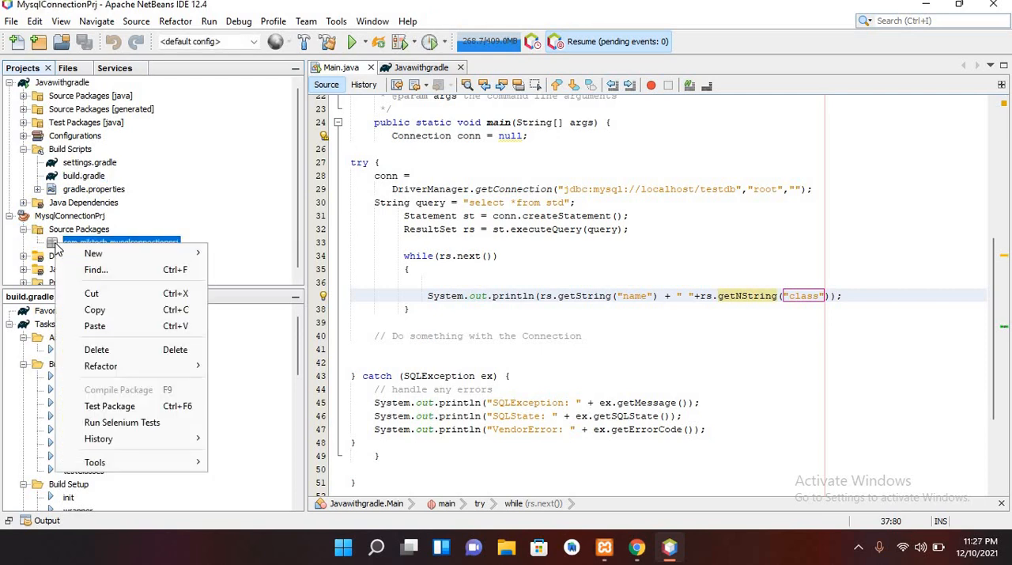
{"action": "mouse_move", "coordinate": [94, 253]}
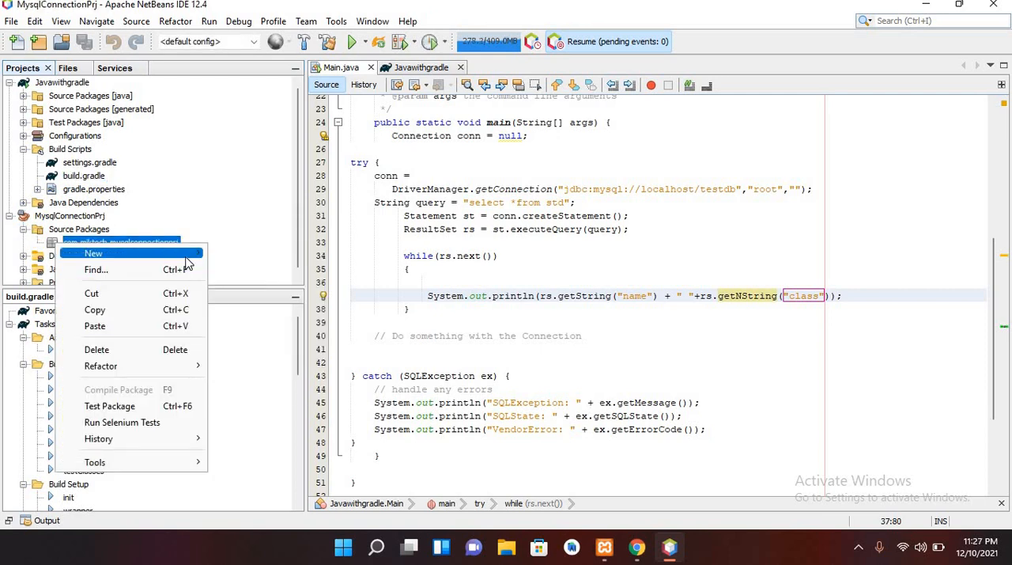
{"action": "left_click", "coordinate": [92, 253]}
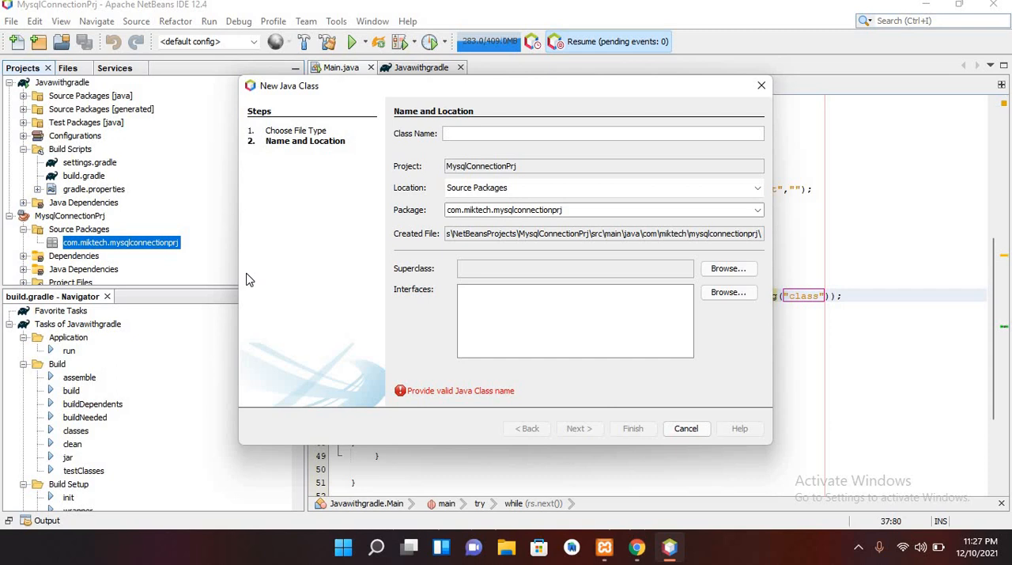
Step: Name the class Main and create it
{"action": "type", "text": "Main"}
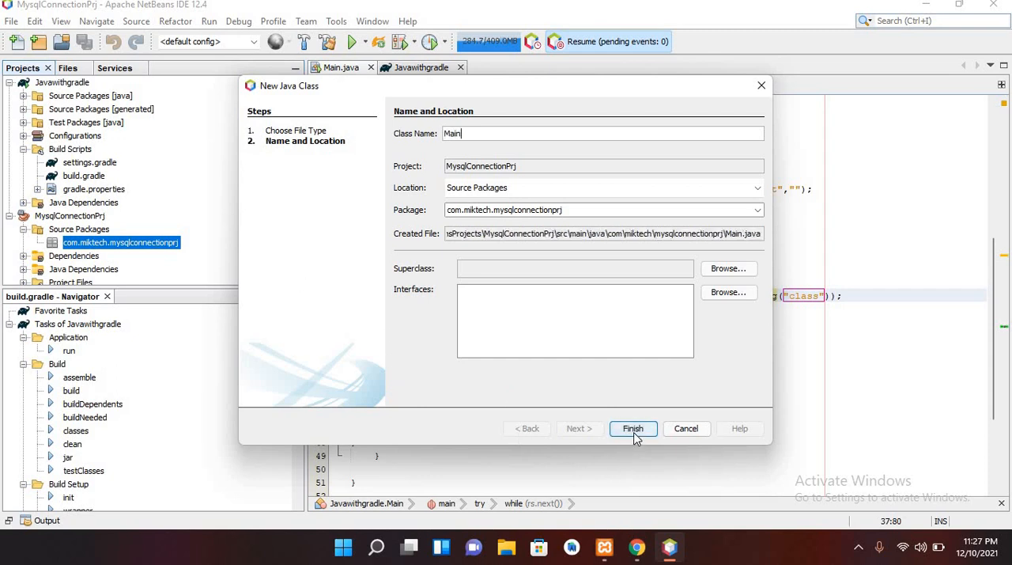
{"action": "left_click", "coordinate": [632, 427]}
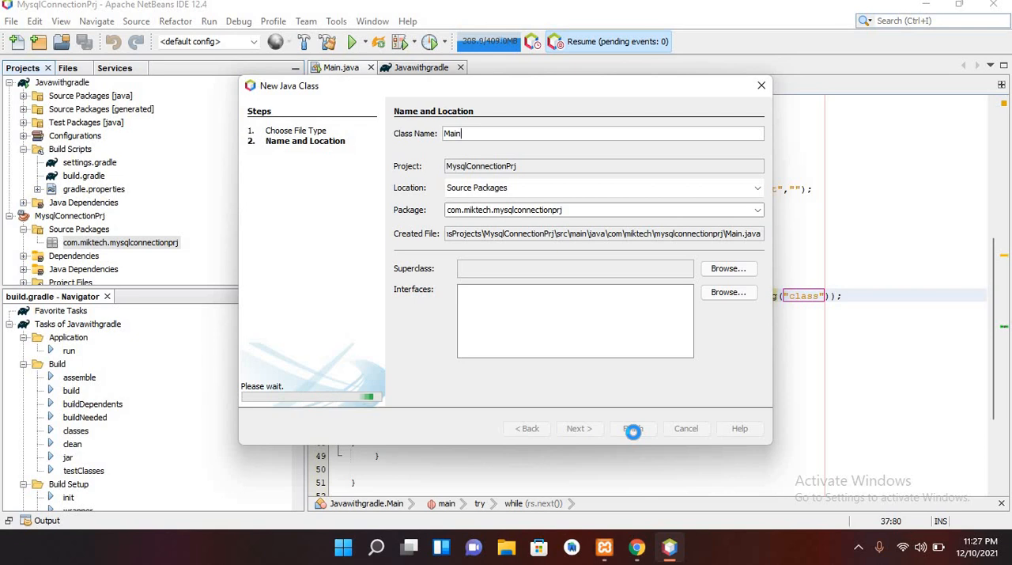
{"action": "left_click", "coordinate": [633, 427]}
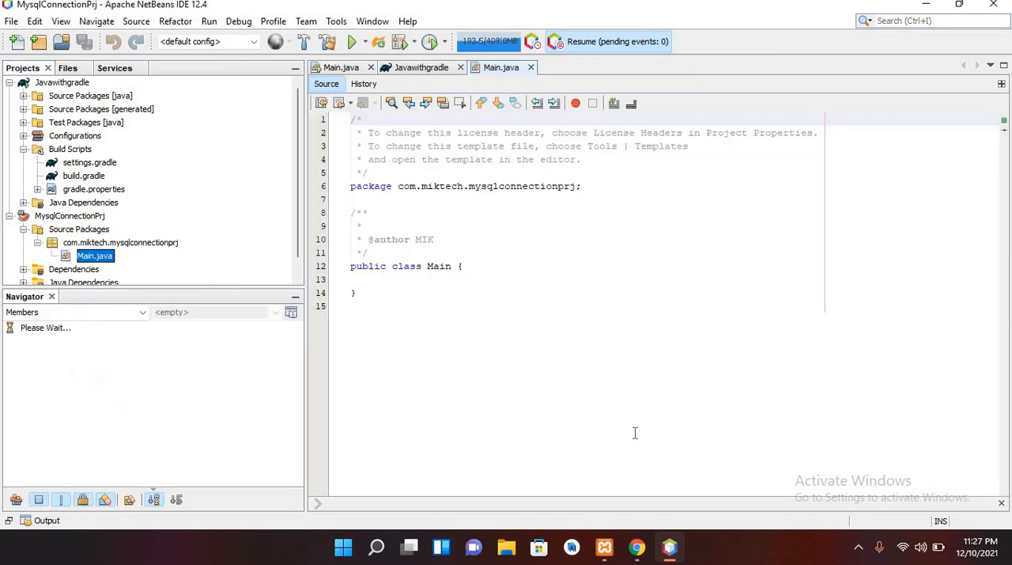
Step: Write an empty public static void main(String[] args) method inside the Main class
{"action": "left_click", "coordinate": [482, 250]}
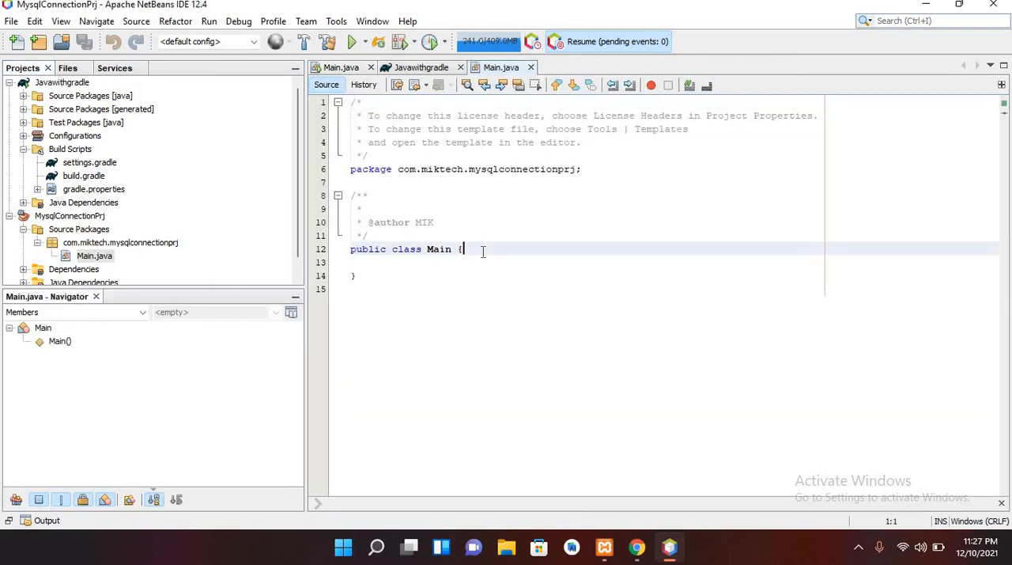
{"action": "key", "text": "enter"}
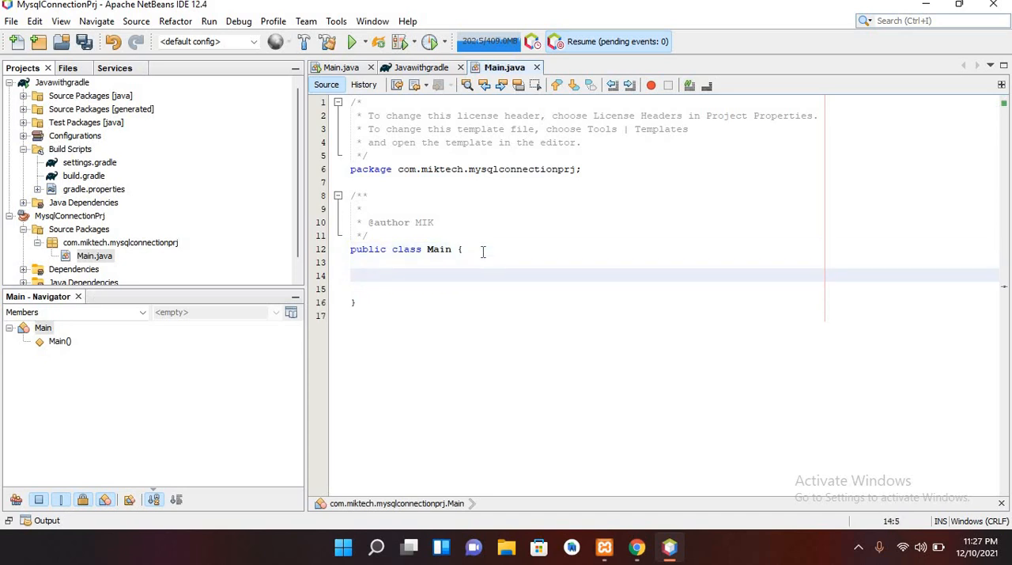
{"action": "type", "text": "public st"}
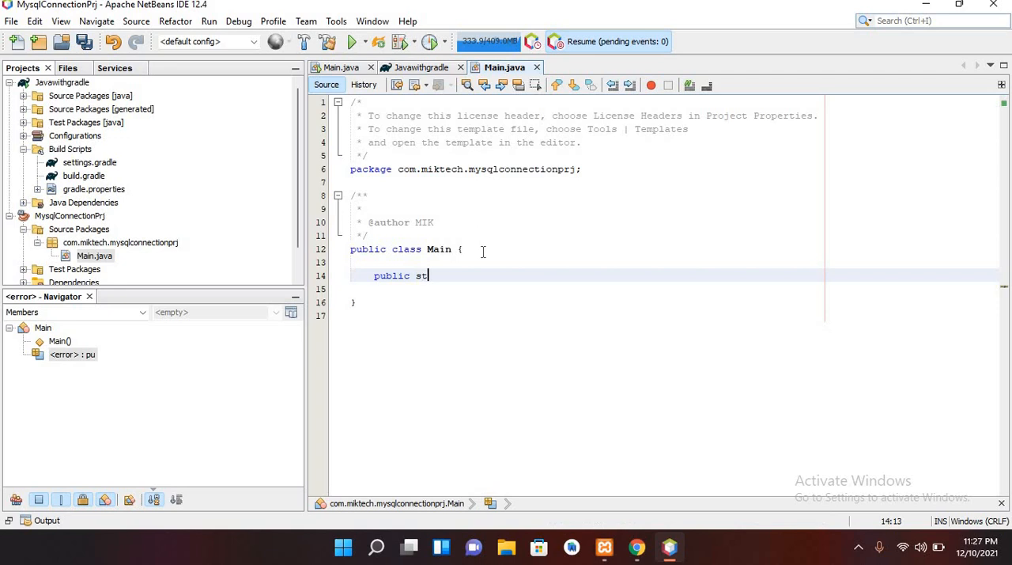
{"action": "type", "text": "atic vo"}
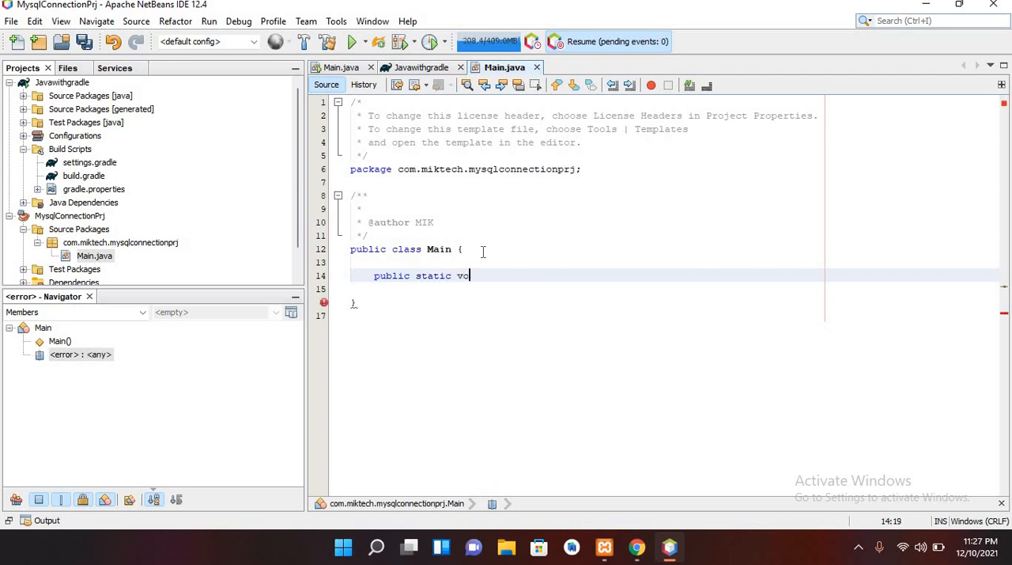
{"action": "type", "text": "id man"}
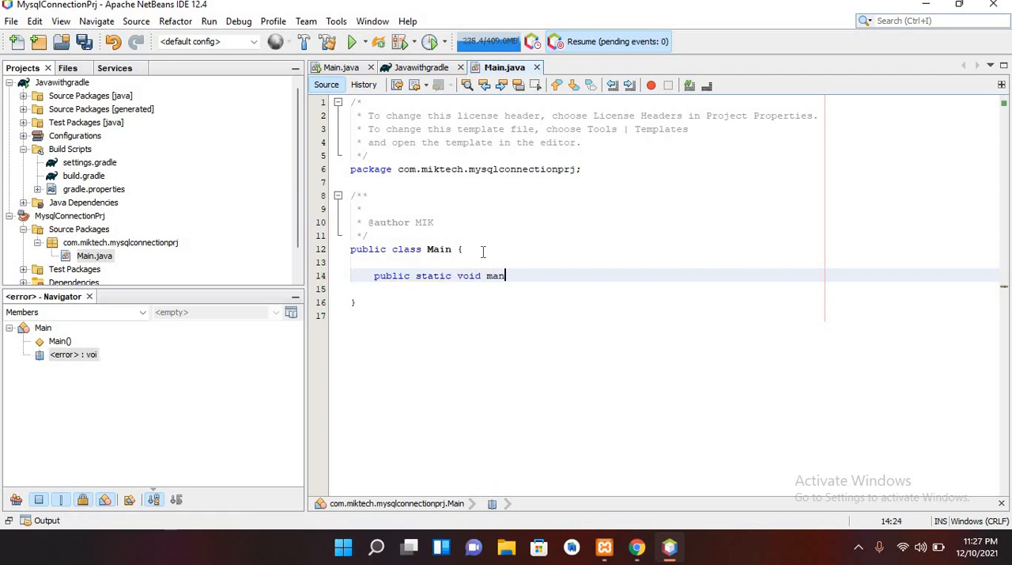
{"action": "type", "text": "in"}
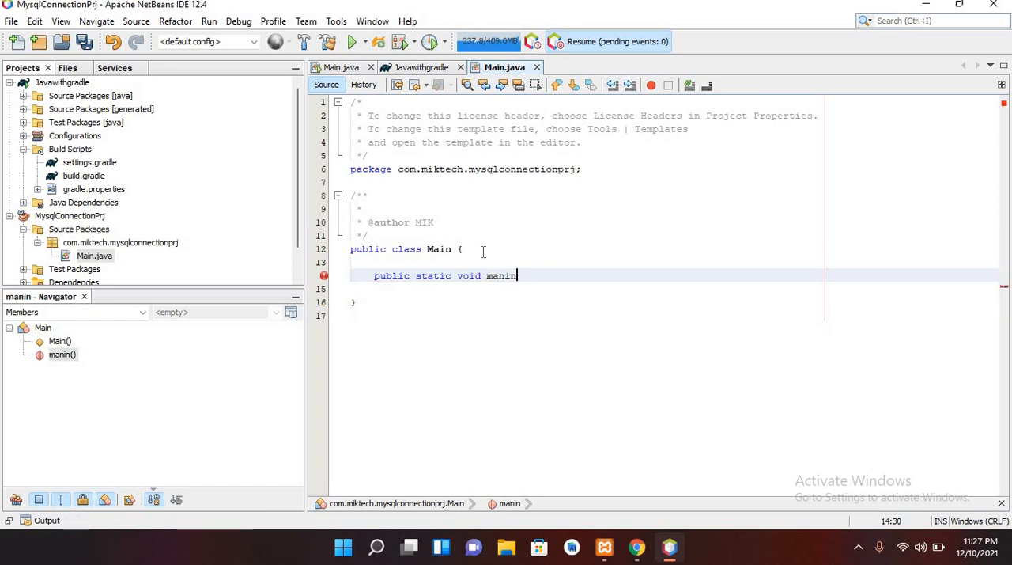
{"action": "type", "text": "main()"}
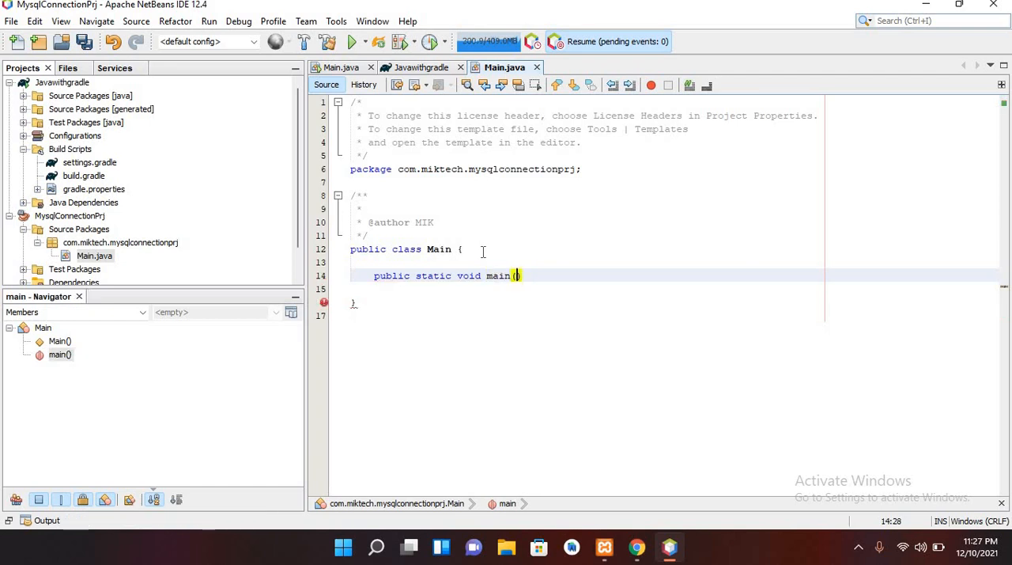
{"action": "type", "text": "St"}
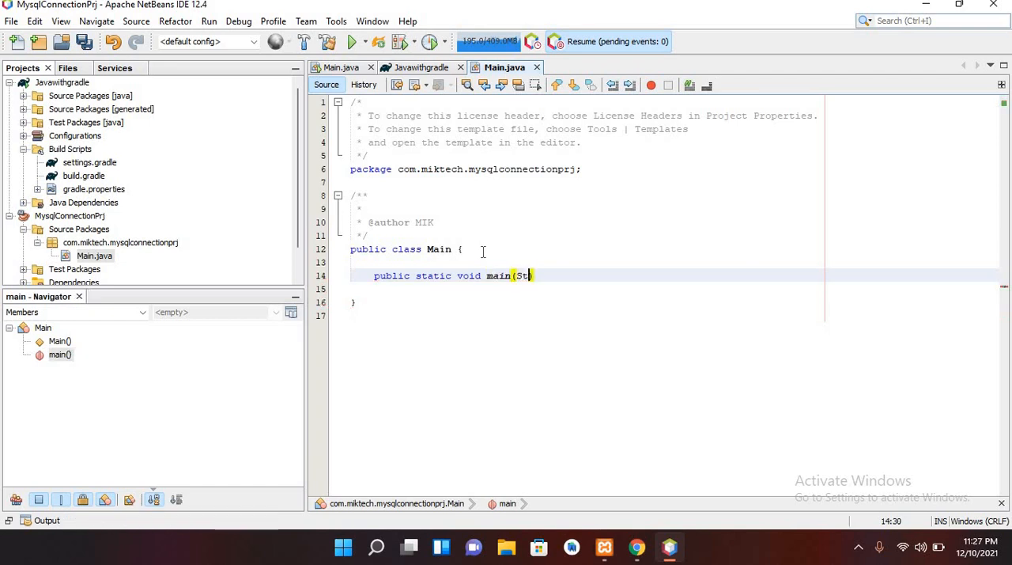
{"action": "type", "text": "ring[]"}
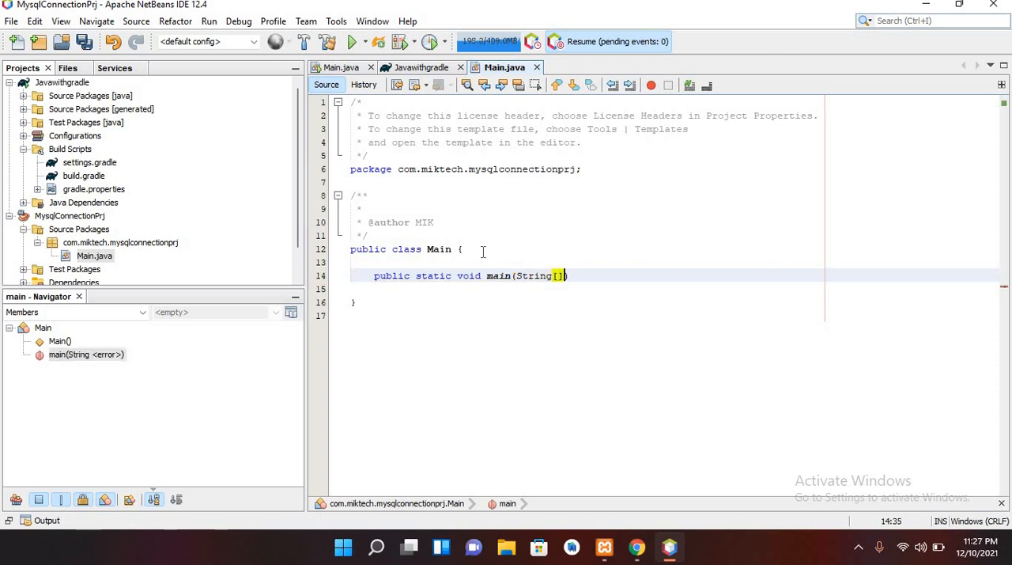
{"action": "type", "text": "args"}
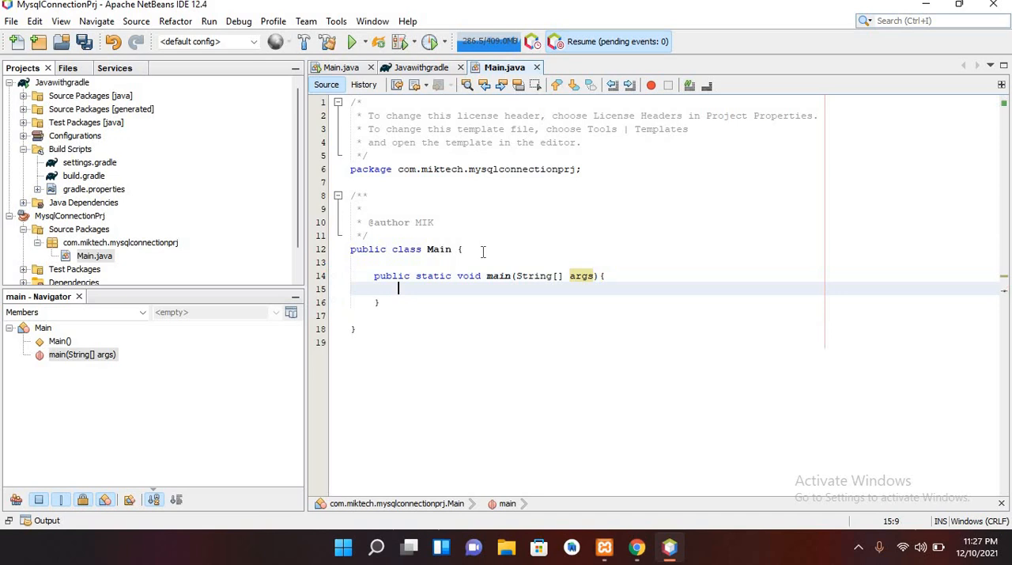
{"action": "key", "text": "enter"}
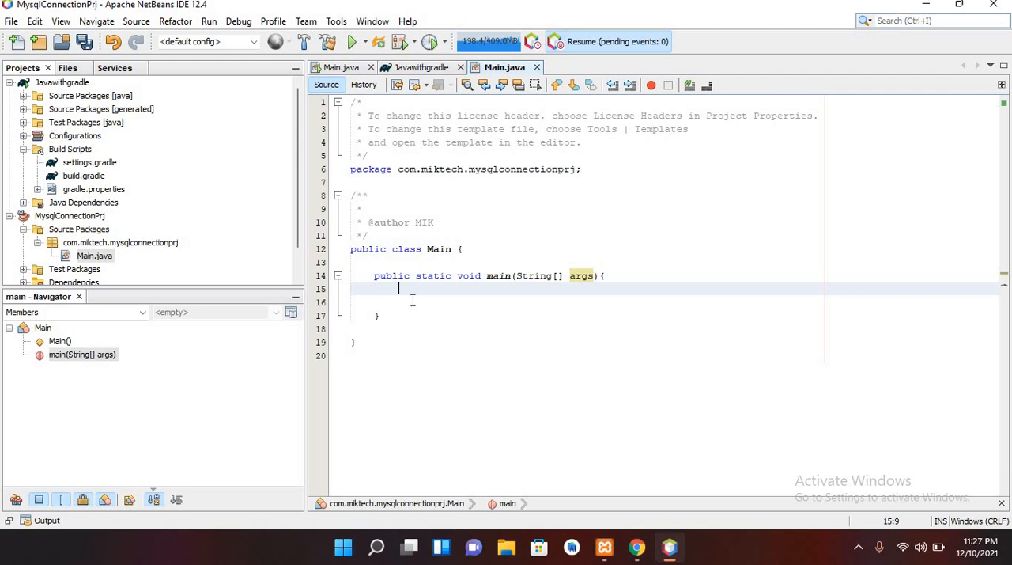
{"action": "mouse_move", "coordinate": [427, 304]}
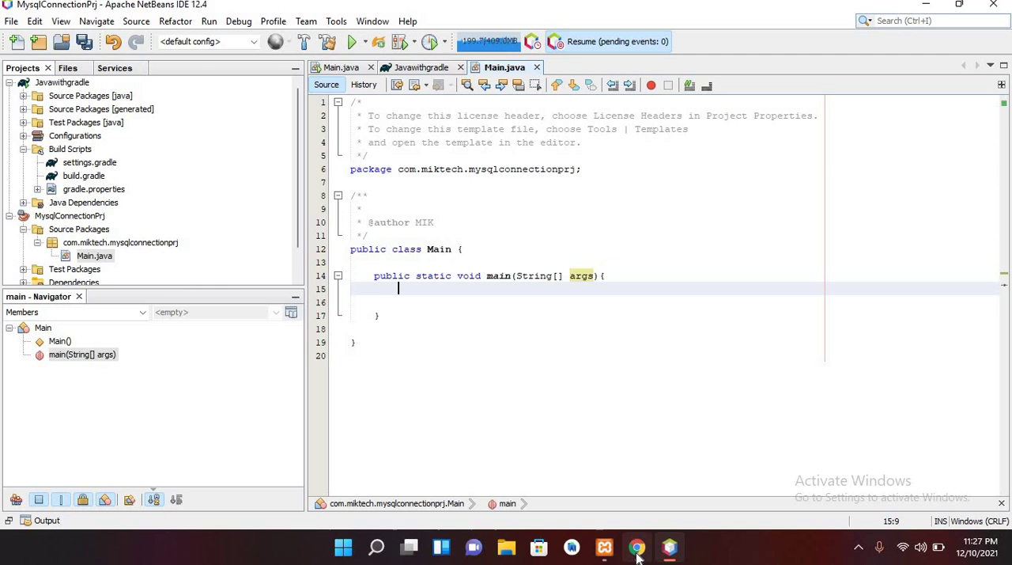
Step: Switch to Chrome and reach search.maven.org from the Google results
{"action": "left_click", "coordinate": [636, 547]}
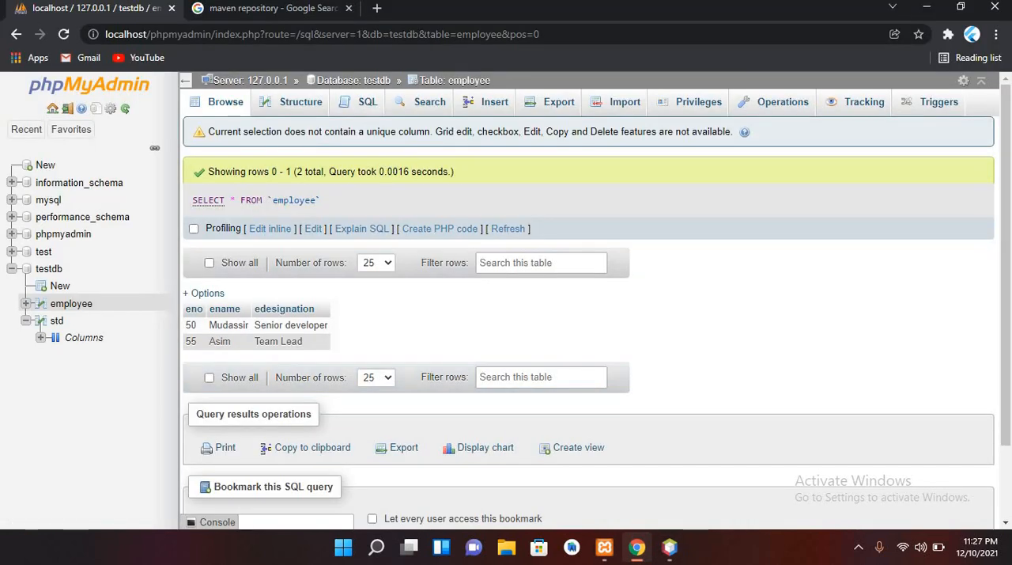
{"action": "left_click", "coordinate": [272, 8]}
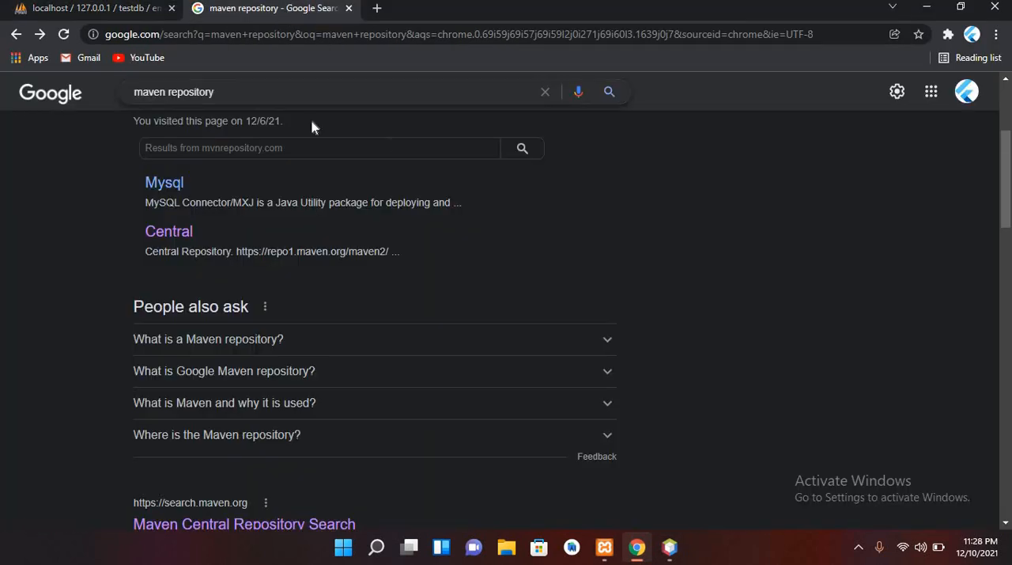
{"action": "mouse_move", "coordinate": [696, 266]}
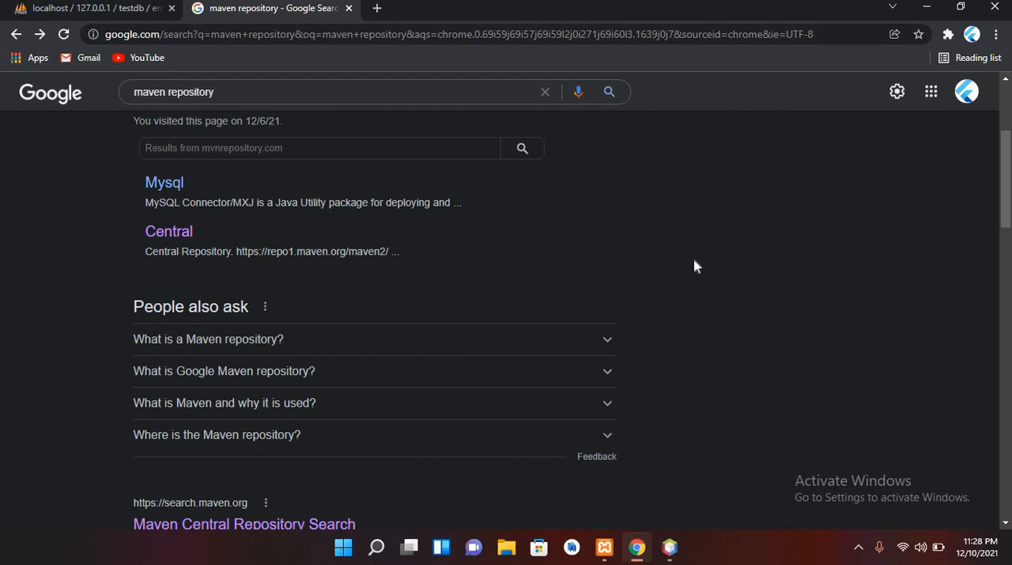
{"action": "scroll", "scroll_direction": "down", "scroll_amount": 3}
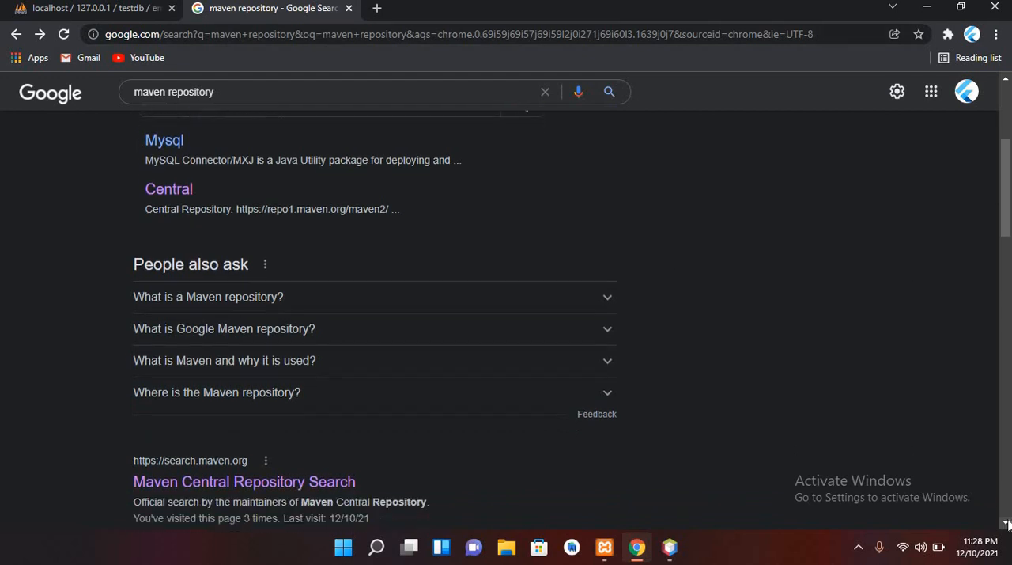
{"action": "scroll", "scroll_direction": "down", "scroll_amount": 3}
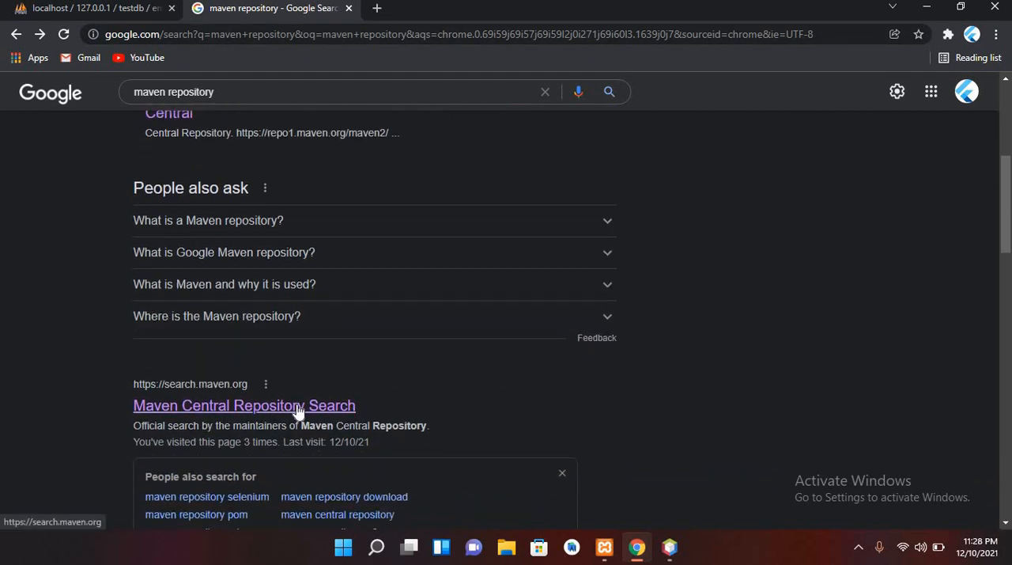
{"action": "left_click", "coordinate": [244, 405]}
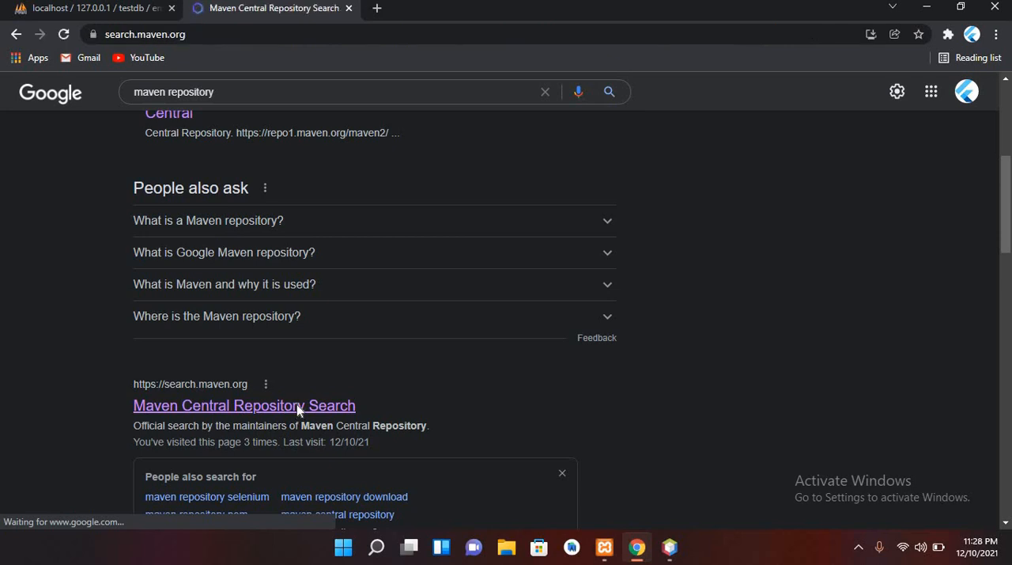
Step: Search Maven Central for mysql connector and open mysql-connector-java 8.0.27
{"action": "left_click", "coordinate": [244, 405]}
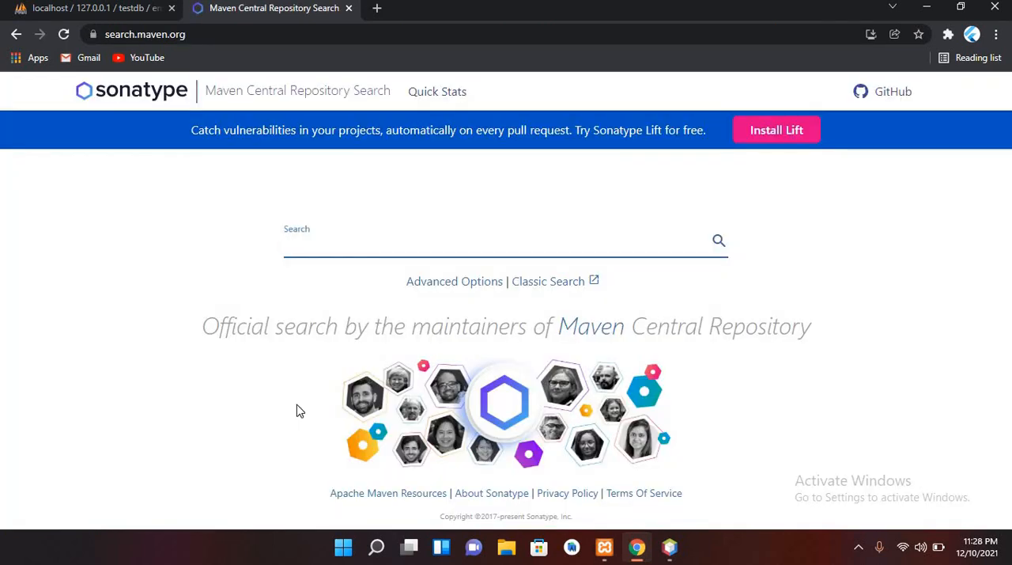
{"action": "type", "text": "mysql conn"}
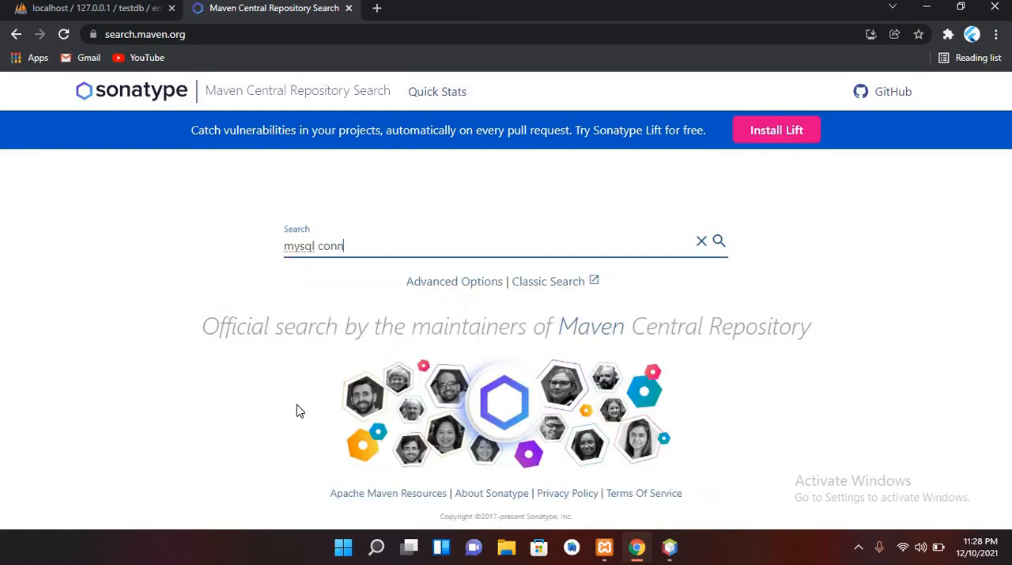
{"action": "type", "text": "ector"}
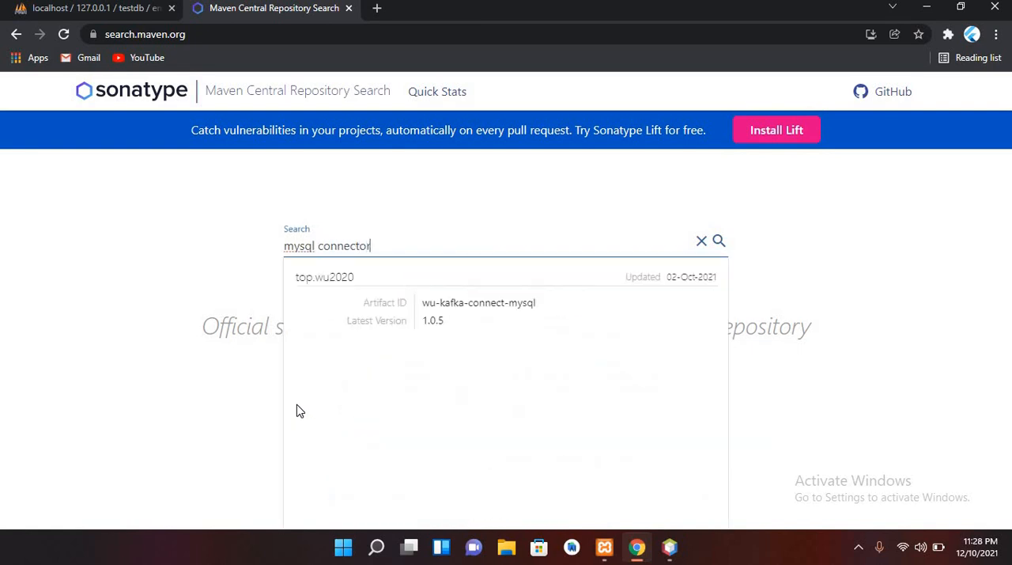
{"action": "left_click", "coordinate": [718, 241]}
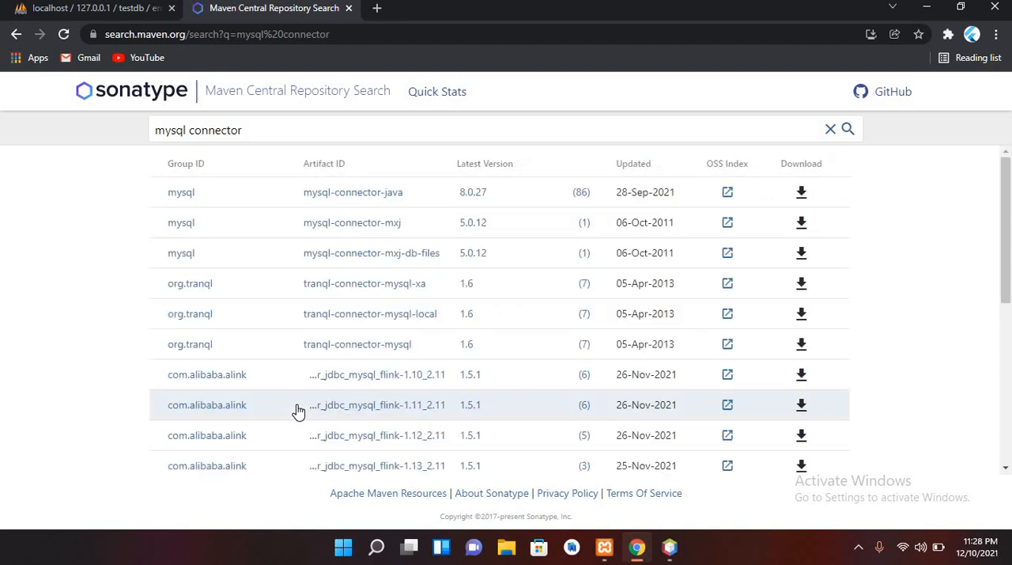
{"action": "mouse_move", "coordinate": [240, 221]}
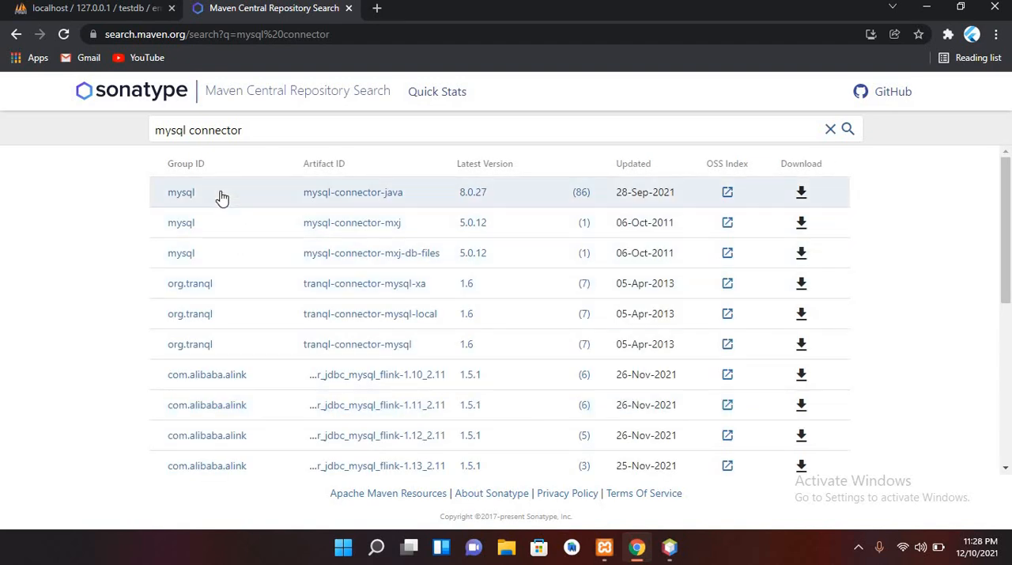
{"action": "left_click", "coordinate": [352, 193]}
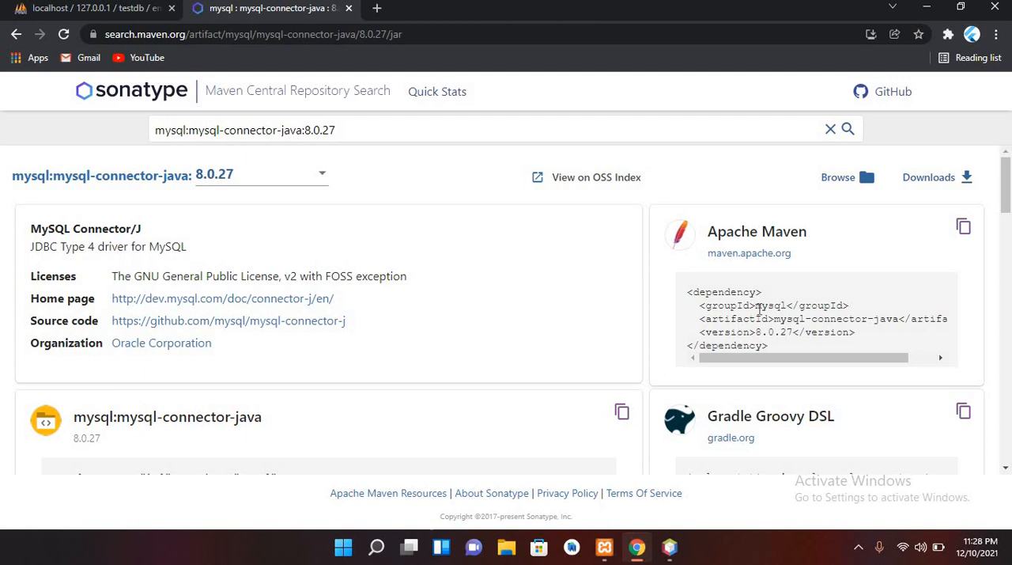
Step: Select the groupId mysql in the dependency snippet and return to NetBeans
{"action": "double_click", "coordinate": [769, 306]}
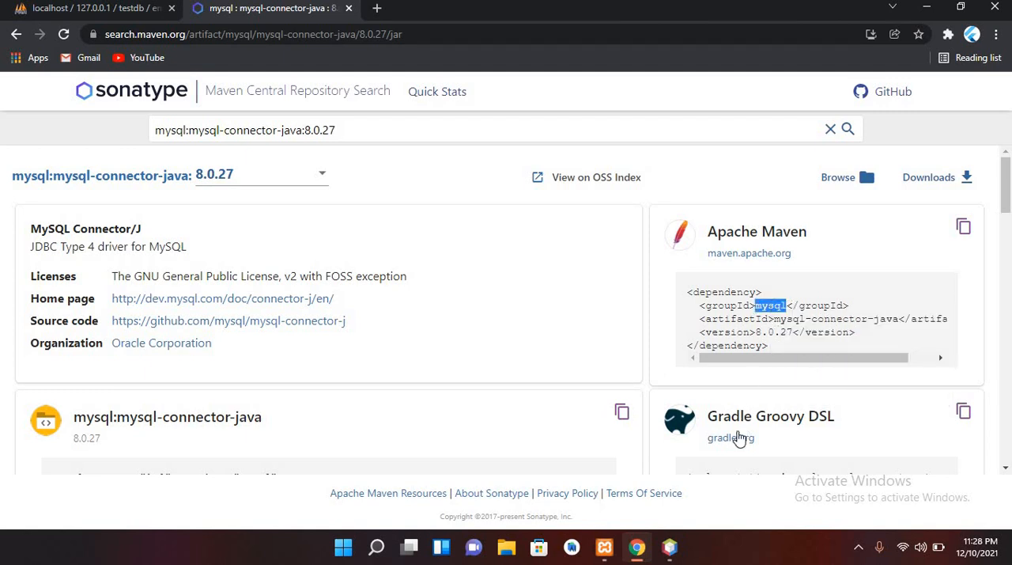
{"action": "left_click", "coordinate": [669, 547]}
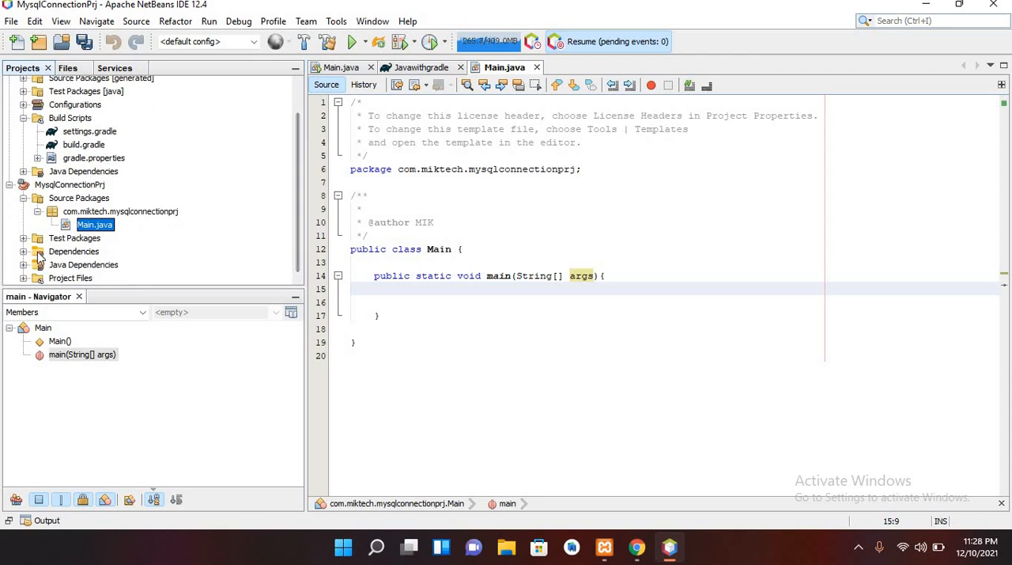
Step: Start adding a dependency to MysqlConnectionPrj with Group ID mysql
{"action": "right_click", "coordinate": [73, 249]}
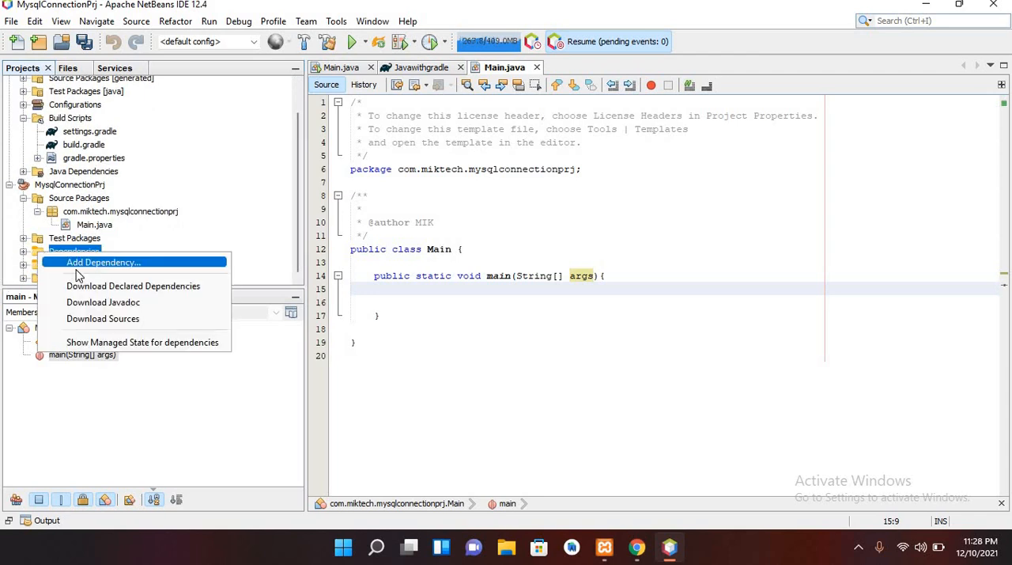
{"action": "left_click", "coordinate": [104, 262]}
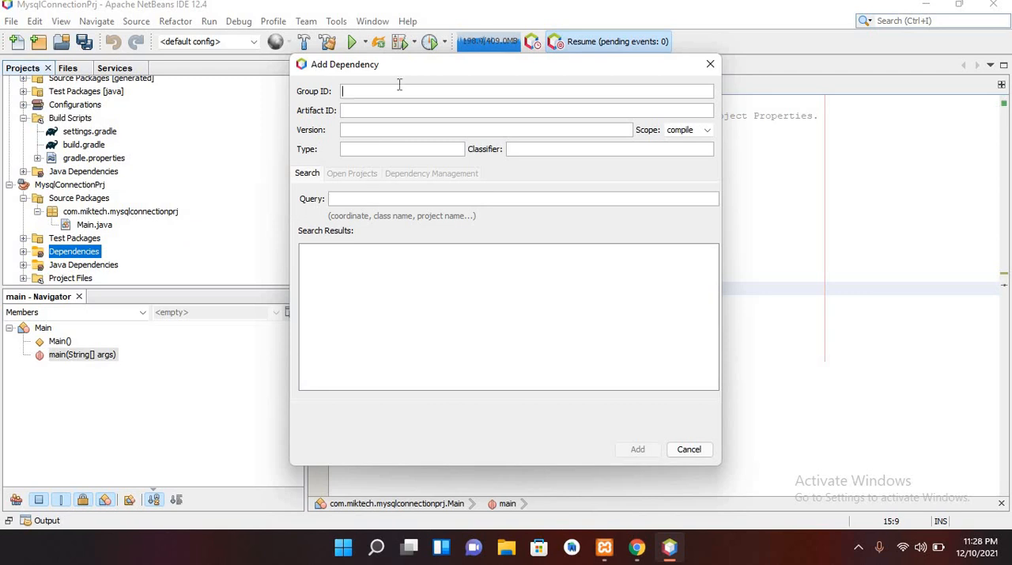
{"action": "type", "text": "mysql"}
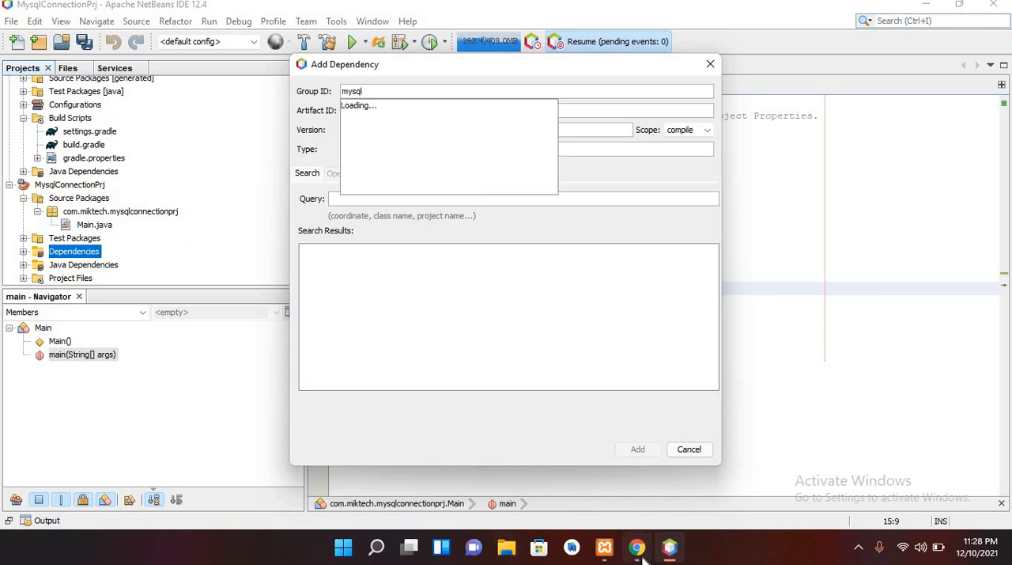
Step: Enter Artifact ID mysql-connector-java and Version 8.0.27 from Maven Central, then add it
{"action": "left_click", "coordinate": [635, 547]}
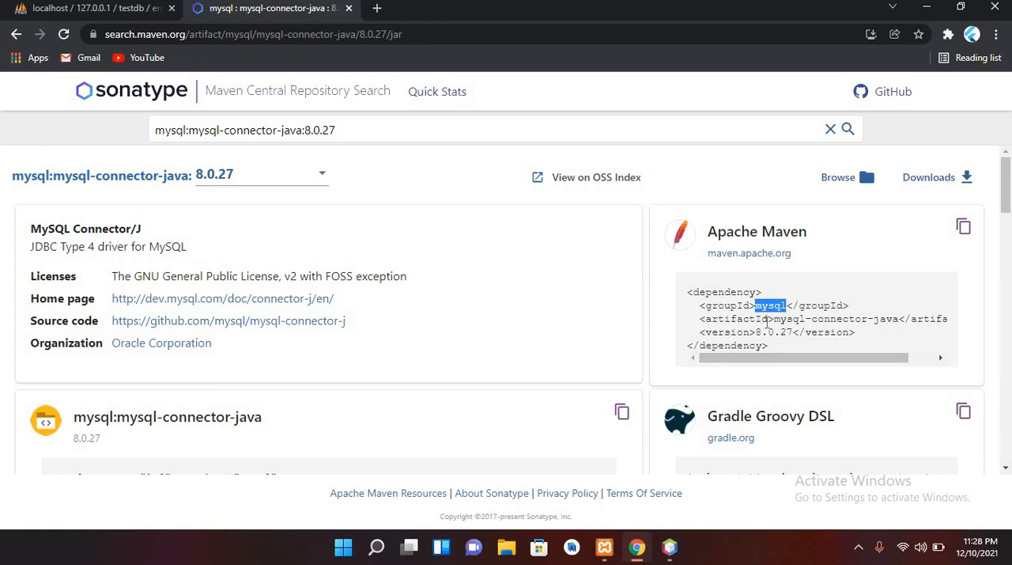
{"action": "double_click", "coordinate": [829, 320]}
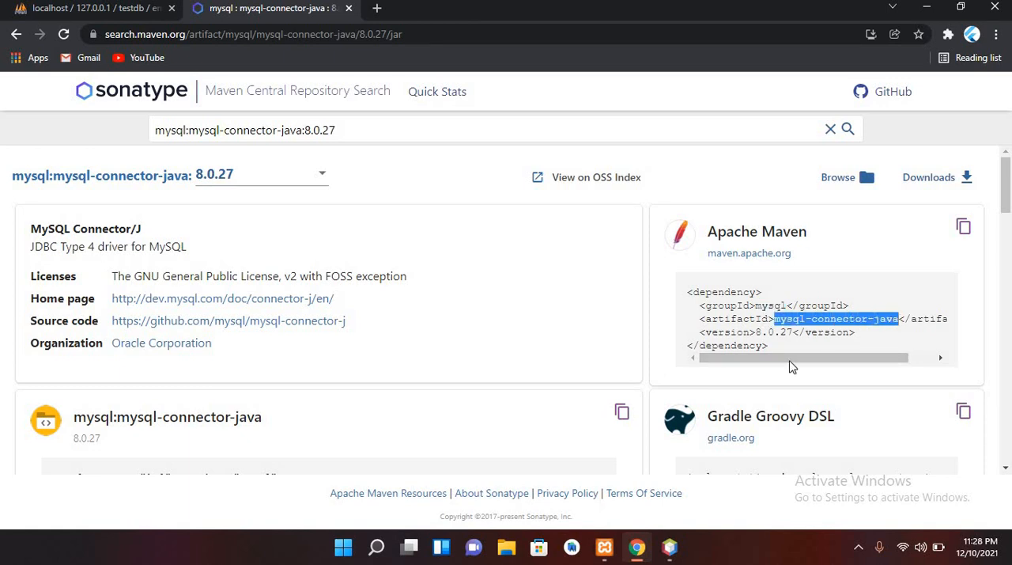
{"action": "mouse_move", "coordinate": [604, 547]}
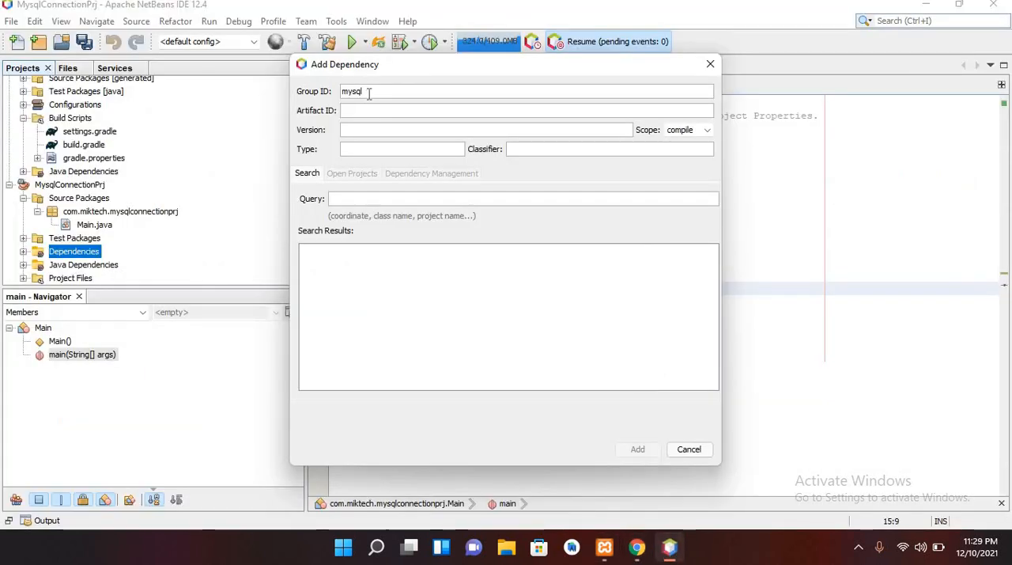
{"action": "type", "text": "mysql-connector-java"}
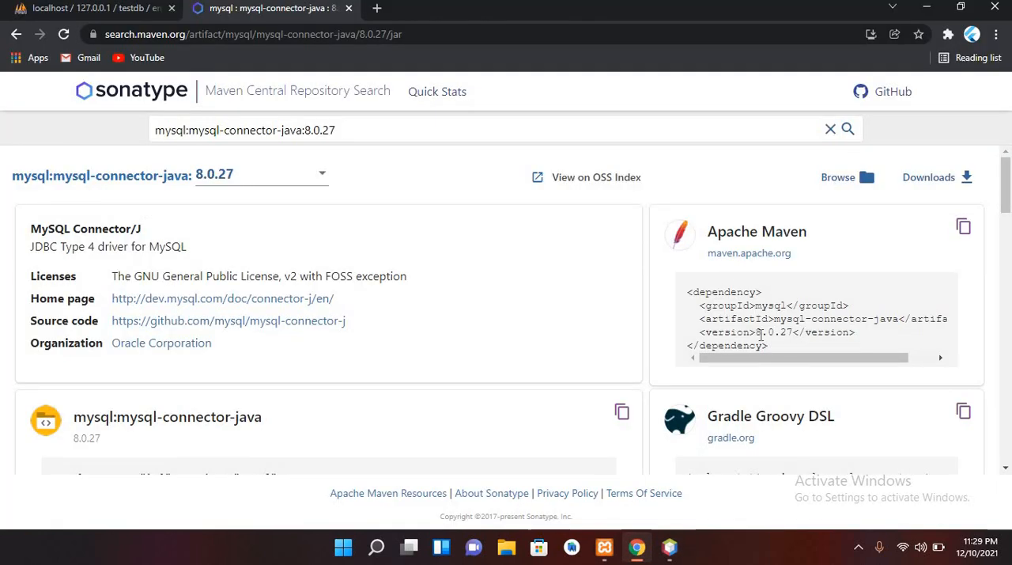
{"action": "double_click", "coordinate": [775, 332]}
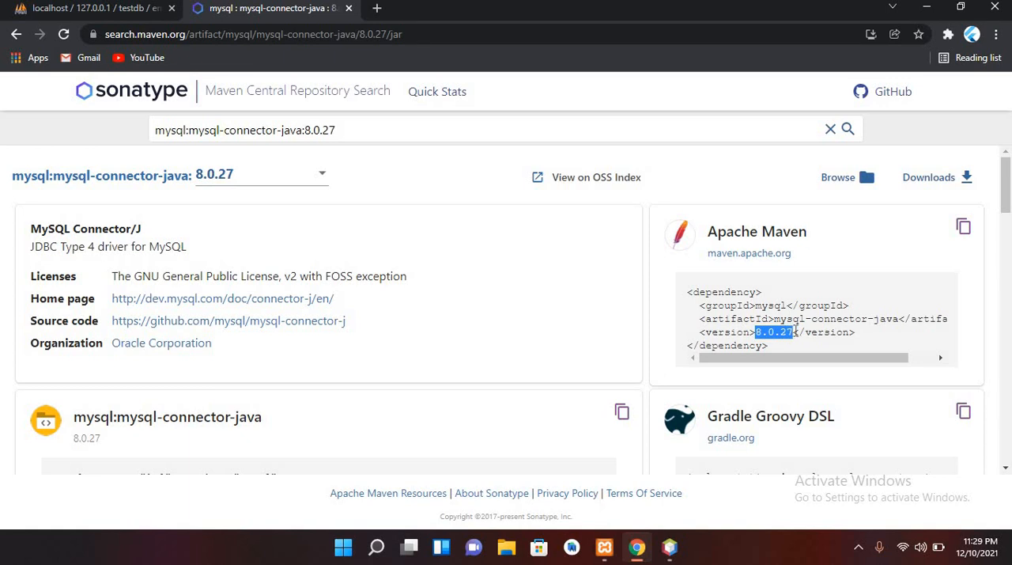
{"action": "mouse_move", "coordinate": [725, 525]}
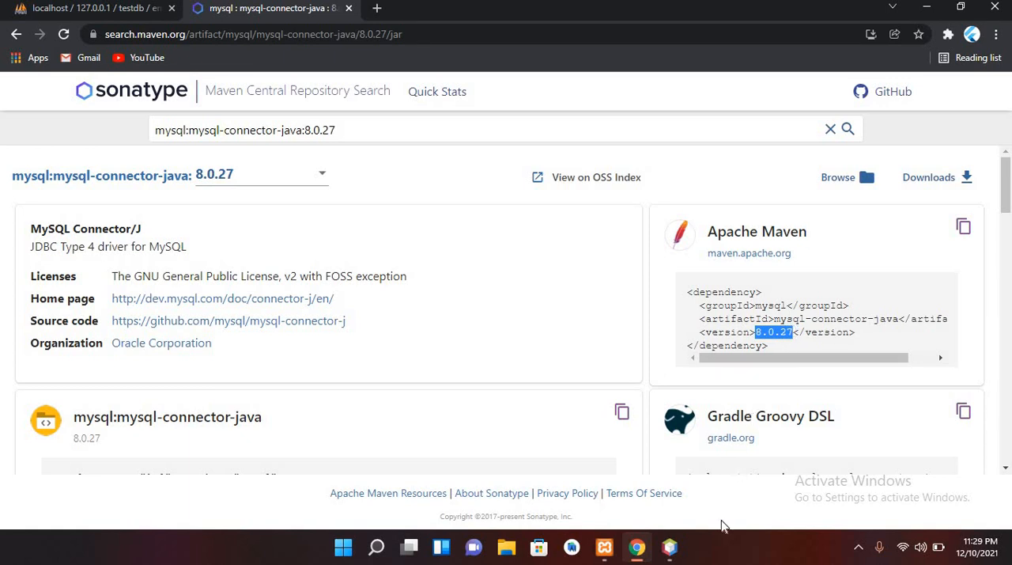
{"action": "left_click", "coordinate": [669, 547]}
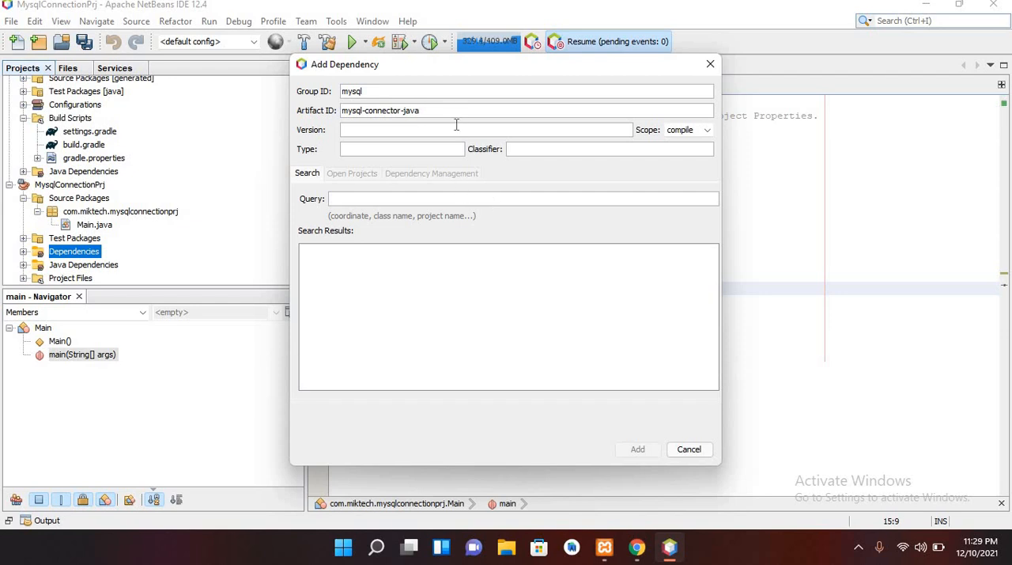
{"action": "type", "text": "8.0.27"}
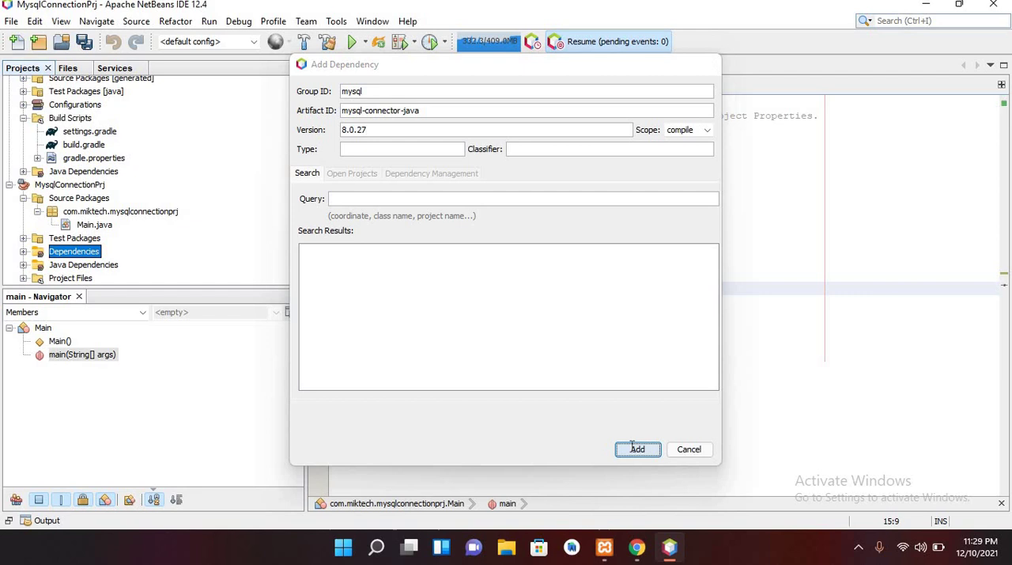
{"action": "left_click", "coordinate": [638, 449]}
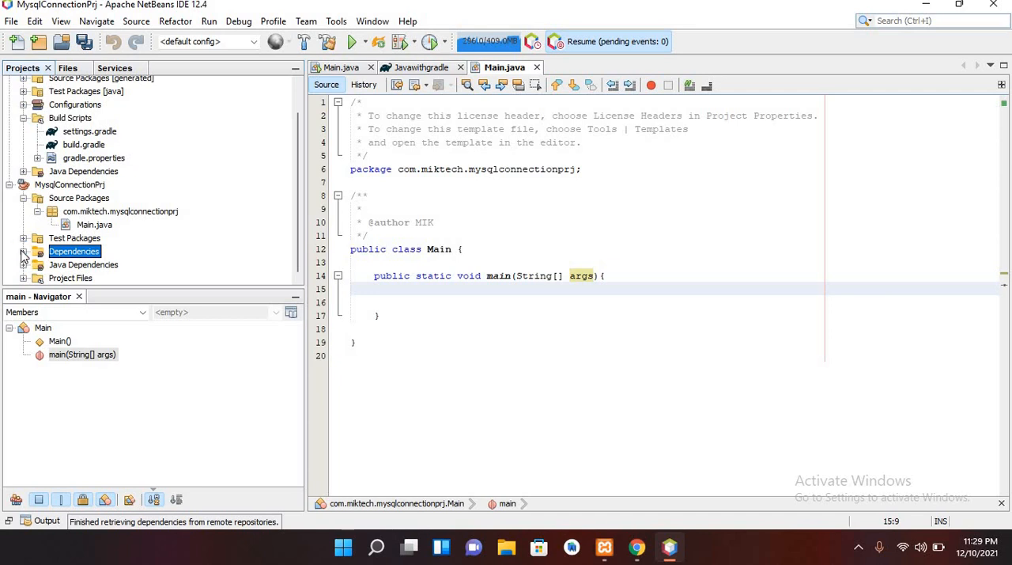
Step: Expand Dependencies to show mysql-connector-java-8.0.27.jar and protobuf-java-3.11.4.jar, then place the cursor in main
{"action": "left_click", "coordinate": [25, 250]}
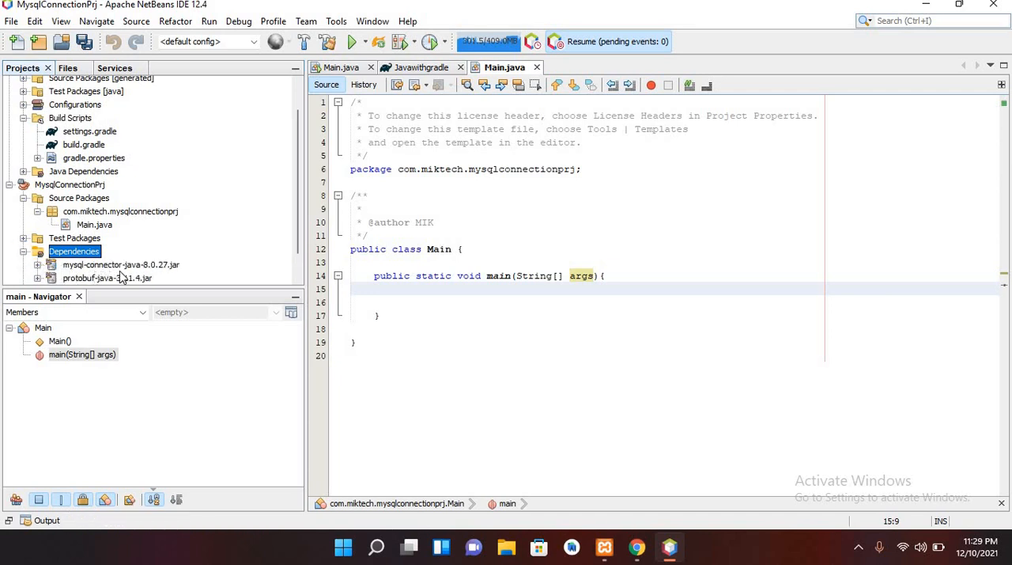
{"action": "mouse_move", "coordinate": [120, 264]}
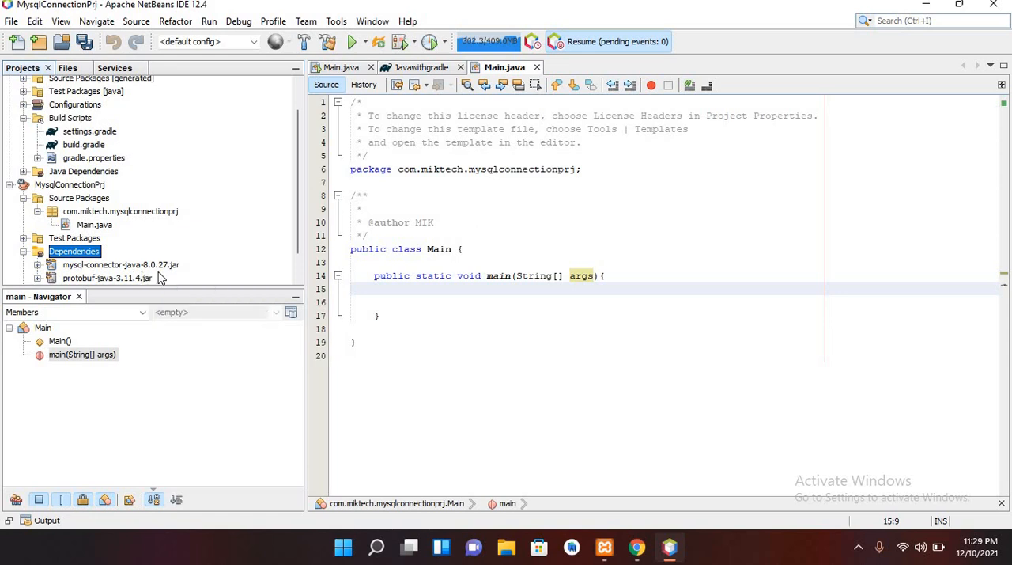
{"action": "left_click", "coordinate": [604, 275]}
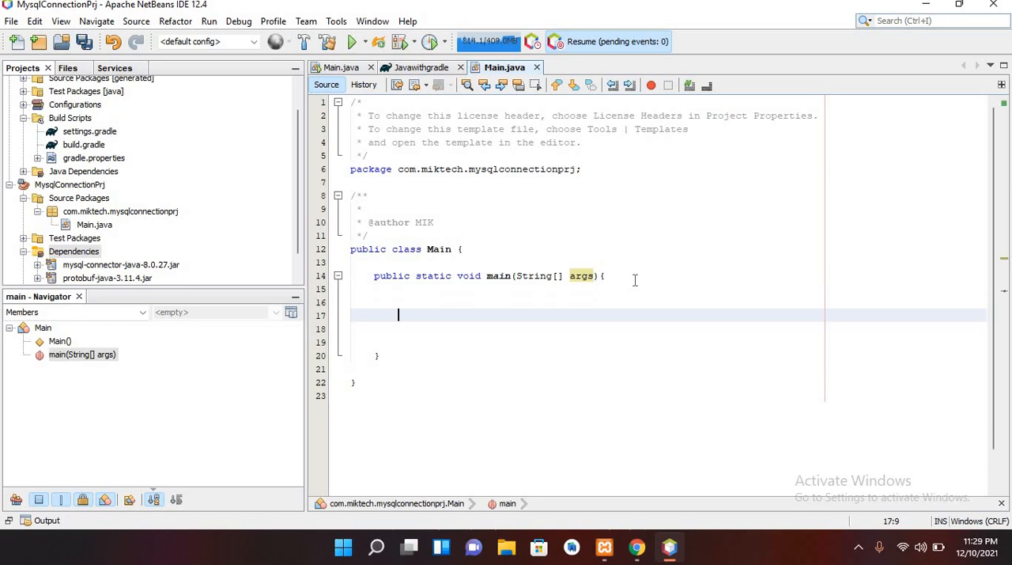
Step: Declare Connection con = null; in main
{"action": "type", "text": "c"}
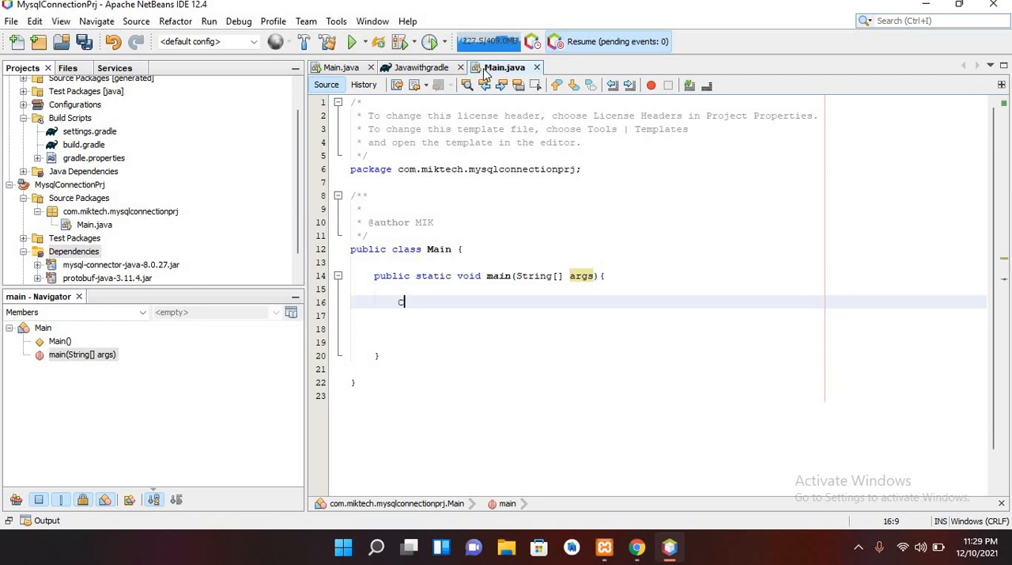
{"action": "type", "text": "onnecti"}
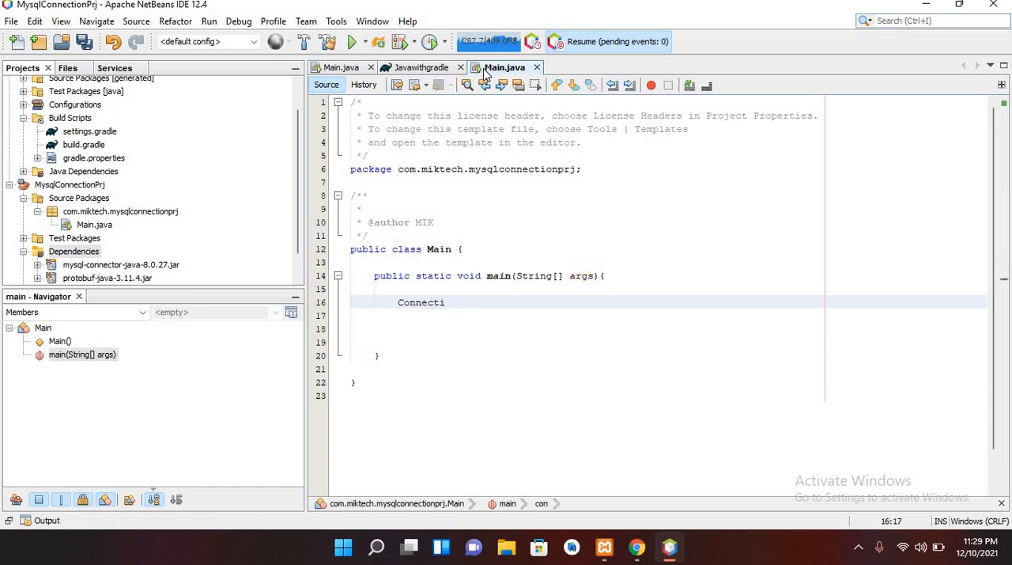
{"action": "type", "text": "on con = null"}
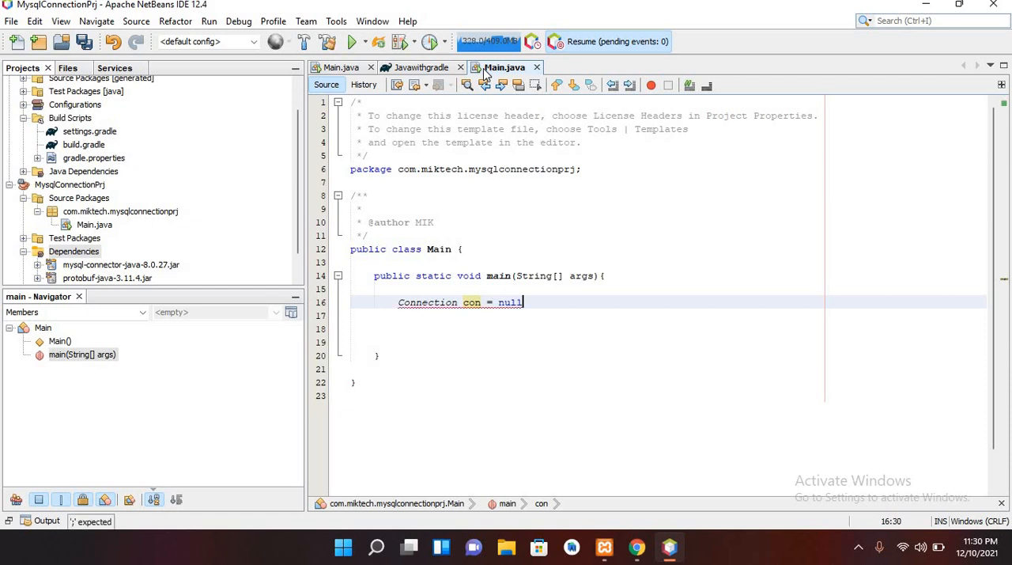
{"action": "type", "text": ";"}
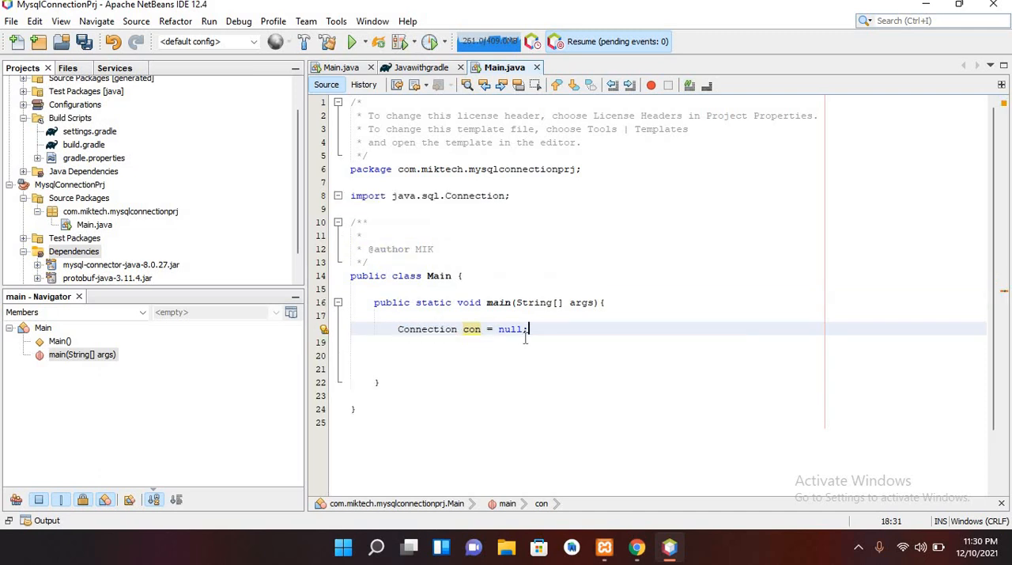
Step: Add an empty try block with catch(SQLException ex), accepting the java.sql imports
{"action": "type", "text": "tr"}
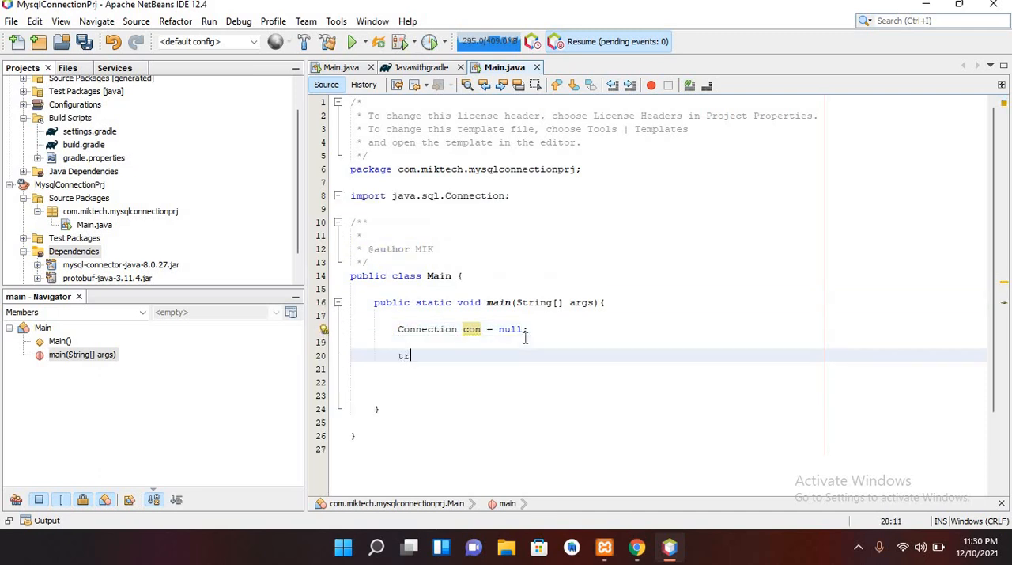
{"action": "type", "text": "y{"}
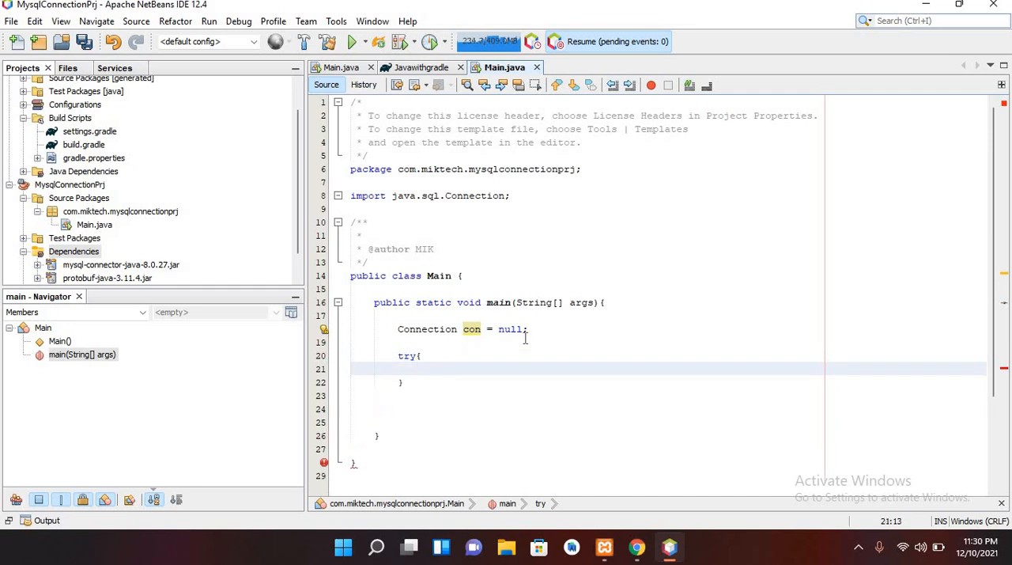
{"action": "type", "text": "}cat"}
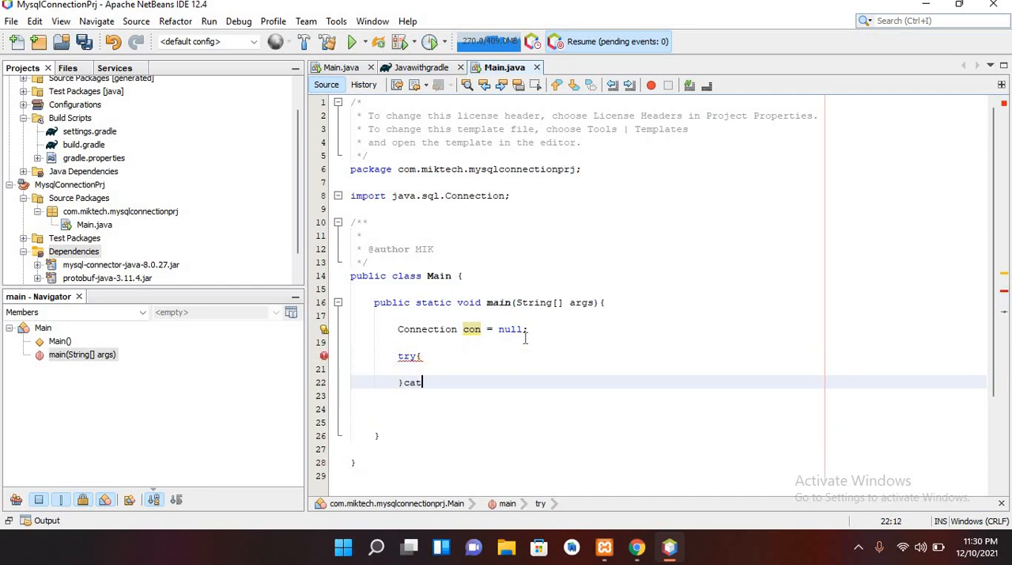
{"action": "type", "text": "ch("}
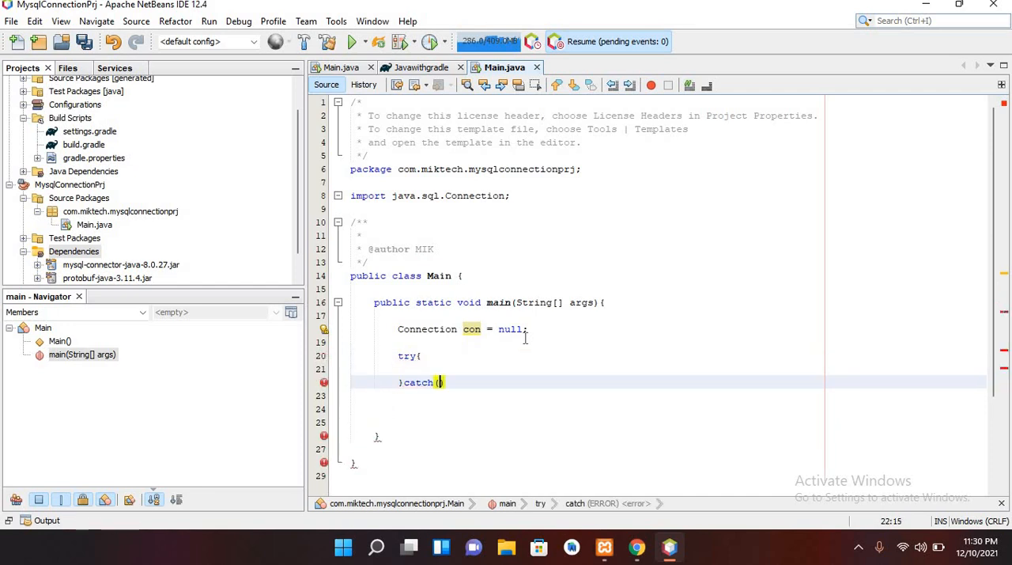
{"action": "type", "text": "{"}
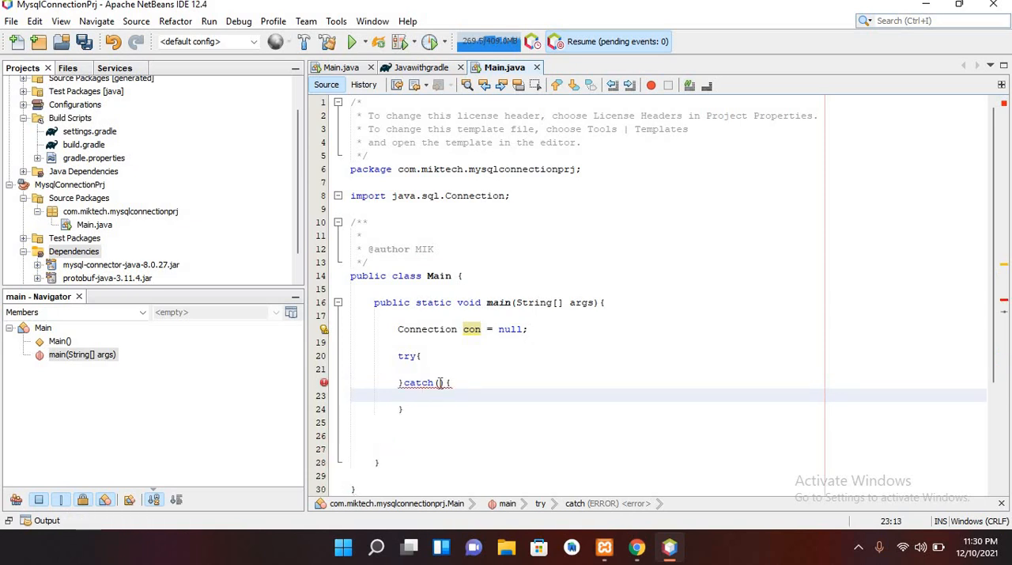
{"action": "left_click", "coordinate": [439, 382]}
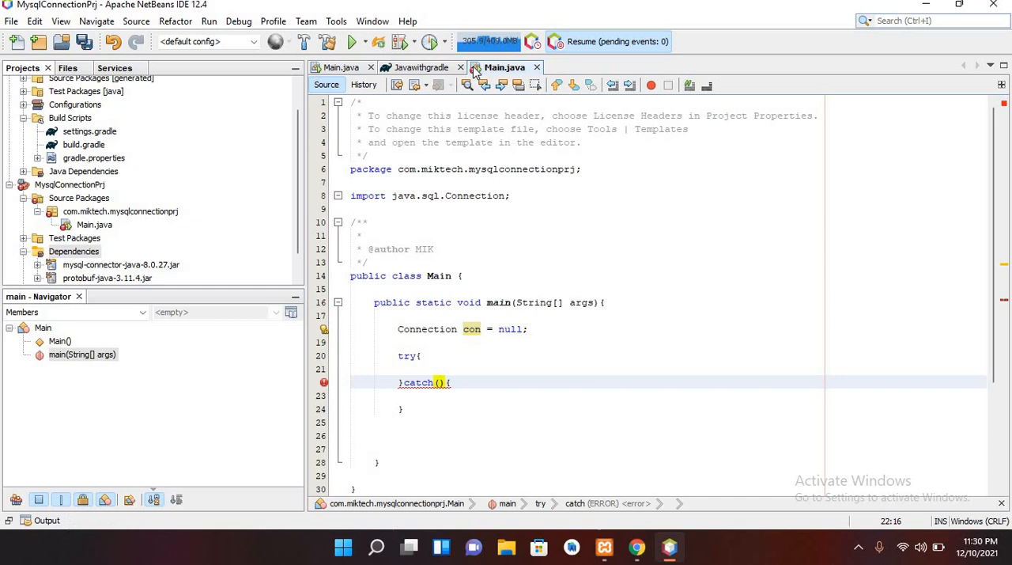
{"action": "type", "text": "Sq"}
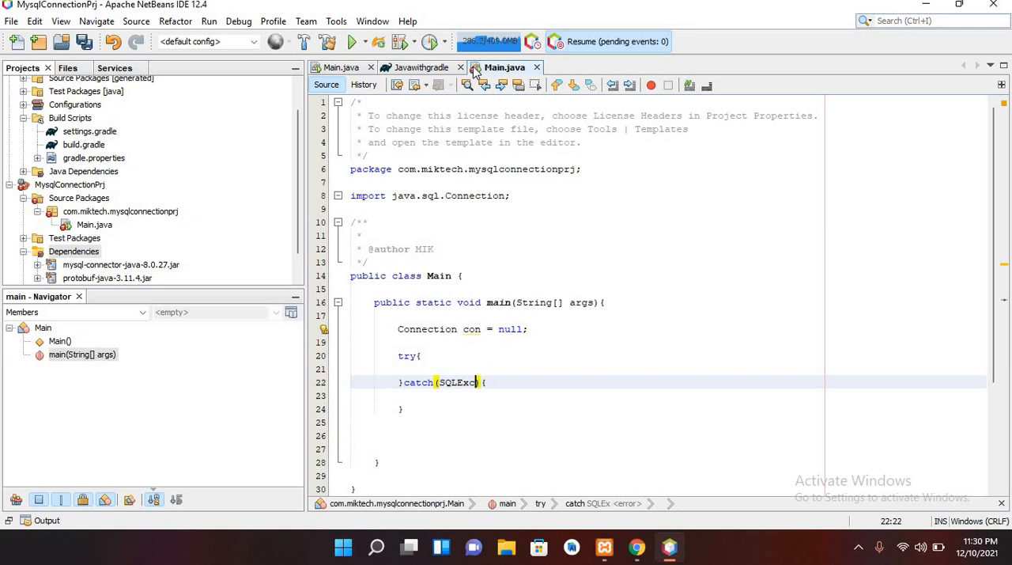
{"action": "type", "text": "ption"}
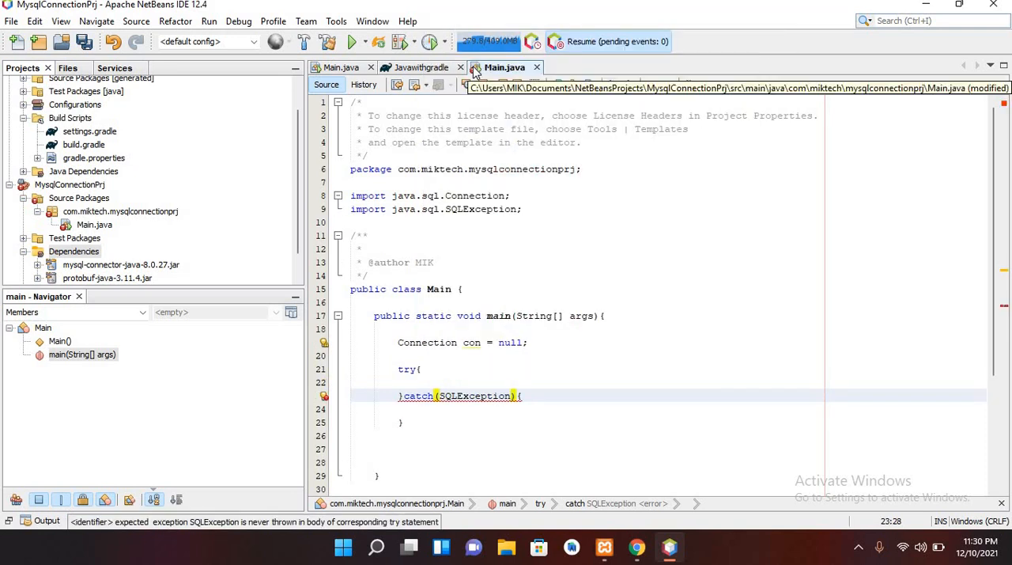
{"action": "type", "text": "ex"}
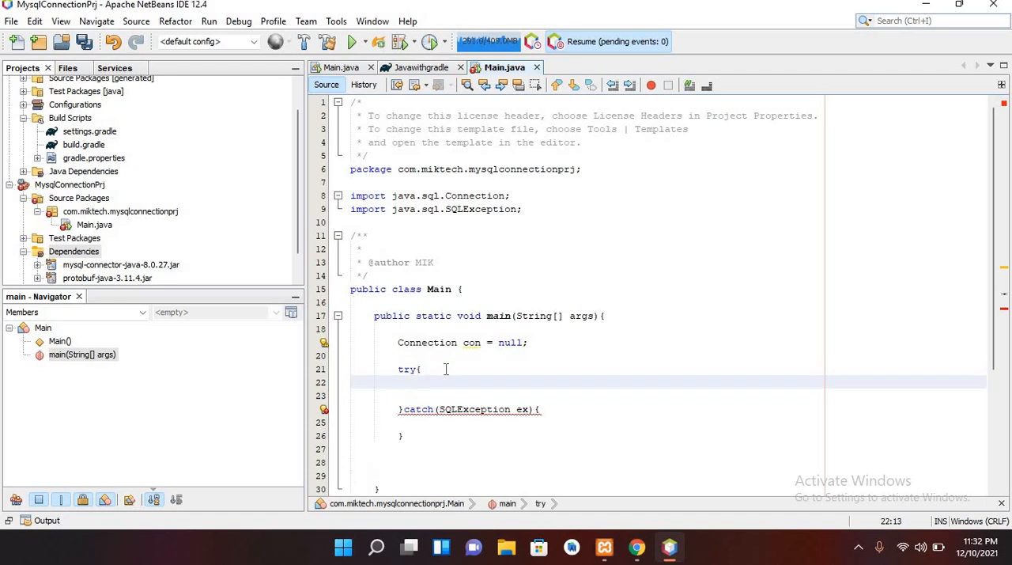
Step: Begin con = DriverManager.getConnection("") inside the try block
{"action": "type", "text": "con"}
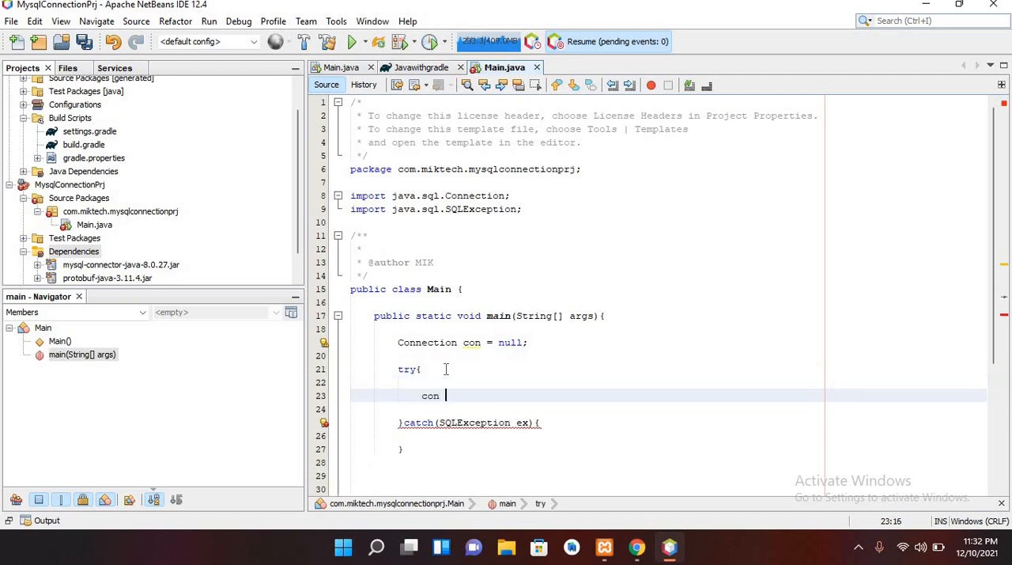
{"action": "type", "text": "= Dr"}
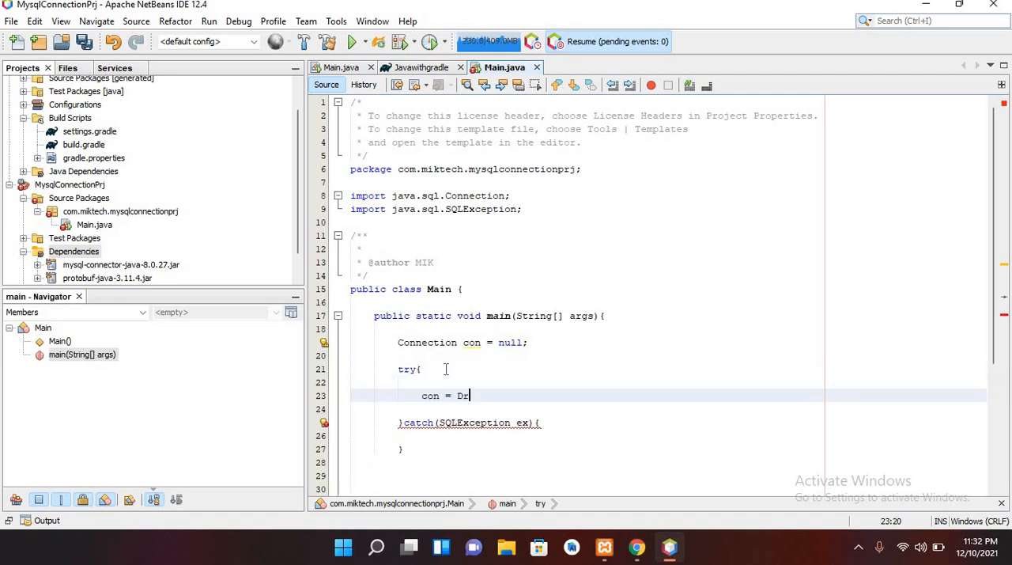
{"action": "type", "text": "iverManager"}
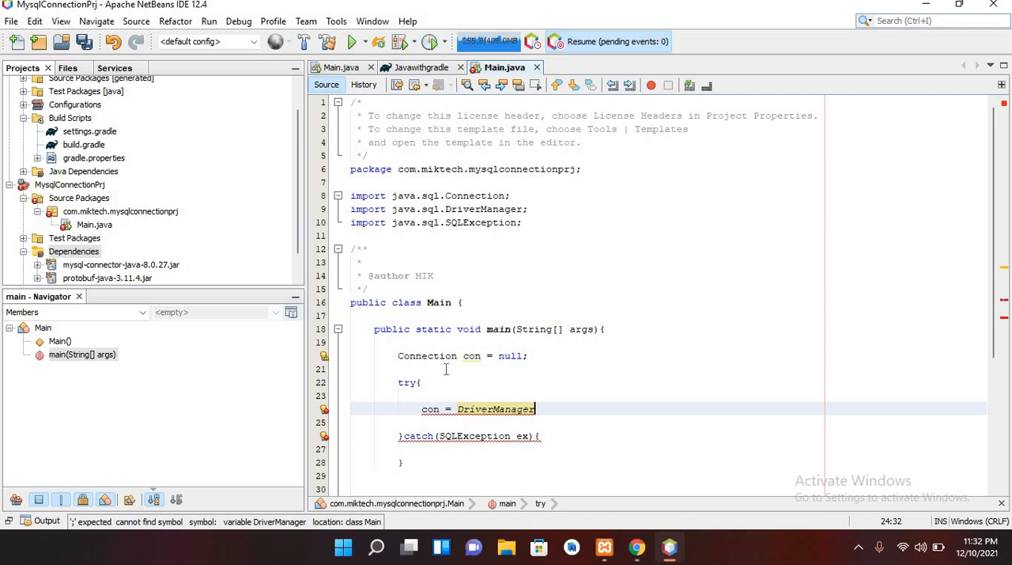
{"action": "type", "text": ".getConnection("}
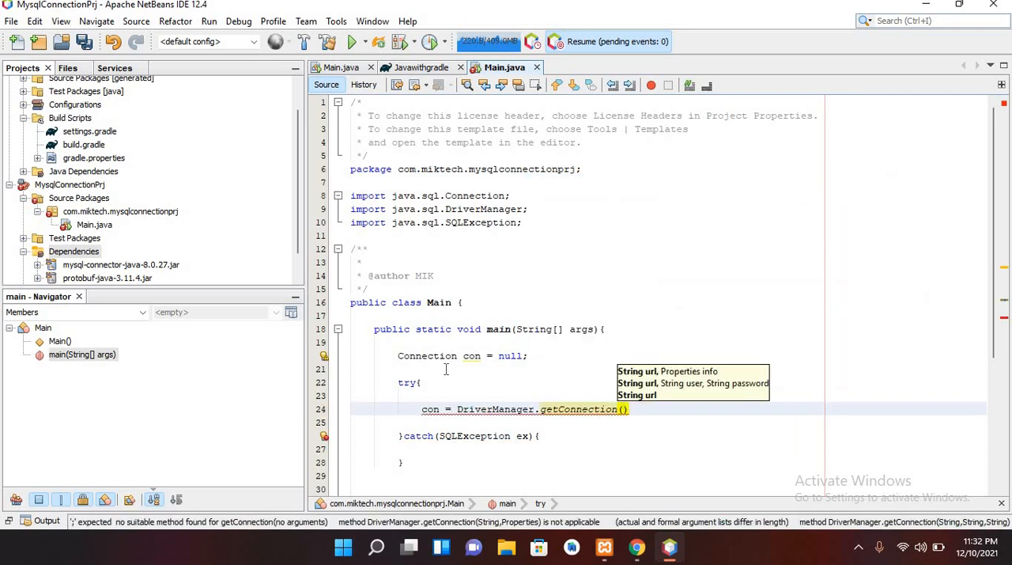
{"action": "type", "text": "\"\""}
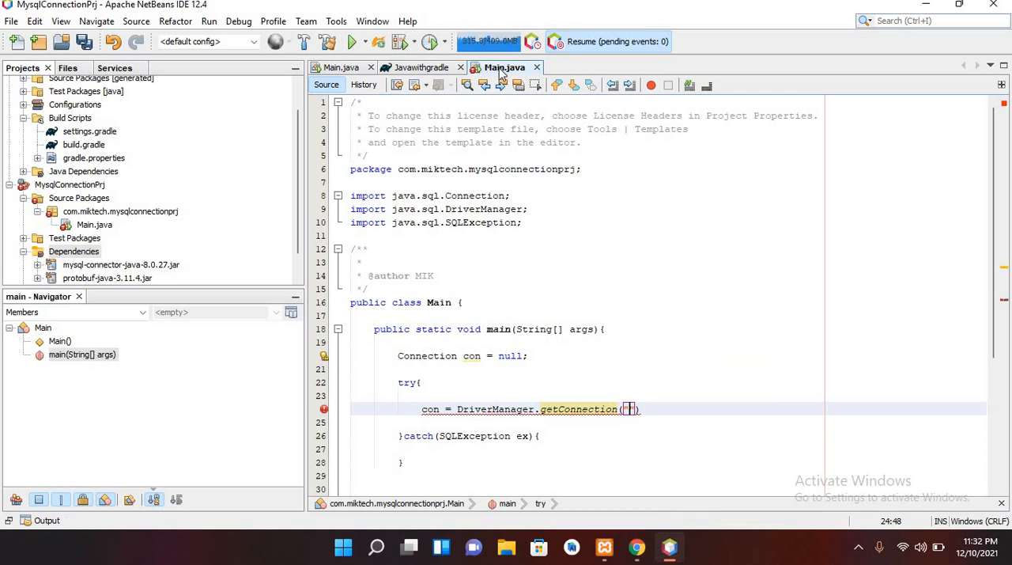
Step: Complete the connection URL jdbc:mysql://localhost/testdb/ with user root and empty password
{"action": "type", "text": "jdbc:mys"}
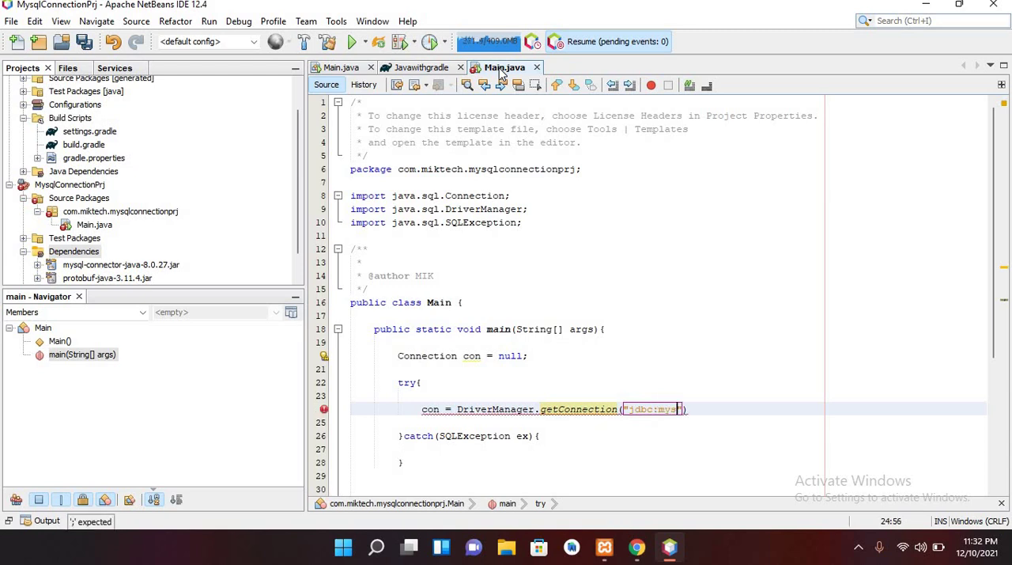
{"action": "type", "text": "a"}
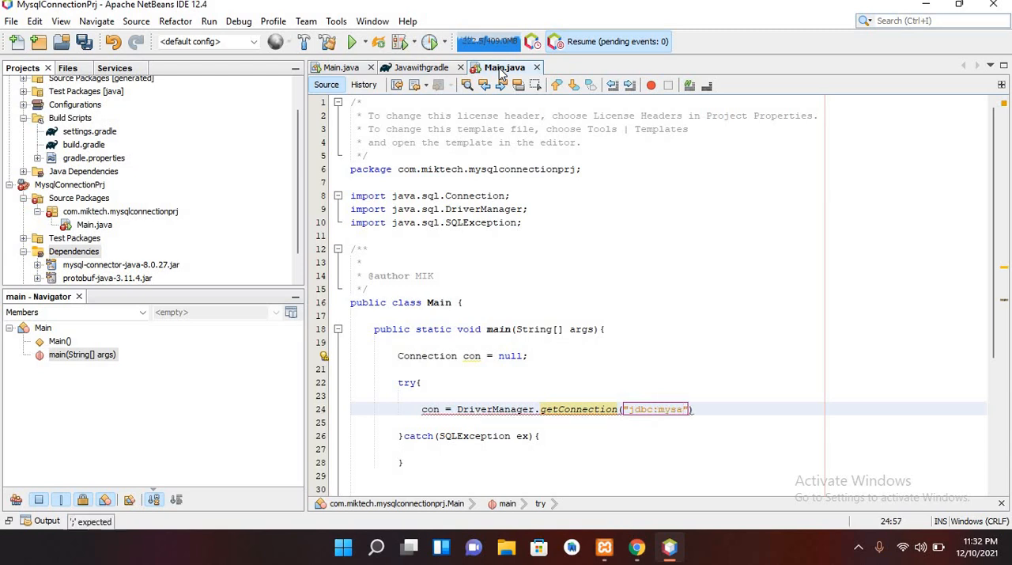
{"action": "type", "text": "l:"}
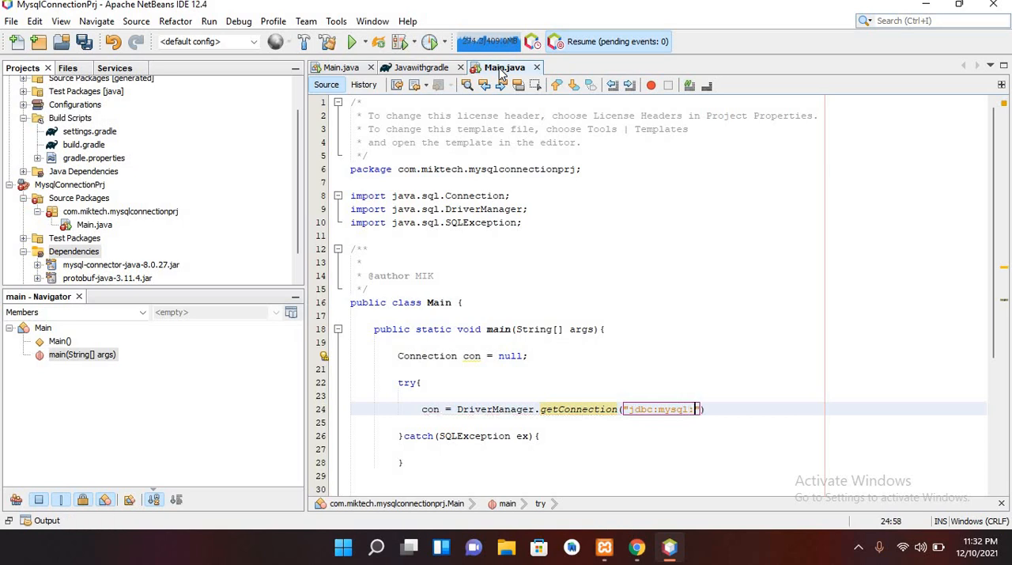
{"action": "type", "text": "//"}
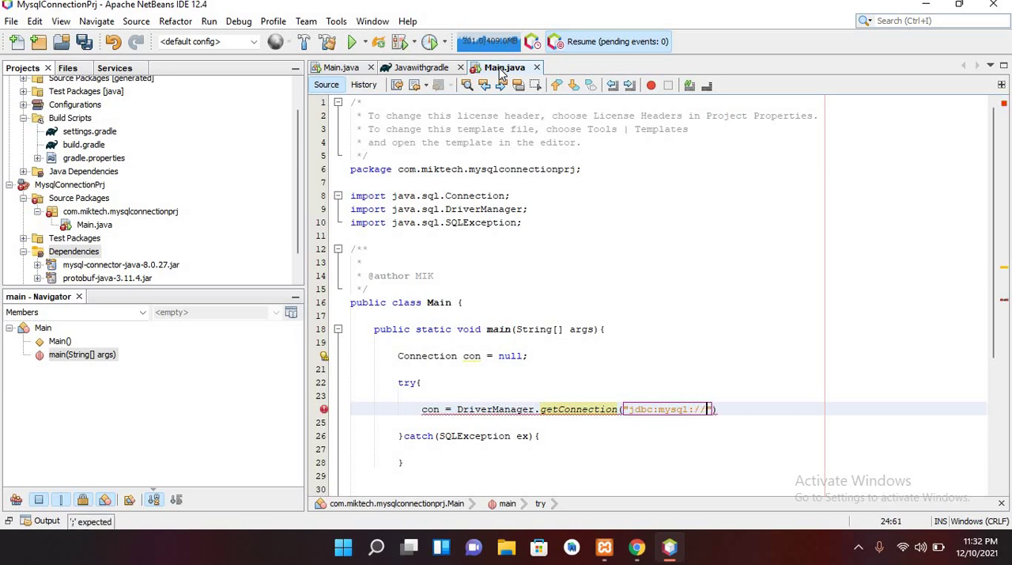
{"action": "type", "text": "localhos"}
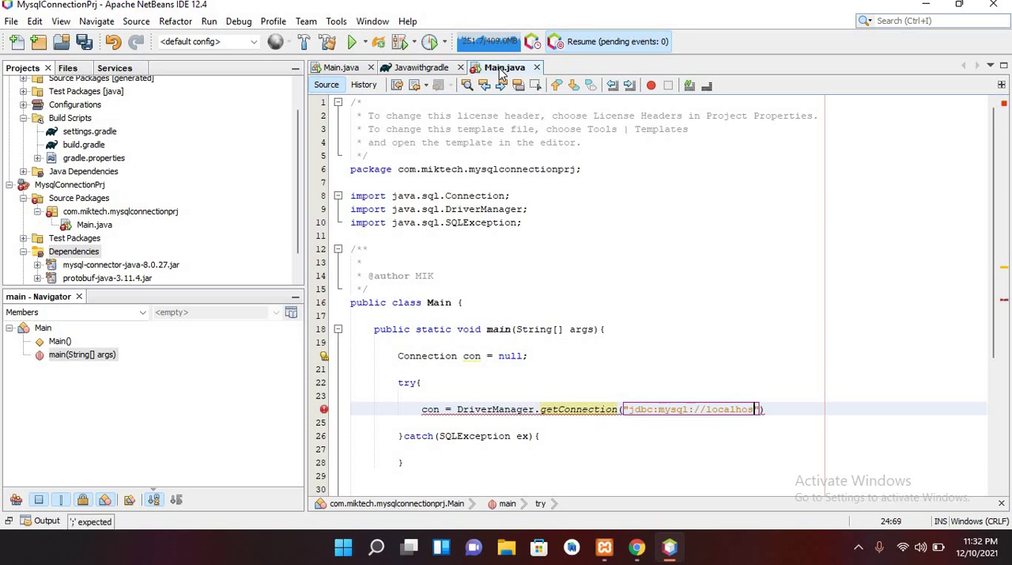
{"action": "type", "text": "/"}
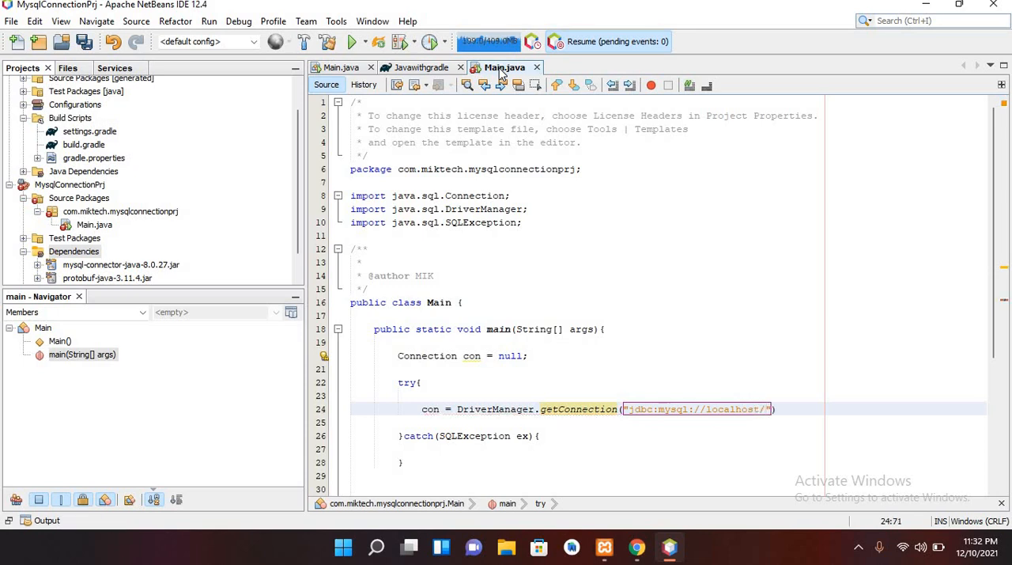
{"action": "type", "text": "t"}
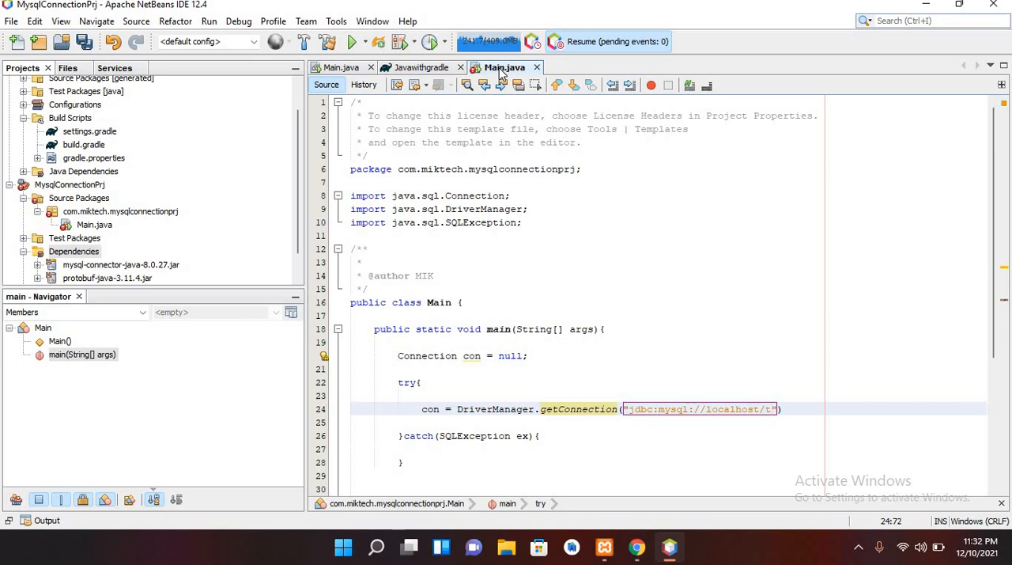
{"action": "type", "text": "estdb"}
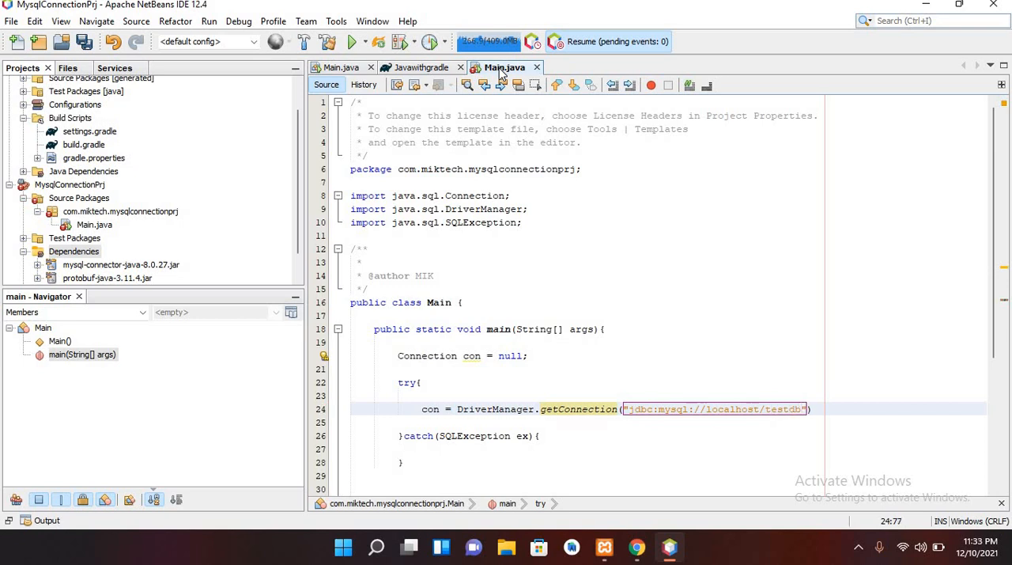
{"action": "type", "text": "/"}
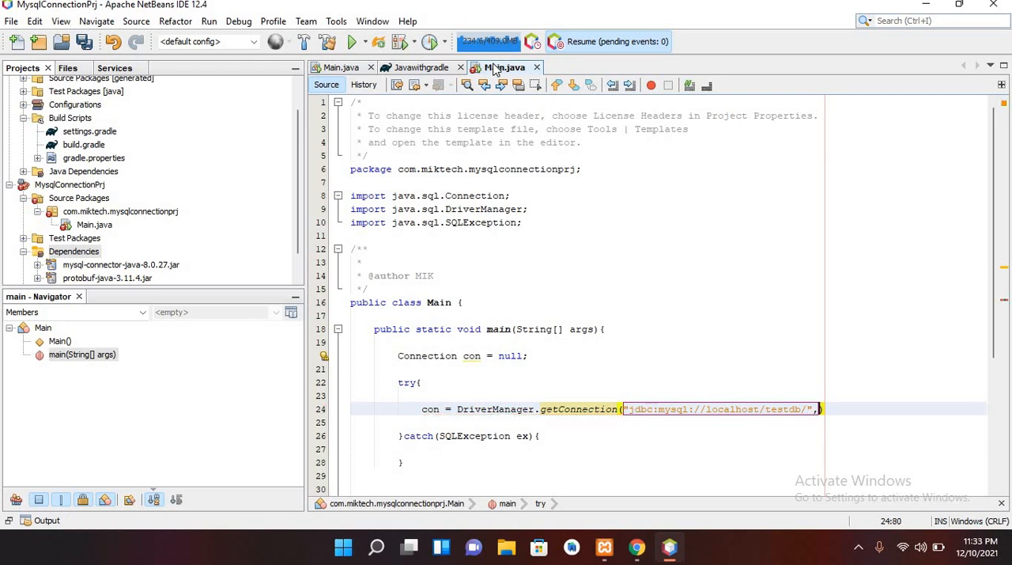
{"action": "type", "text": "\""}
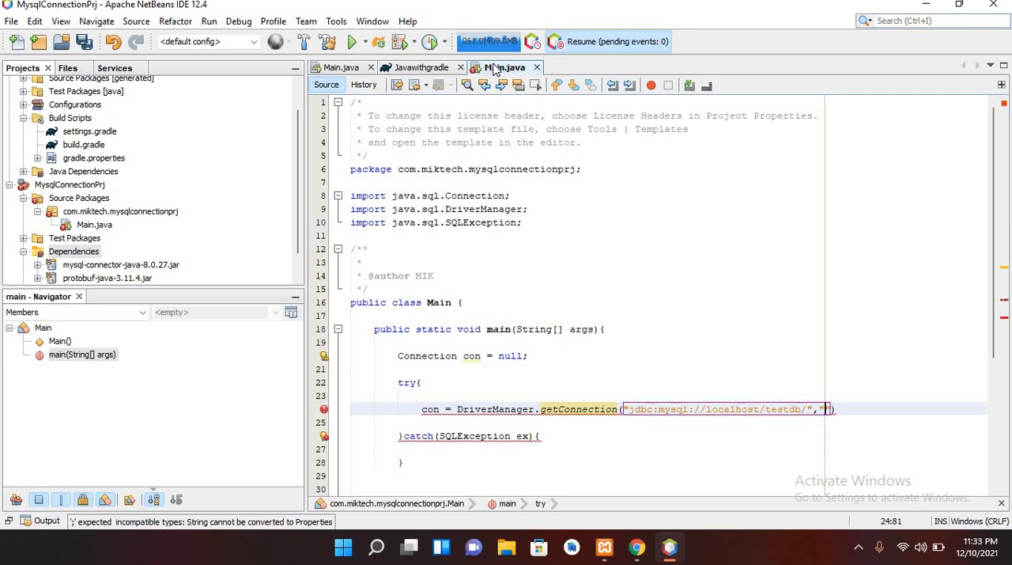
{"action": "type", "text": "root"}
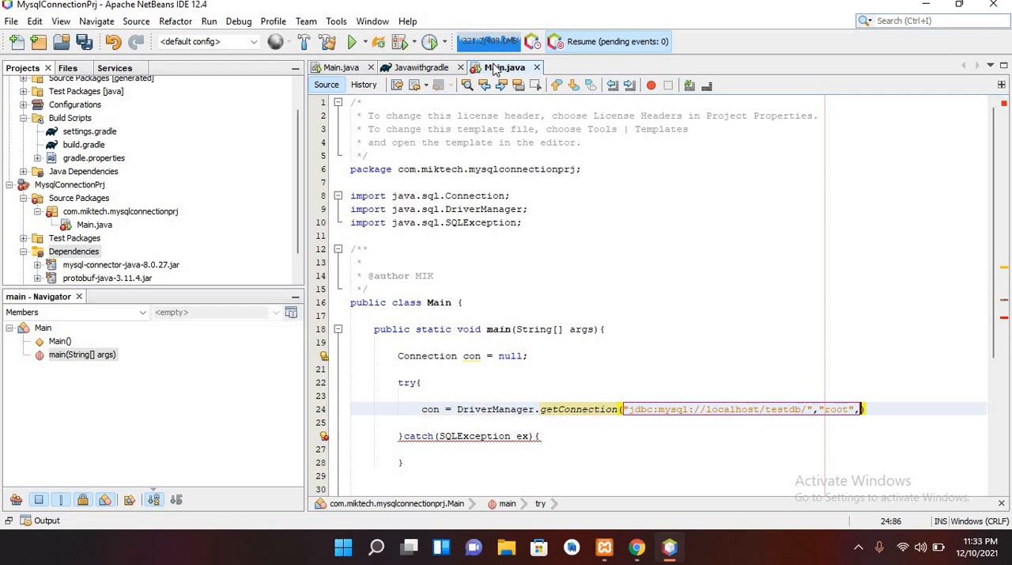
{"action": "type", "text": "\"\""}
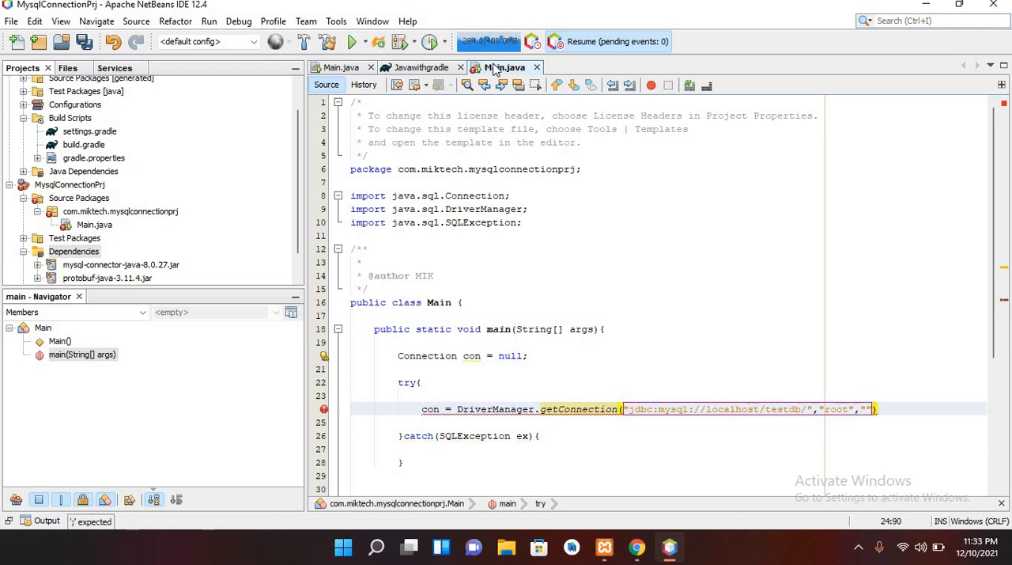
{"action": "type", "text": ";"}
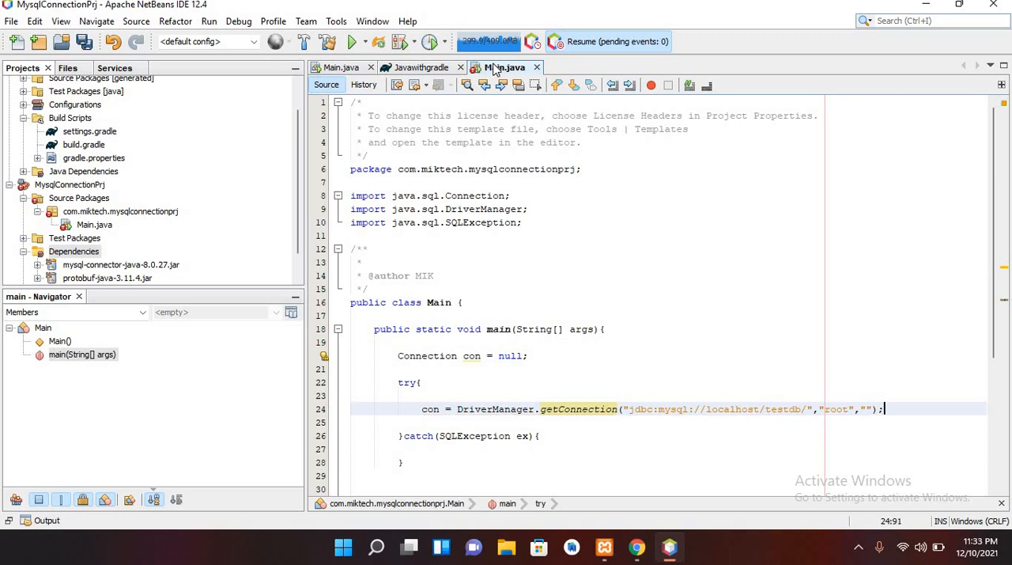
{"action": "key", "text": "enter"}
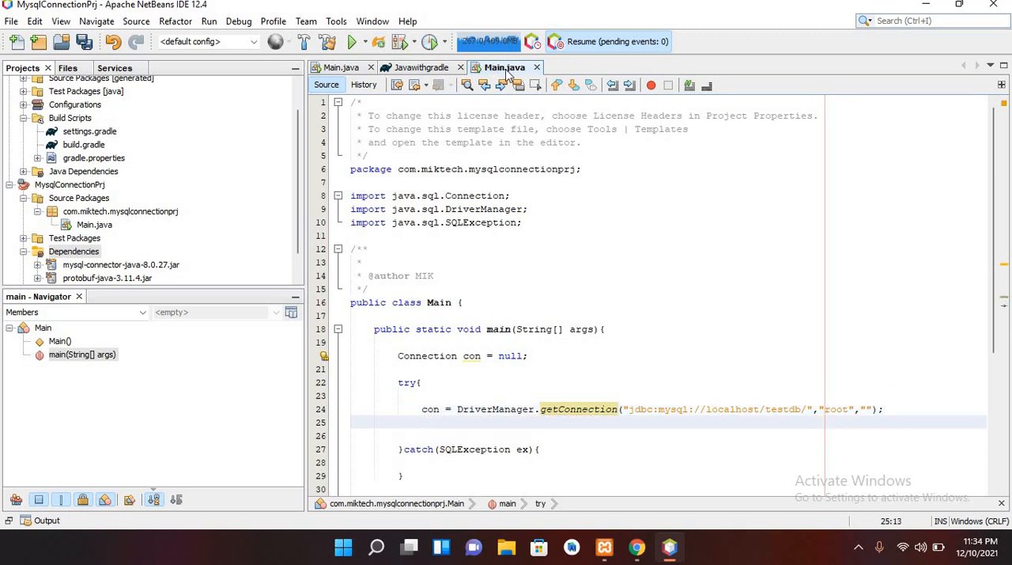
Step: Define String query = "select *from employee";
{"action": "type", "text": "String"}
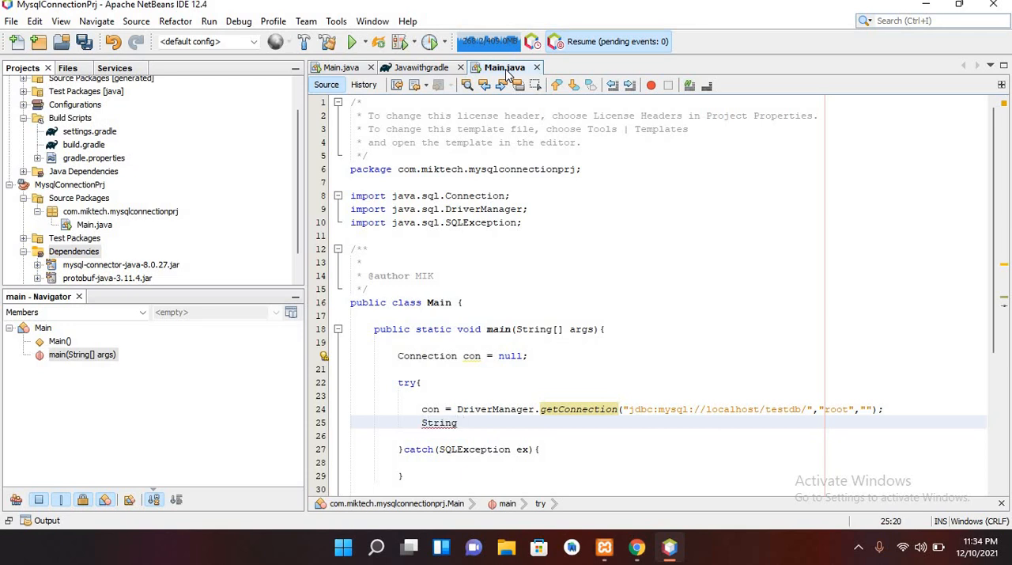
{"action": "type", "text": "query"}
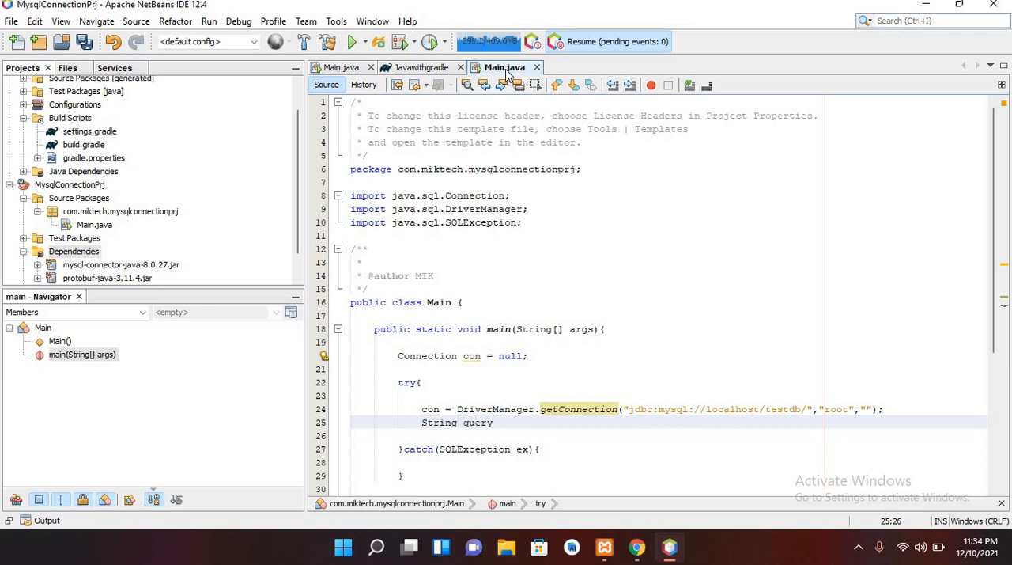
{"action": "type", "text": "="}
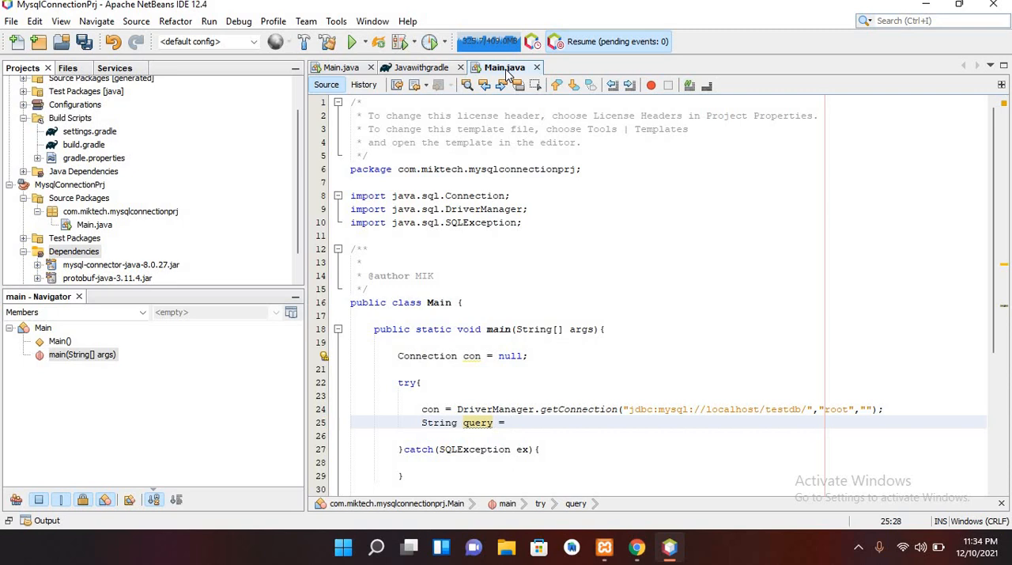
{"action": "type", "text": "\"select\""}
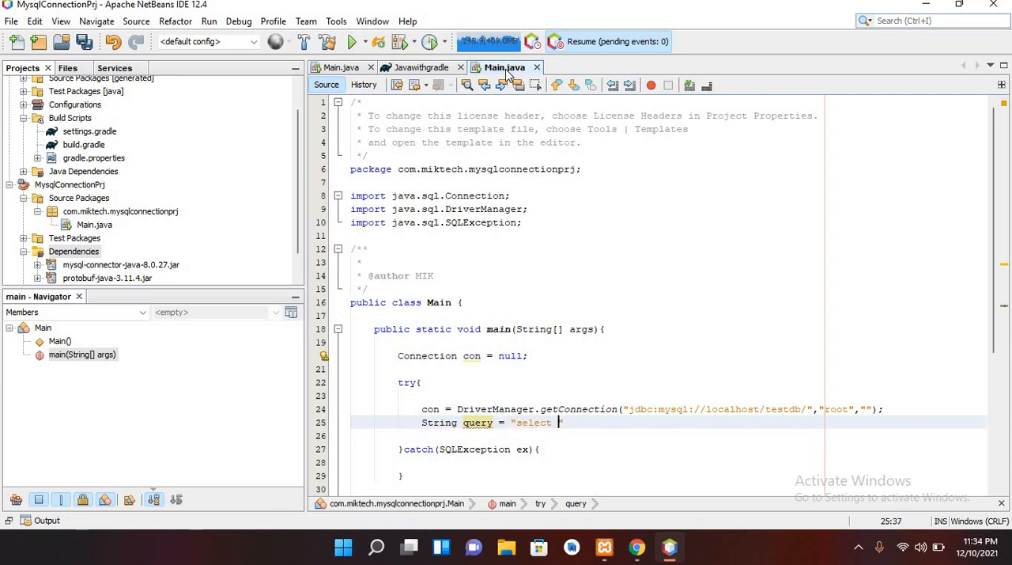
{"action": "type", "text": "*from"}
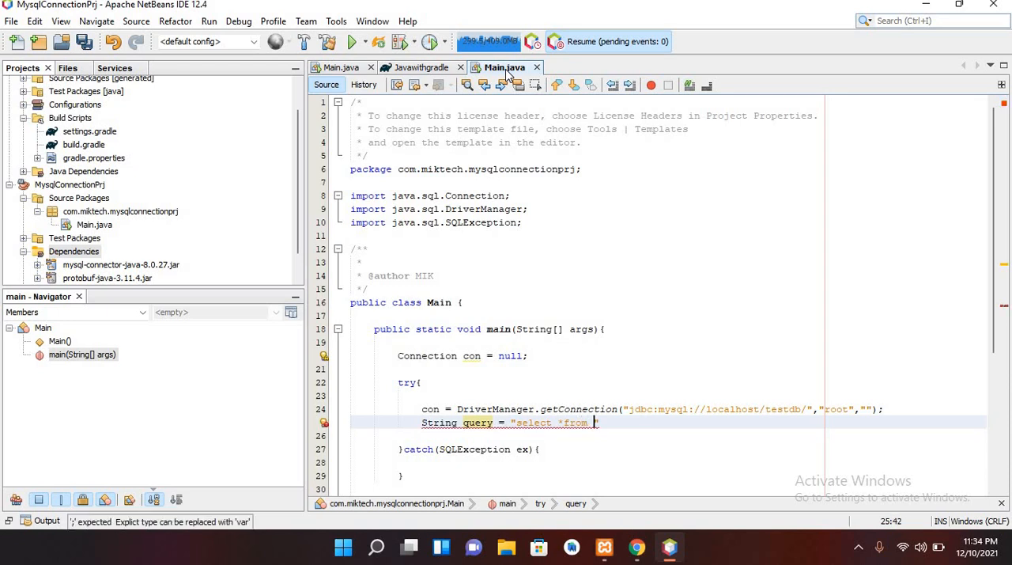
{"action": "type", "text": "em\""}
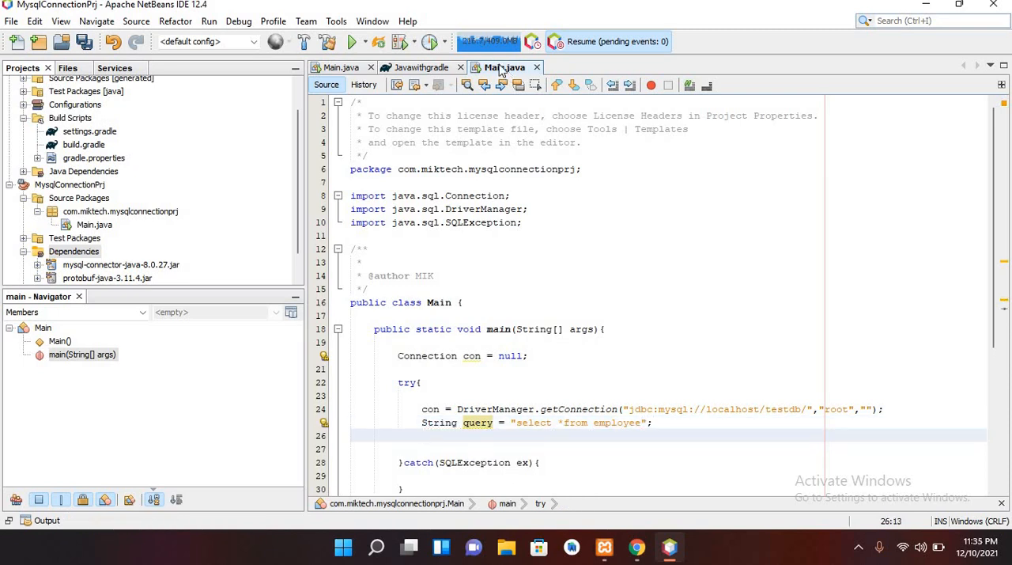
Step: Create Statement stmt = con.createStatement(); and import Statement
{"action": "type", "text": "Statement"}
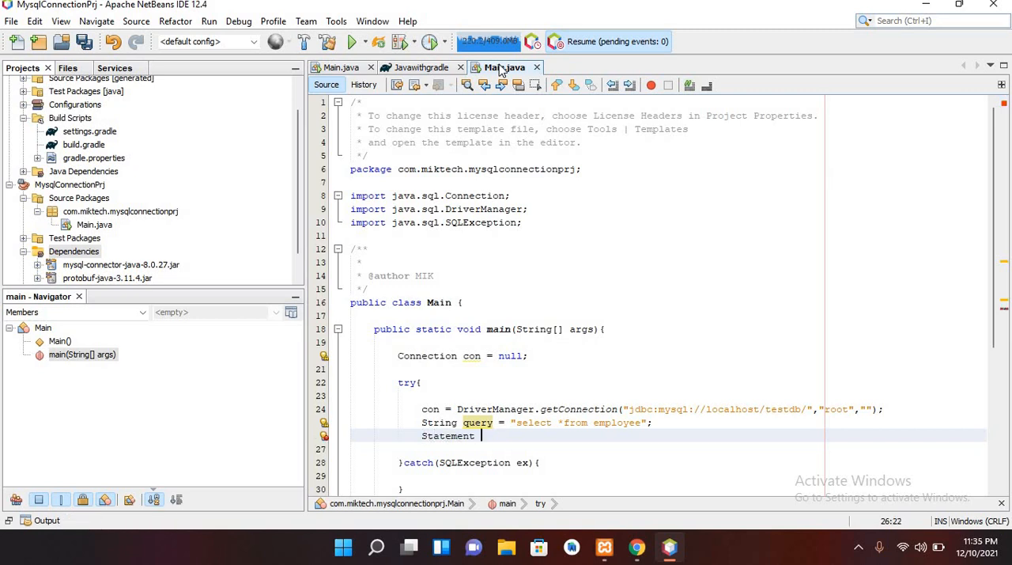
{"action": "type", "text": "stmt"}
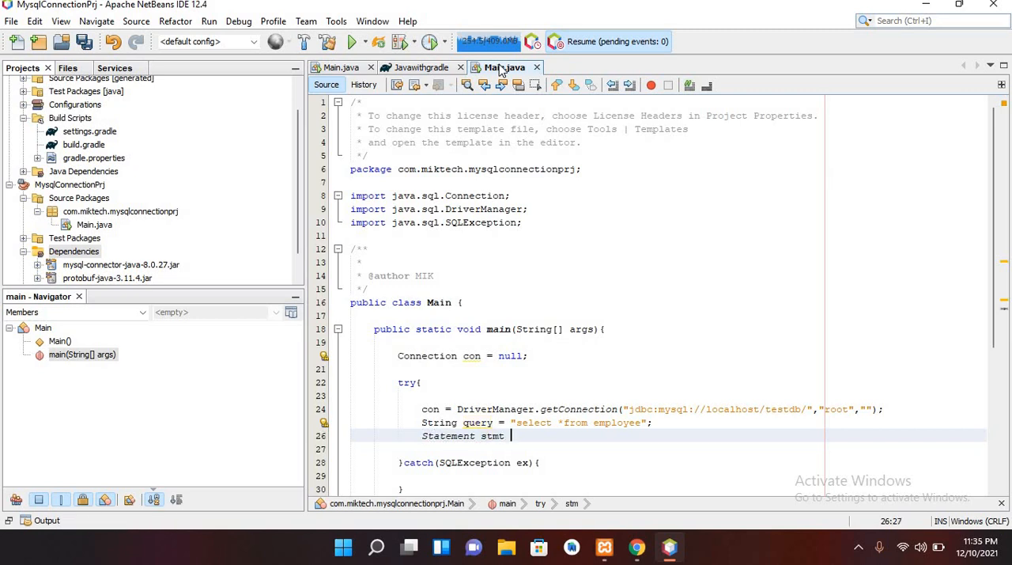
{"action": "type", "text": "= con.createStatement();"}
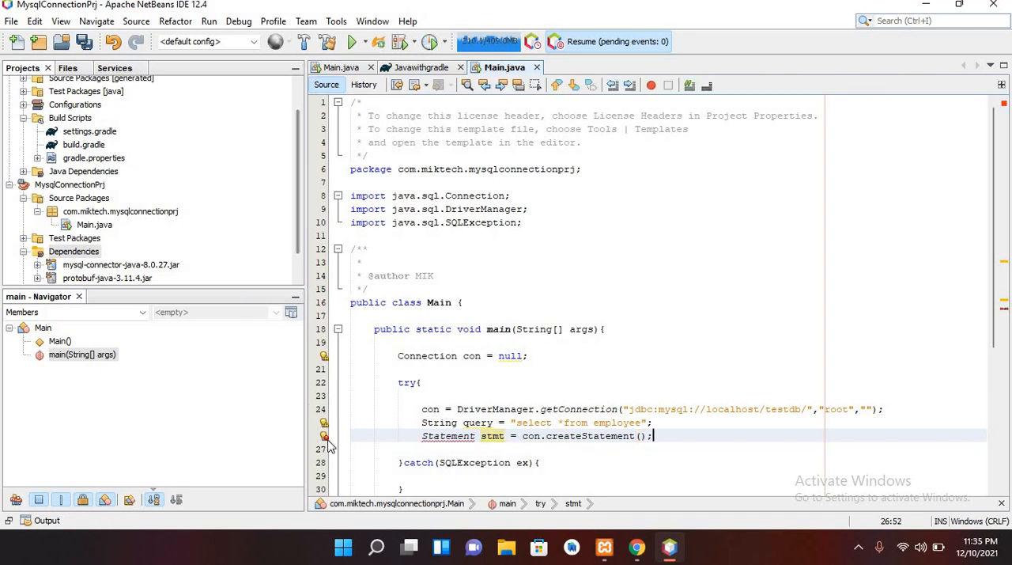
{"action": "left_click", "coordinate": [323, 437]}
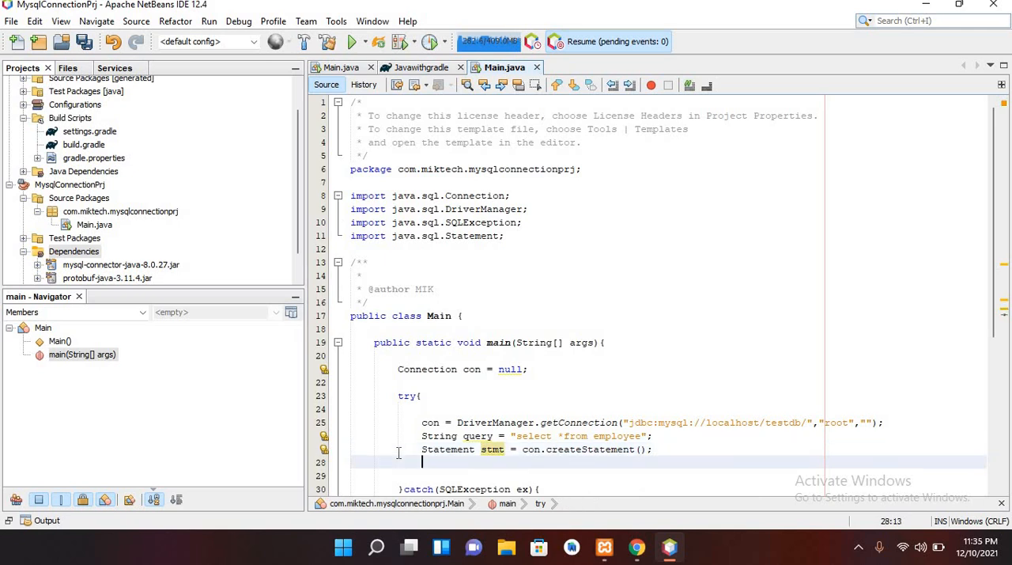
Step: Run ResultSet rs = stmt.executeQuery(query);
{"action": "type", "text": "Resu"}
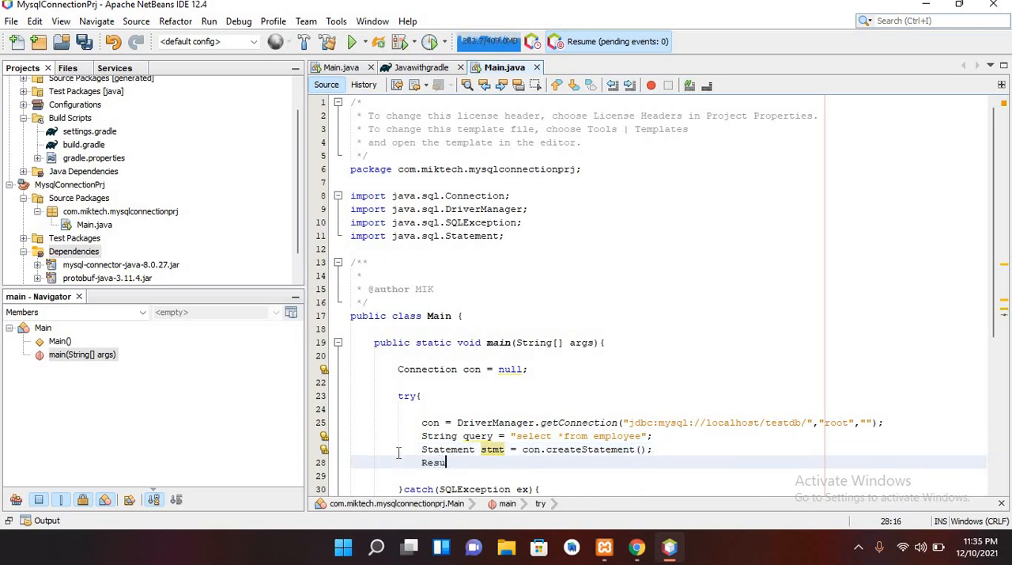
{"action": "type", "text": "ltSet"}
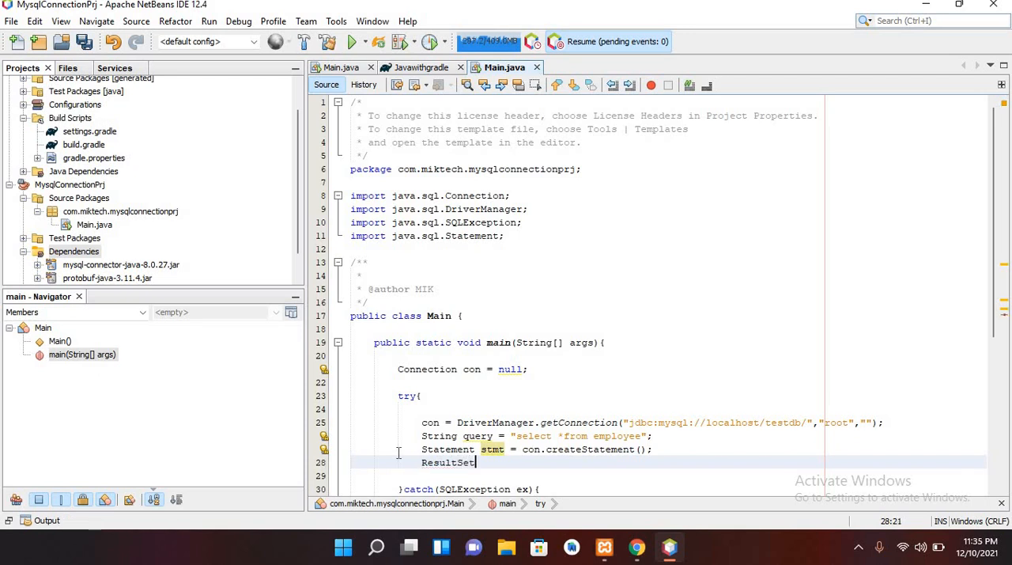
{"action": "type", "text": "="}
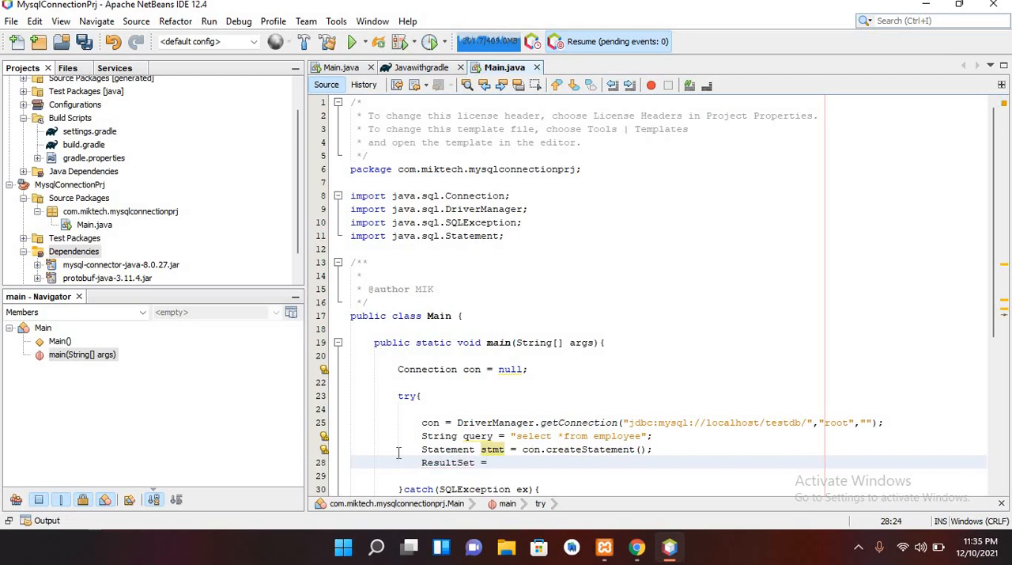
{"action": "type", "text": "rs ="}
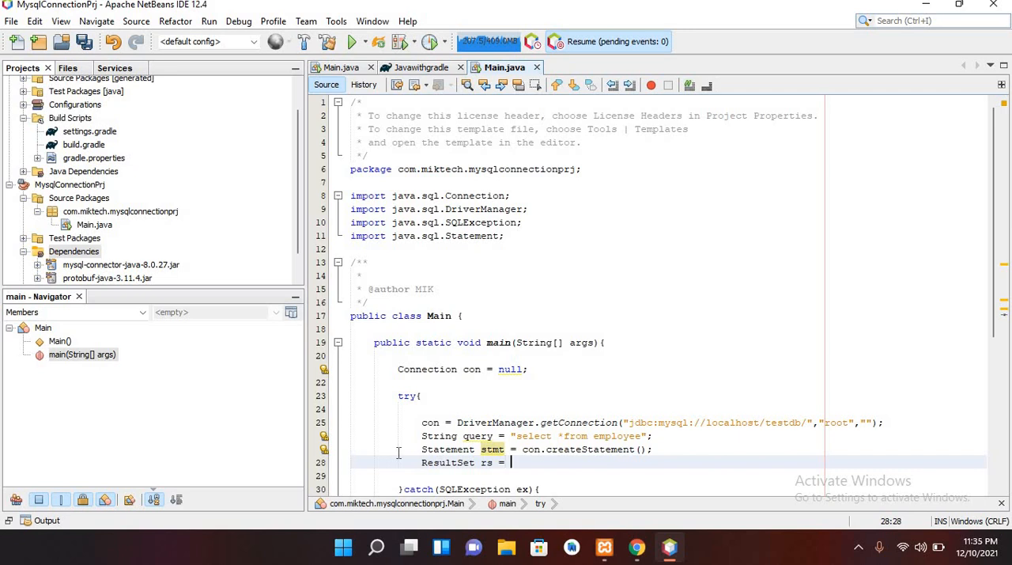
{"action": "type", "text": "st"}
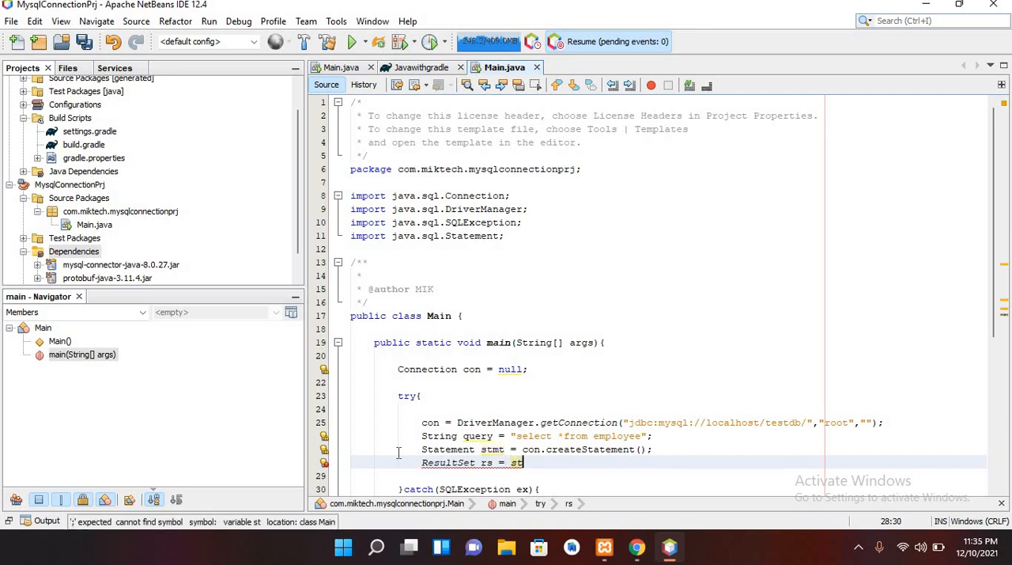
{"action": "type", "text": "mt"}
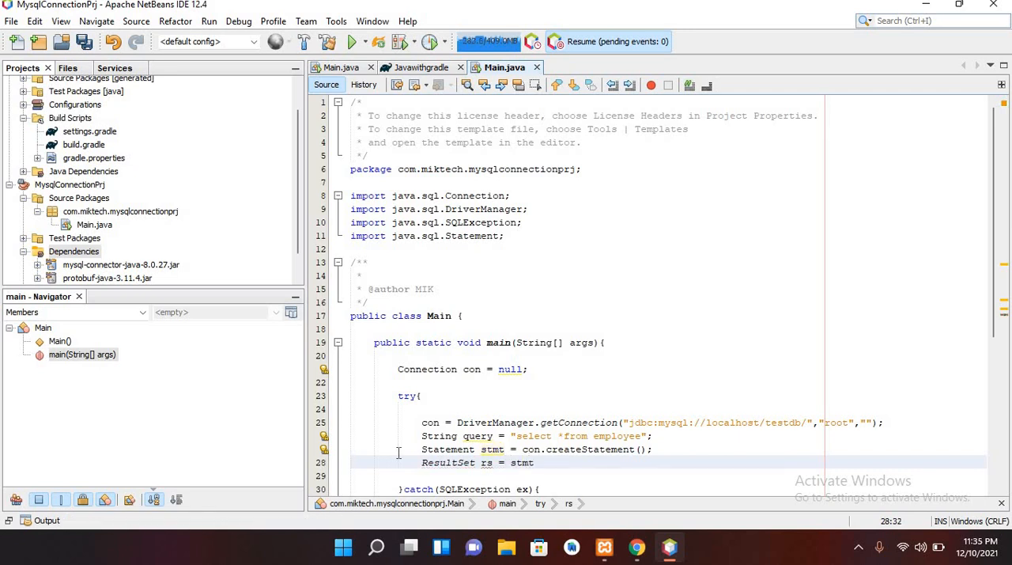
{"action": "type", "text": ".executeQuery(query);"}
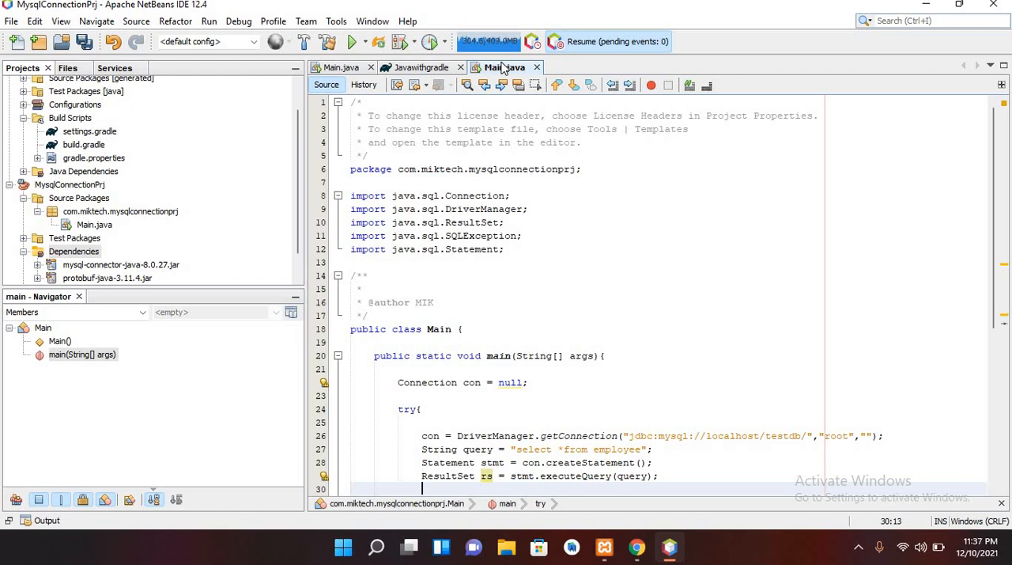
Step: Open a while(rs.next()) loop with a System.out.println call
{"action": "type", "text": "while ("}
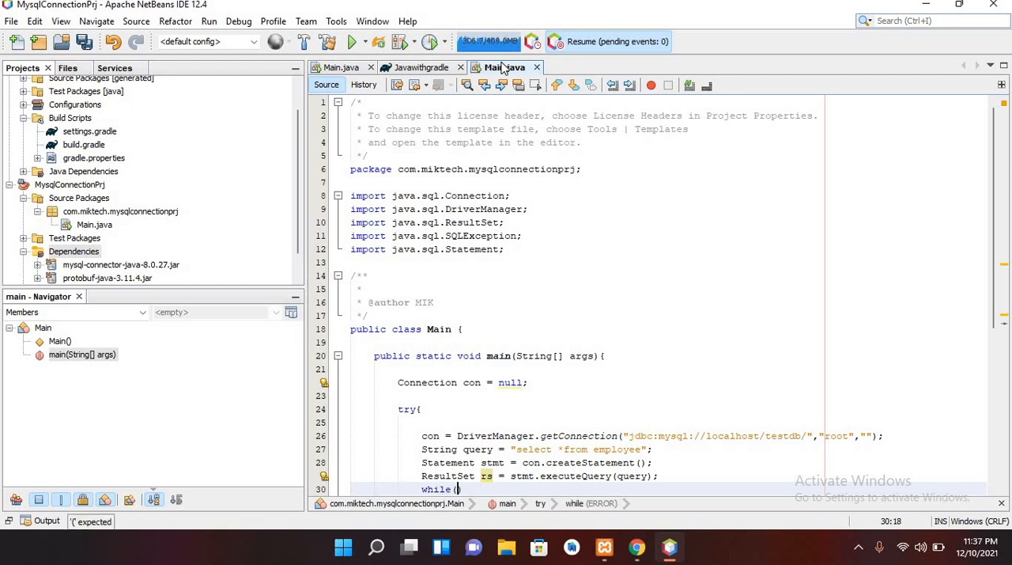
{"action": "type", "text": "rs.next("}
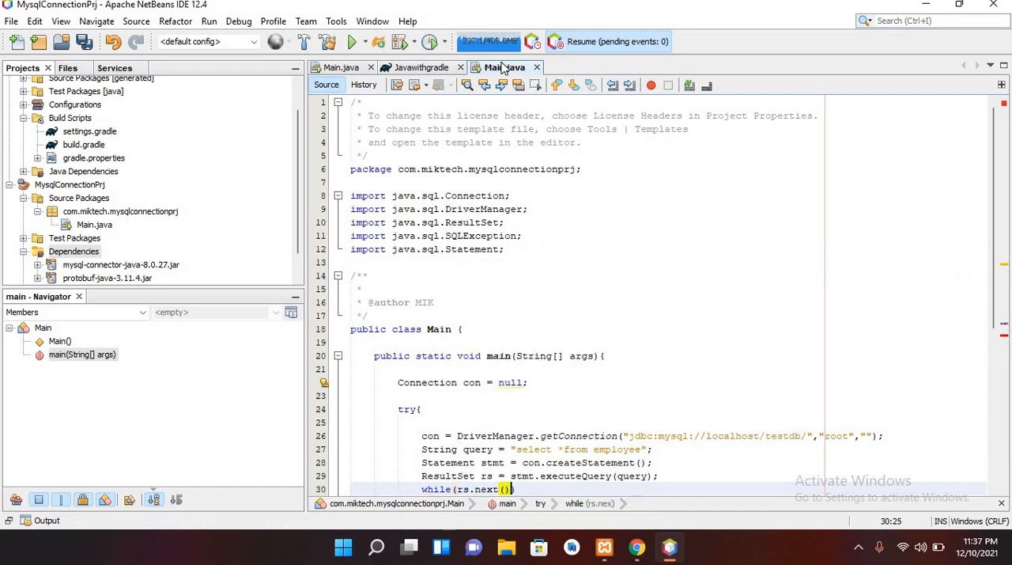
{"action": "type", "text": "{"}
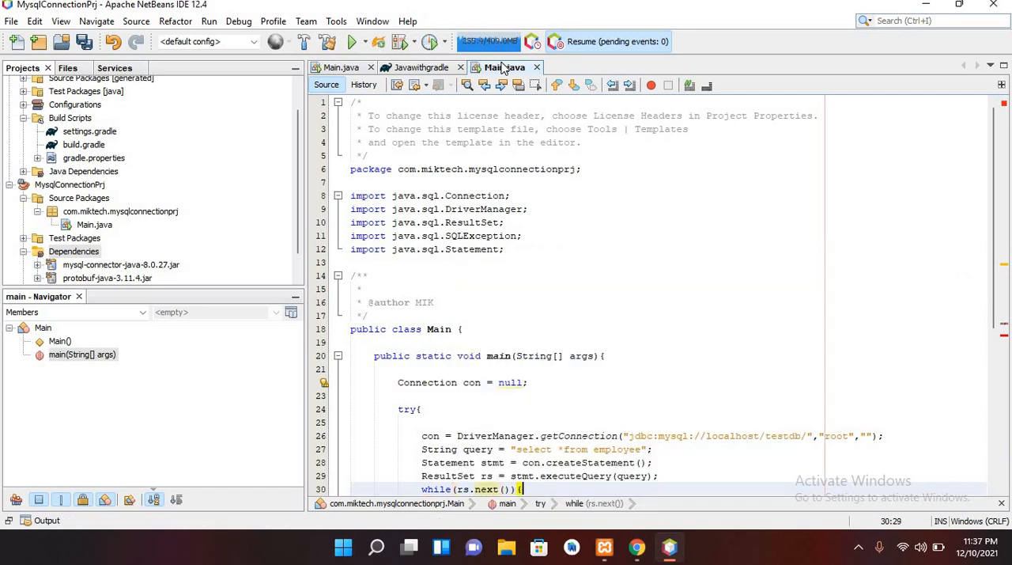
{"action": "scroll", "scroll_direction": "down", "scroll_amount": 3}
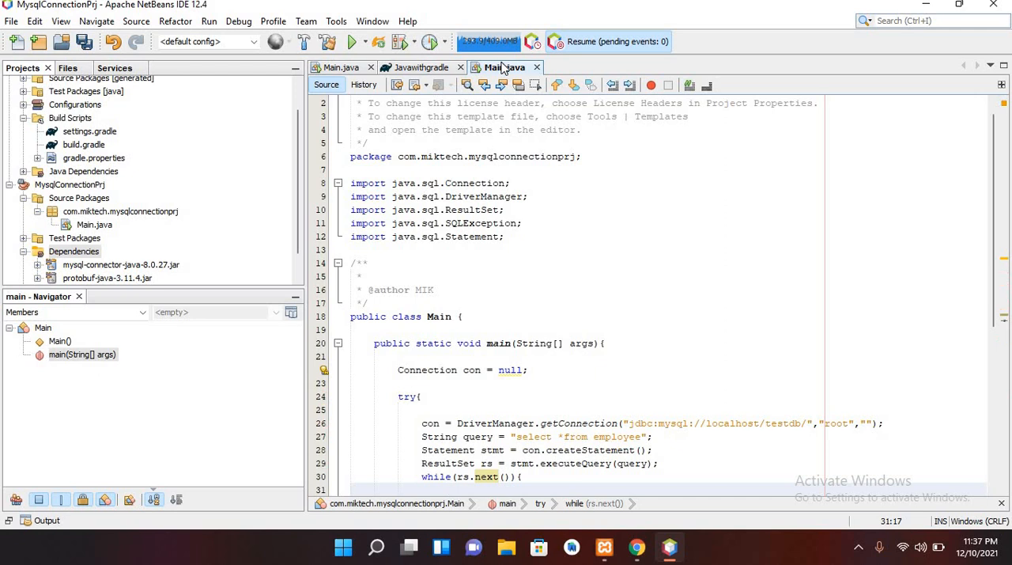
{"action": "type", "text": "System"}
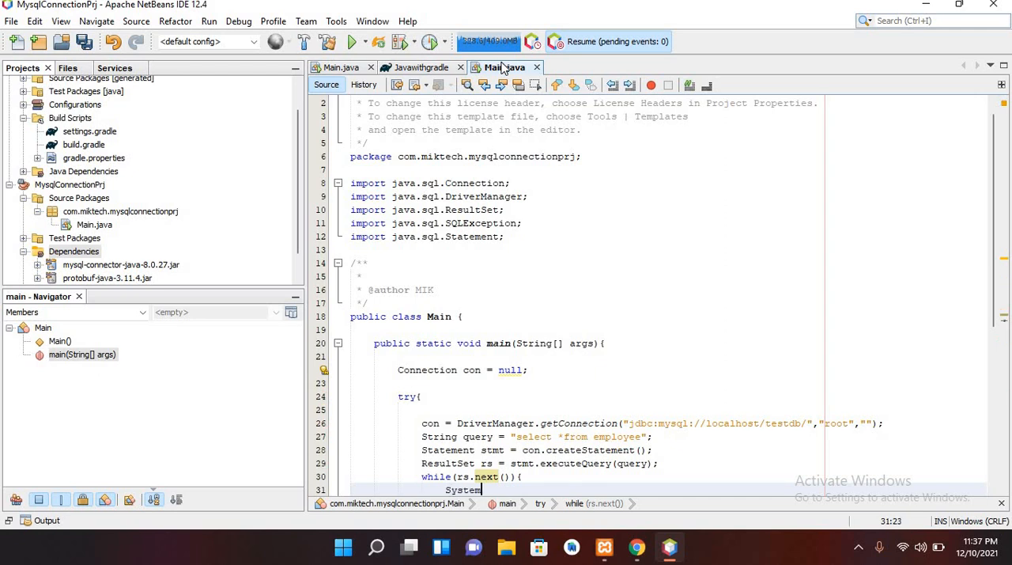
{"action": "type", "text": ".out."}
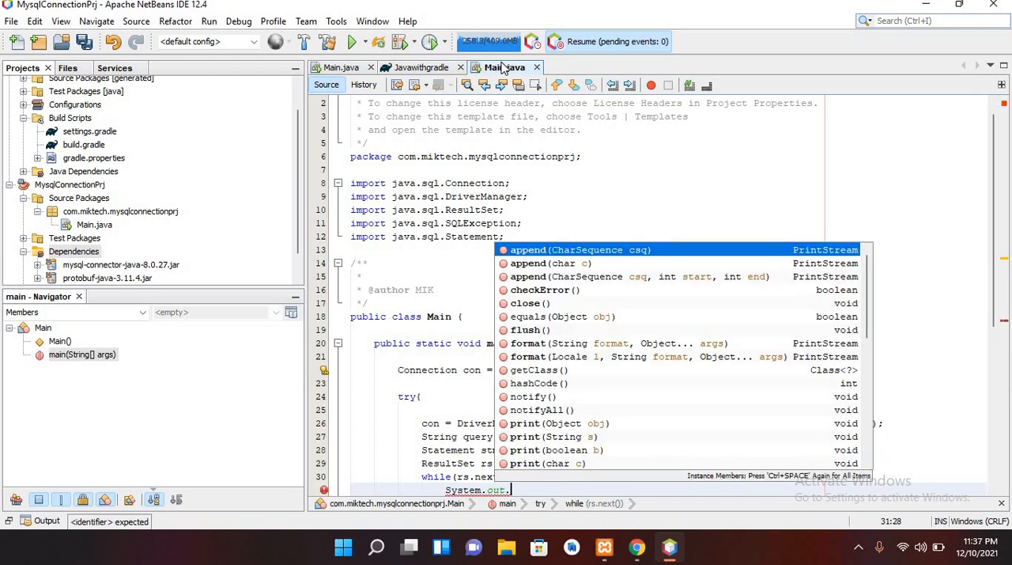
{"action": "type", "text": "println();"}
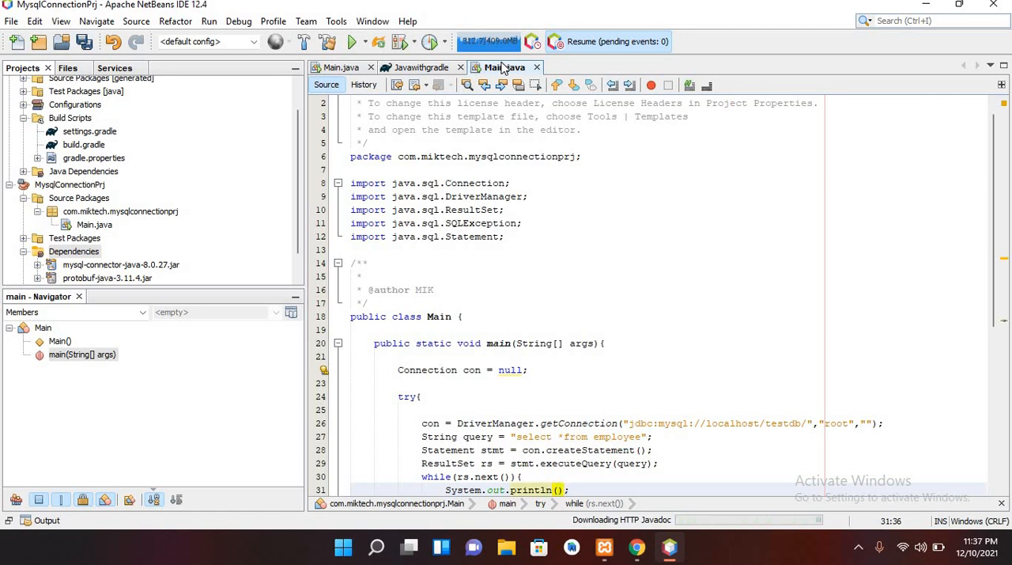
Step: Print rs.getInt("eno"), rs.getString("ename") and edesignation separated by spaces
{"action": "type", "text": "rs."}
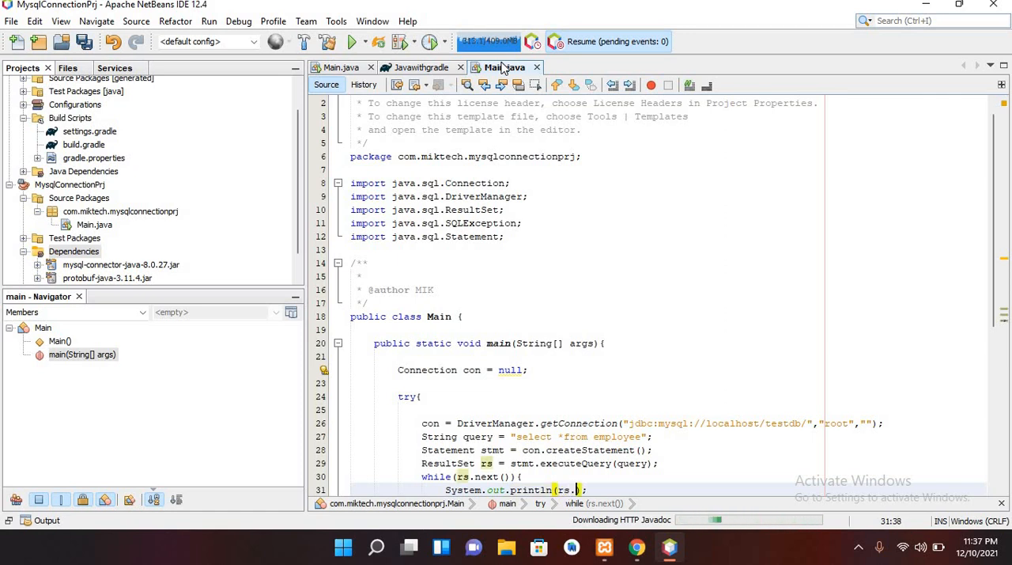
{"action": "type", "text": "getInt(\""}
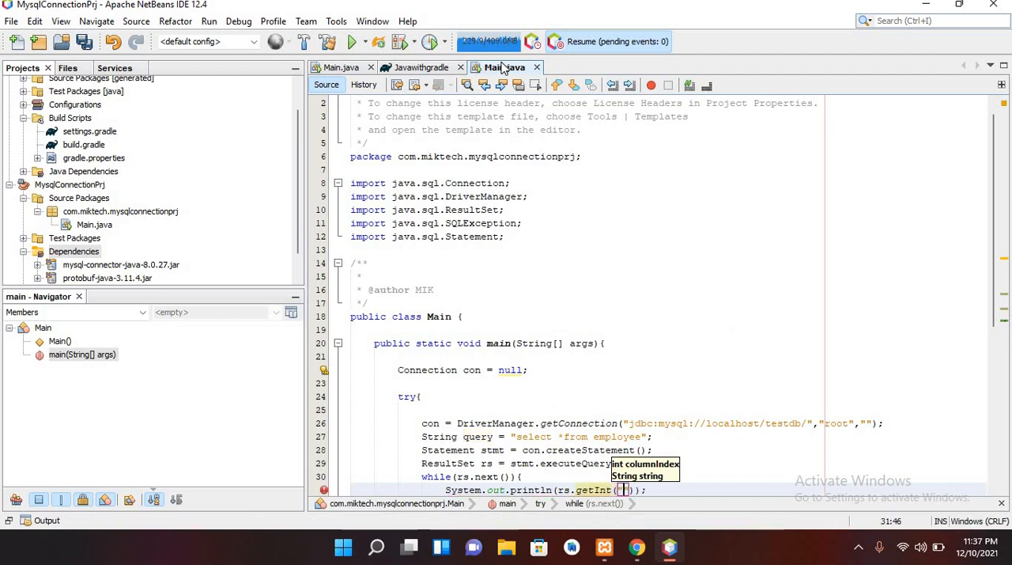
{"action": "type", "text": "eno"}
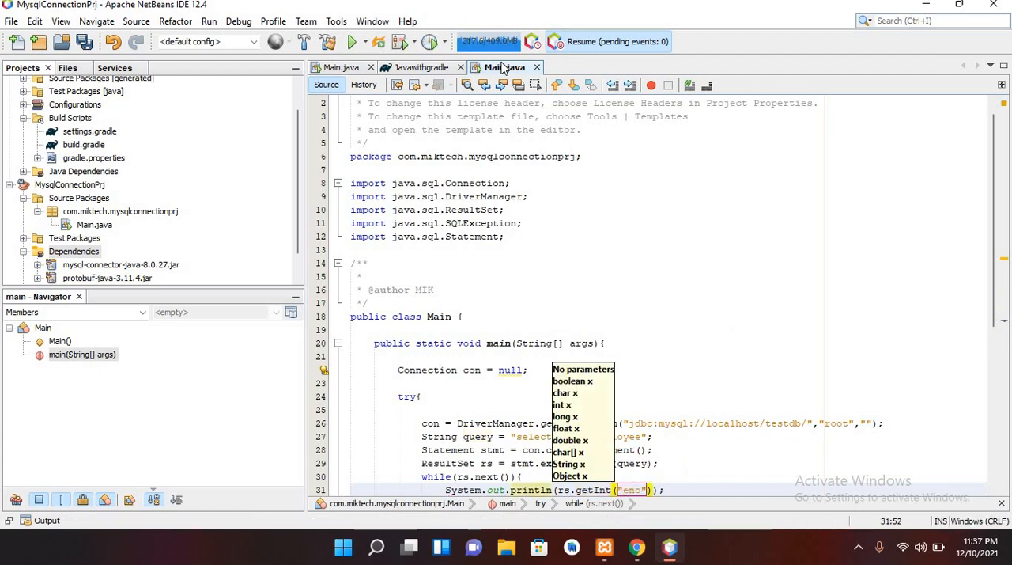
{"action": "type", "text": "+"}
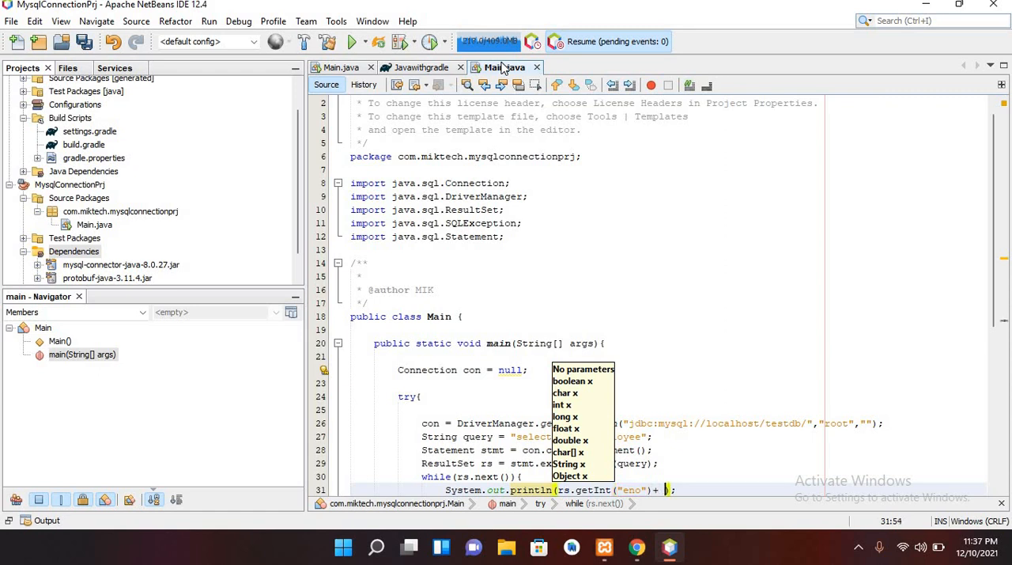
{"action": "type", "text": "\" \"+rs.getString(\"en"}
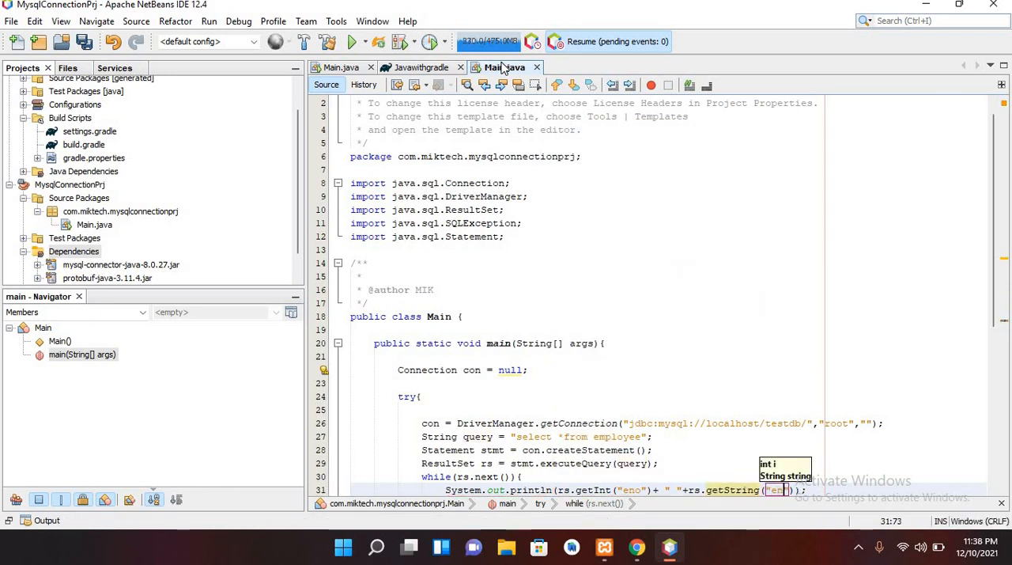
{"action": "type", "text": "ame"}
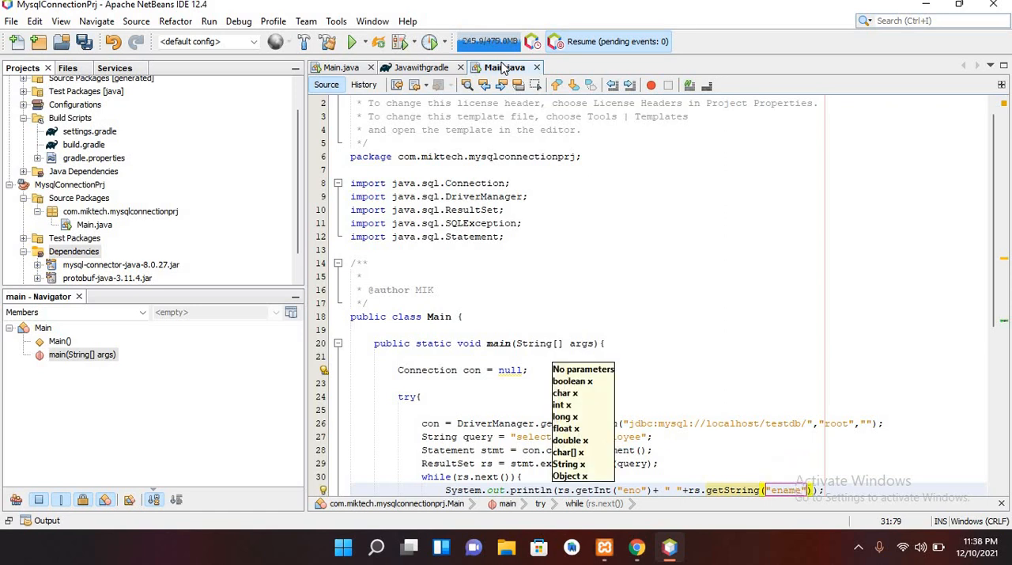
{"action": "type", "text": "+\" \"+rs.getString(\"edesignation"}
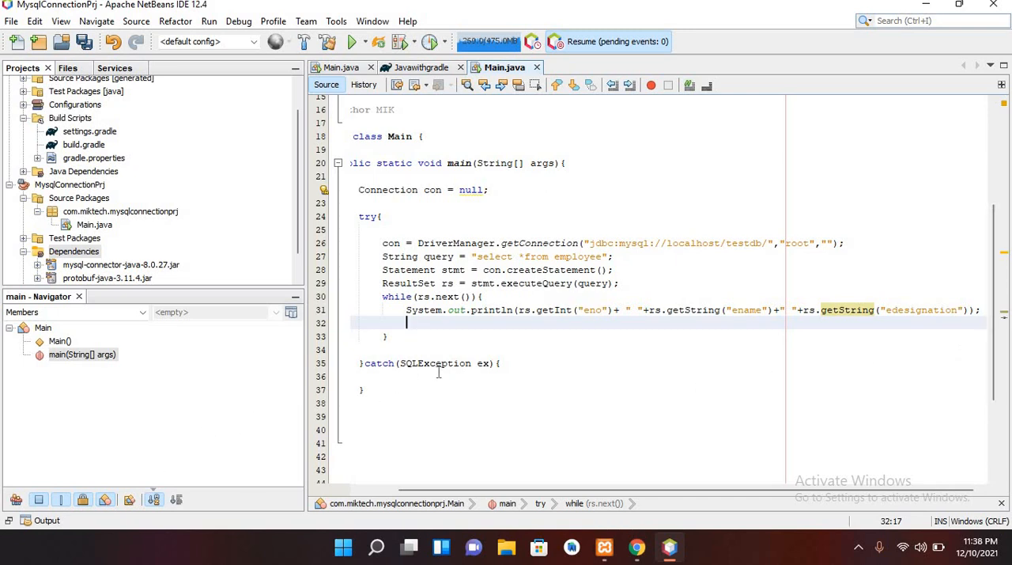
Step: Write System.out.print(ex.getMessage()); in the catch block and launch Run Project
{"action": "left_click", "coordinate": [471, 376]}
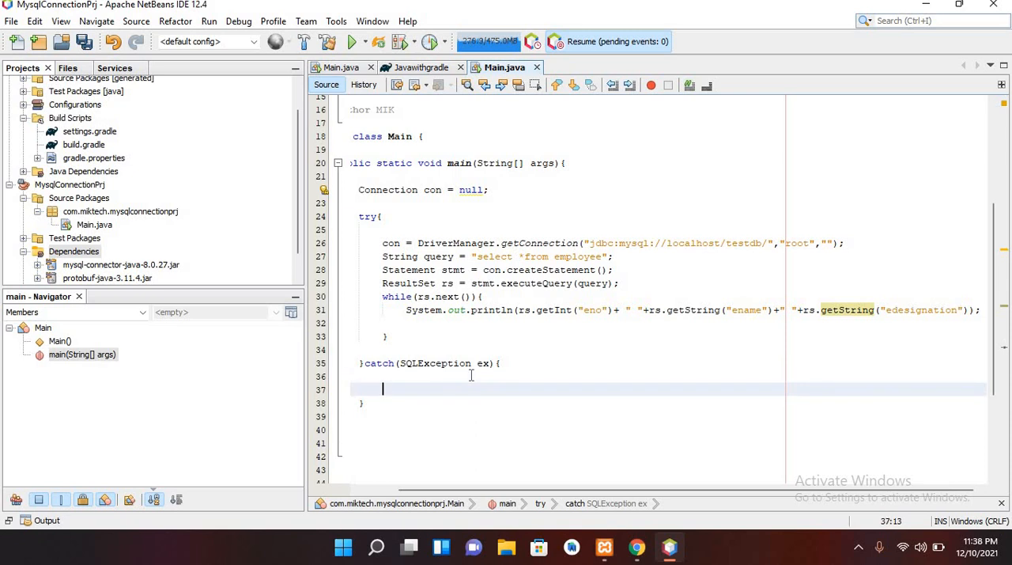
{"action": "type", "text": "Syst"}
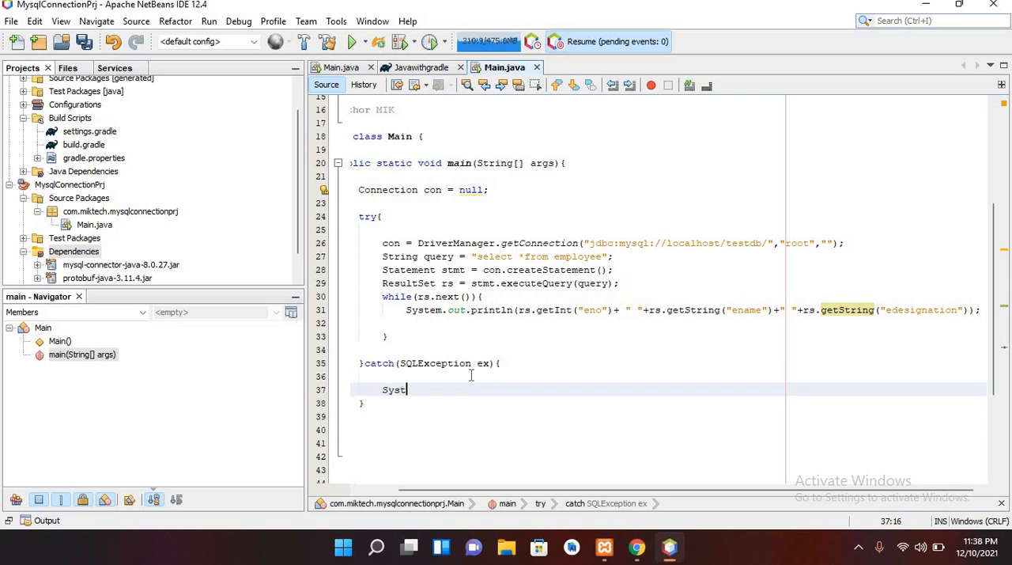
{"action": "type", "text": "em"}
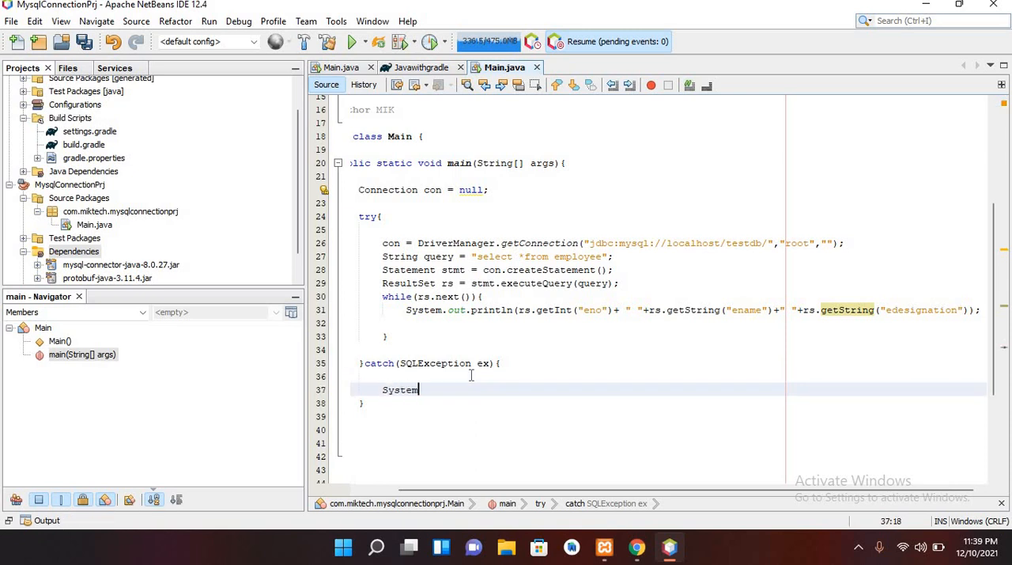
{"action": "type", "text": ".out."}
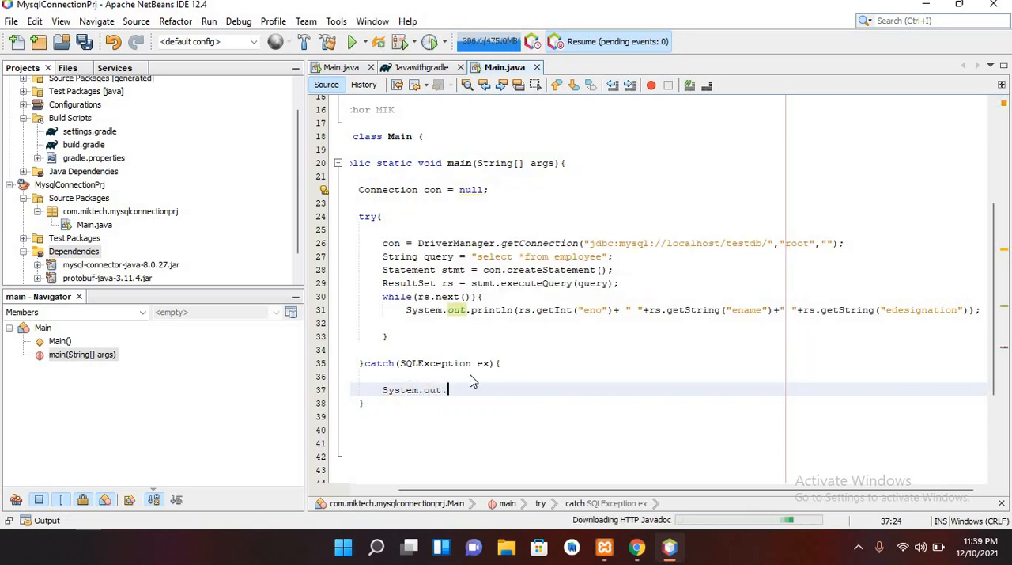
{"action": "type", "text": "print(ex.getMessage());"}
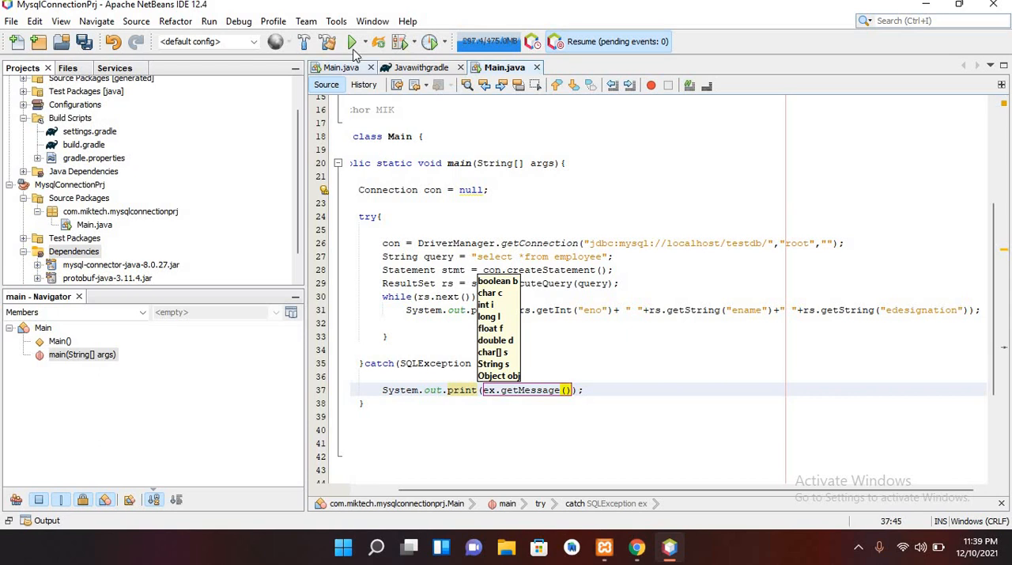
{"action": "left_click", "coordinate": [351, 41]}
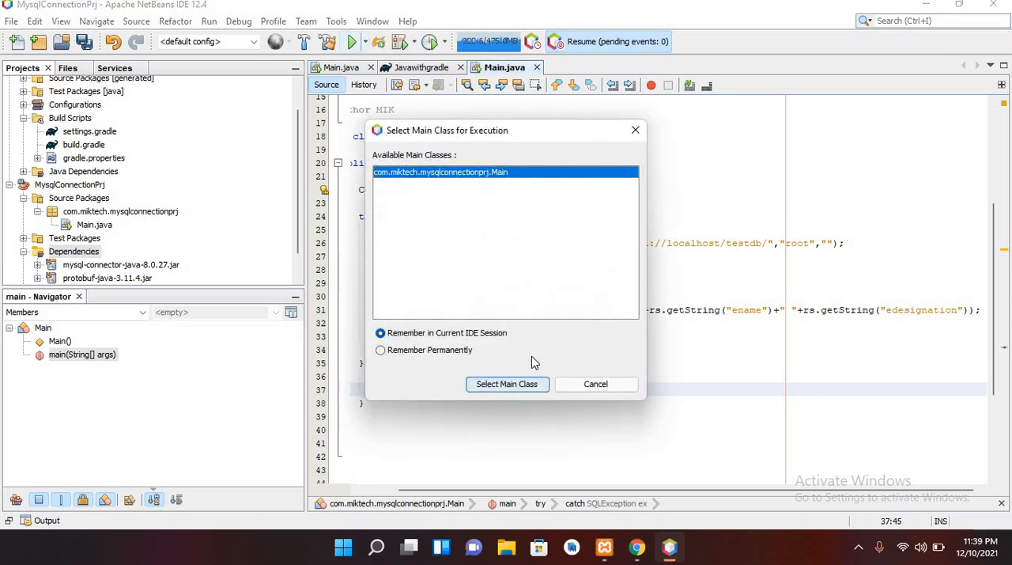
Step: Run Main so the Output shows 50 Mudassir Senior developer and 55 Asim Team Lead
{"action": "left_click", "coordinate": [506, 383]}
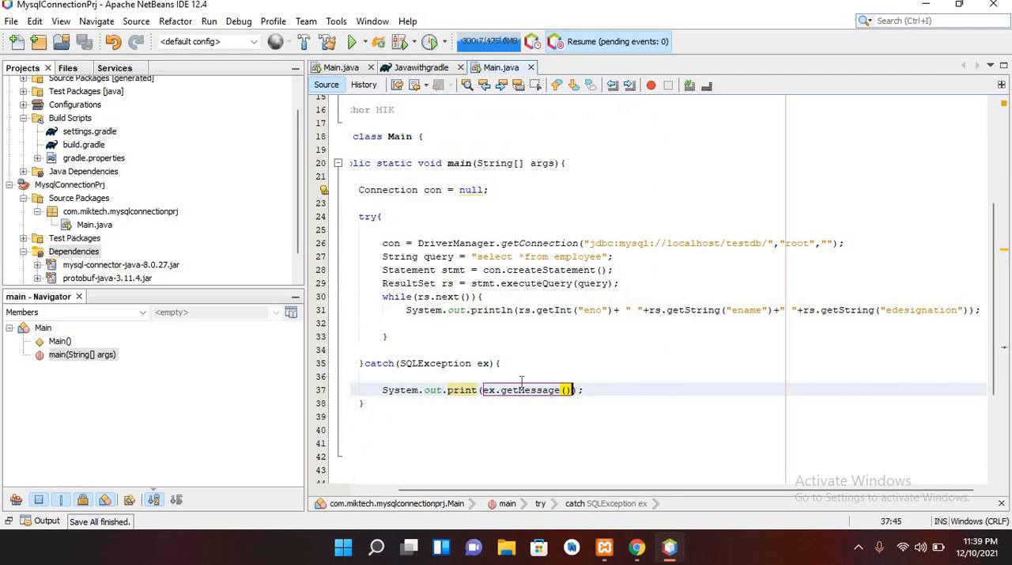
{"action": "left_click", "coordinate": [351, 41]}
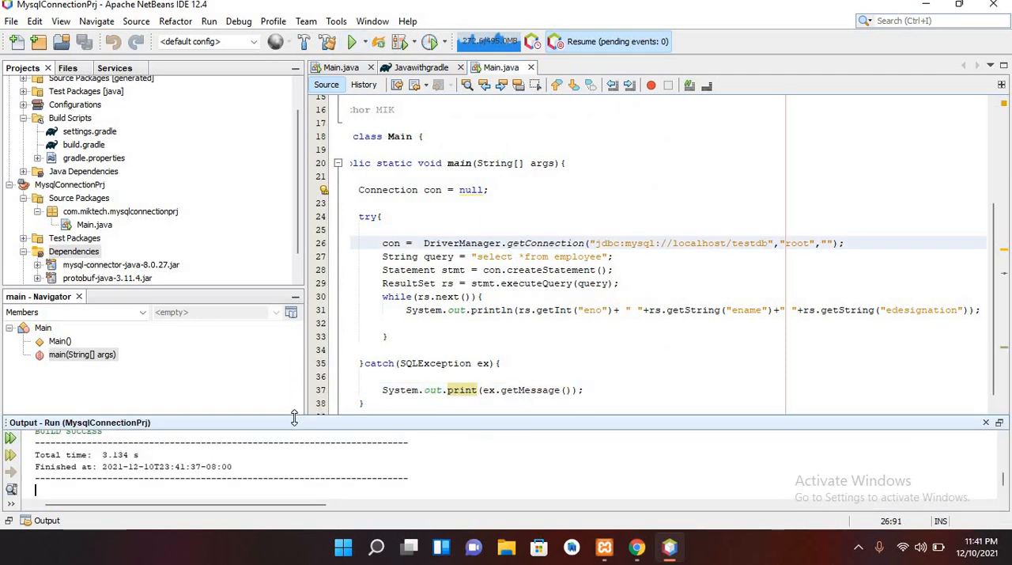
{"action": "left_click_drag", "start_coordinate": [294, 420], "coordinate": [294, 342]}
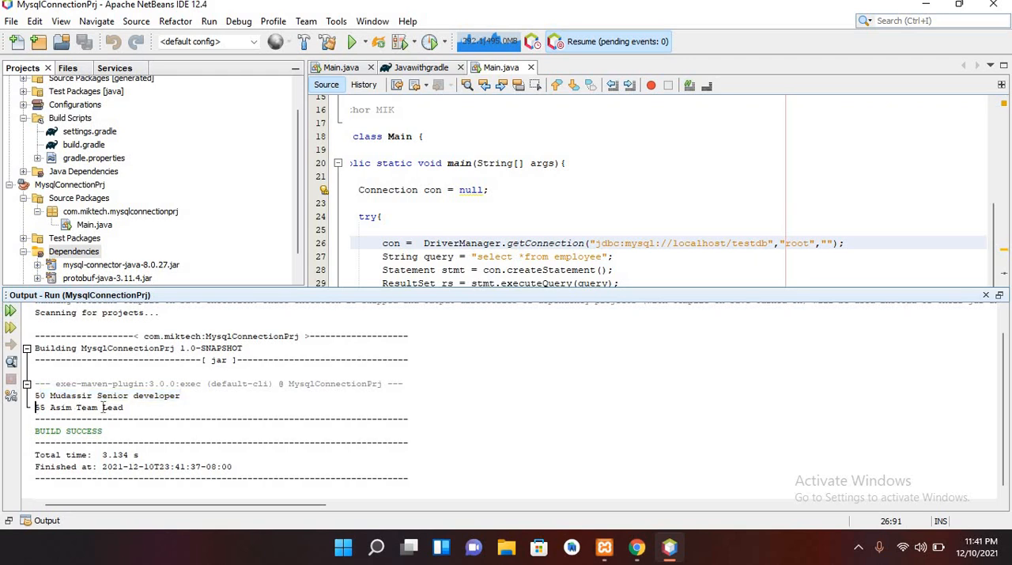
{"action": "double_click", "coordinate": [78, 407]}
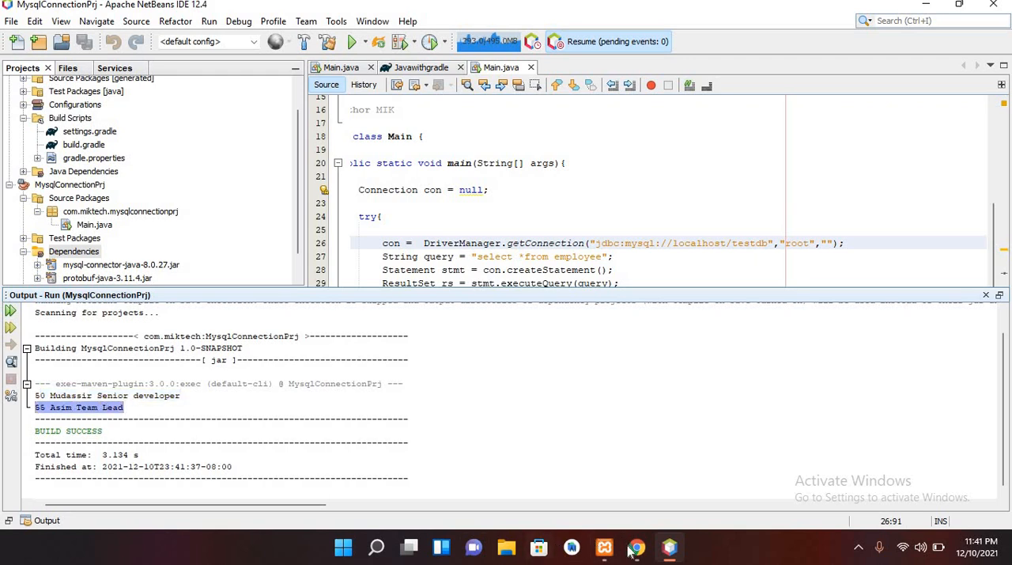
Step: Switch to the browser's phpMyAdmin employee table to compare the rows
{"action": "left_click", "coordinate": [635, 547]}
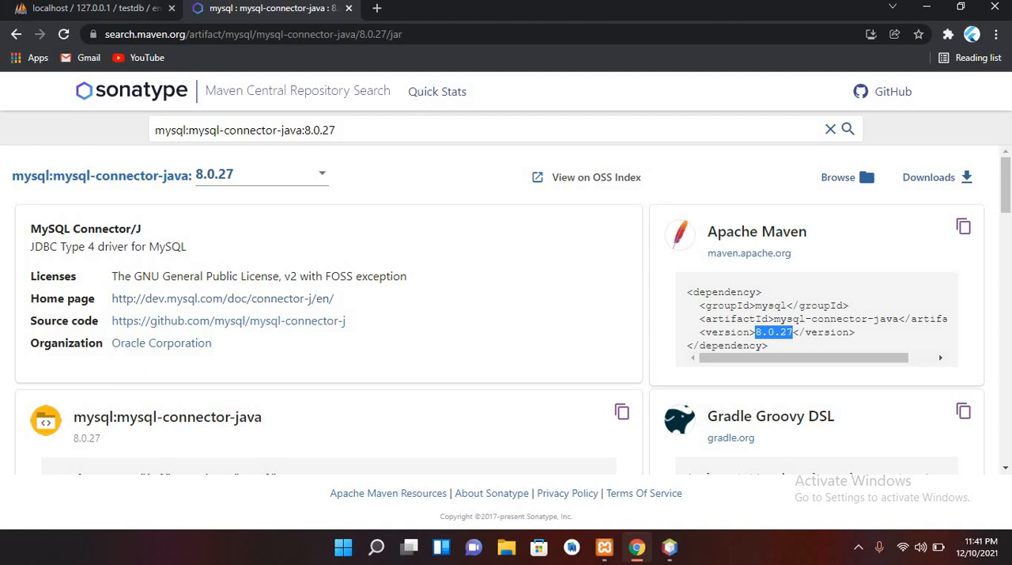
{"action": "left_click", "coordinate": [95, 8]}
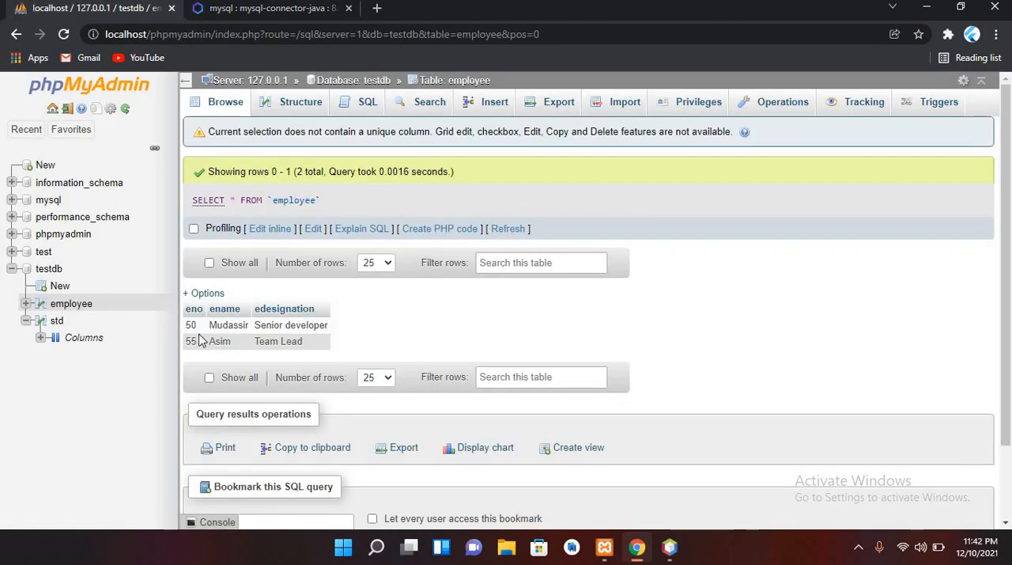